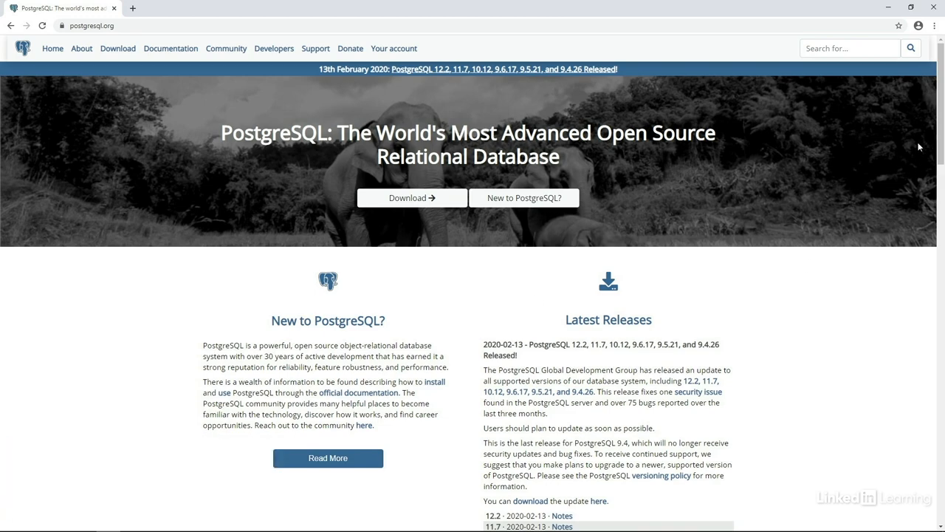
Go from the postgresql.org homepage to the Downloads page listing packages per operating system.
scroll(down, 3)
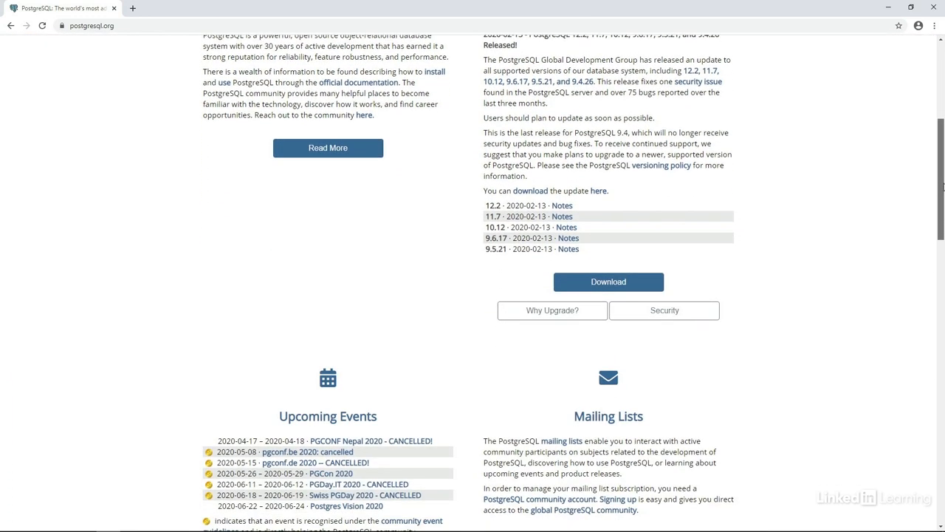
scroll(down, 3)
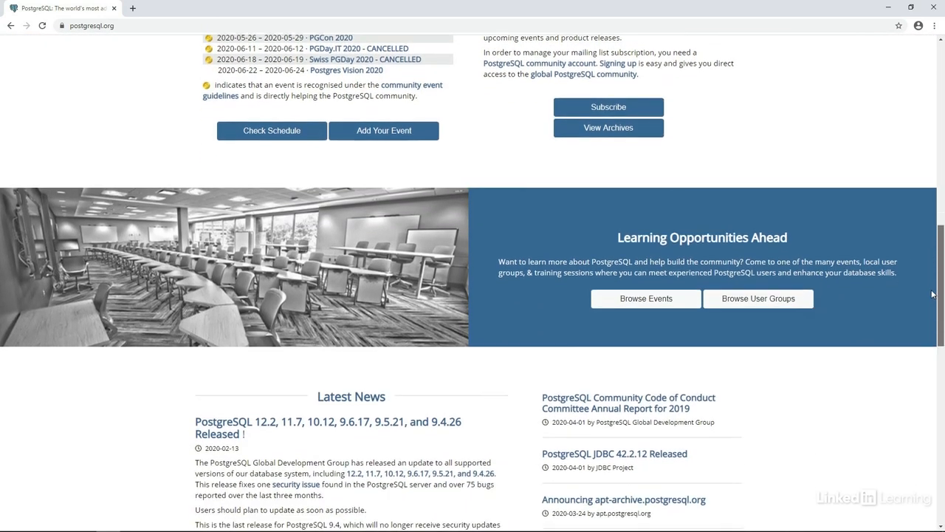
scroll(down, 3)
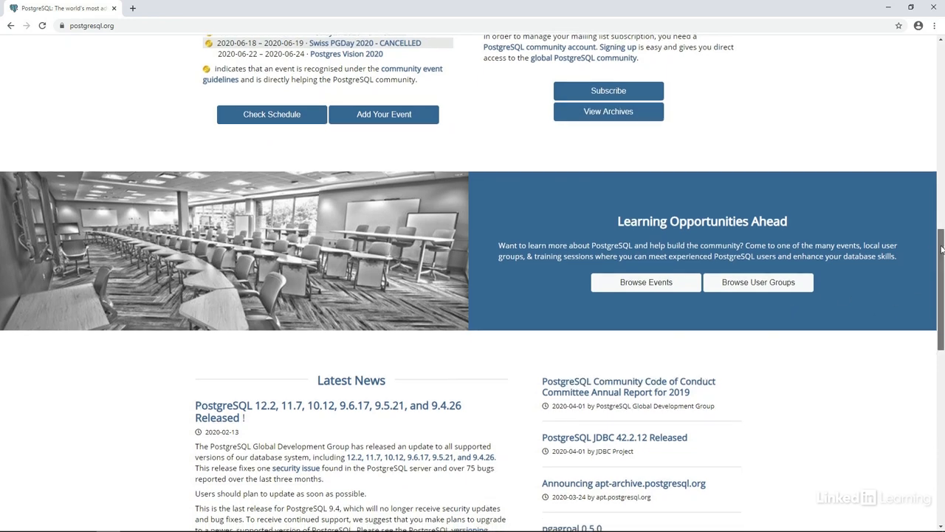
scroll(down, 3)
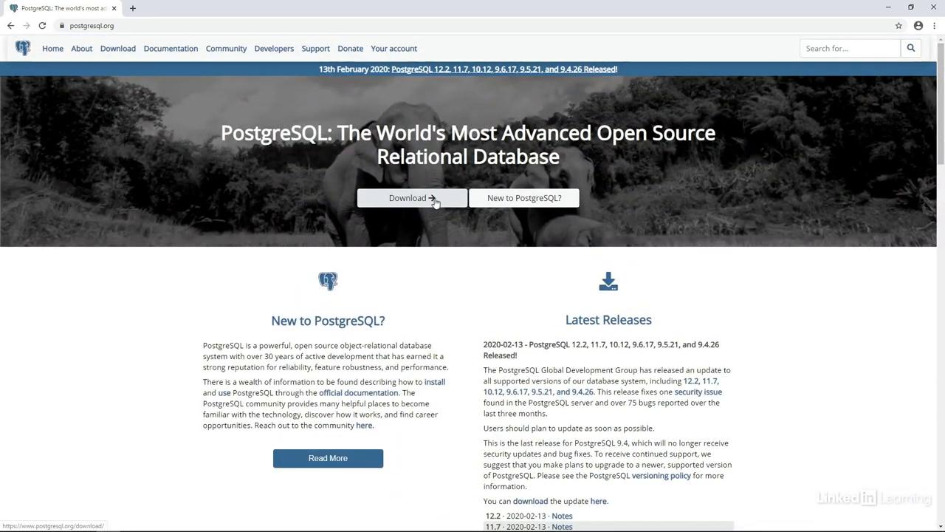
click(407, 198)
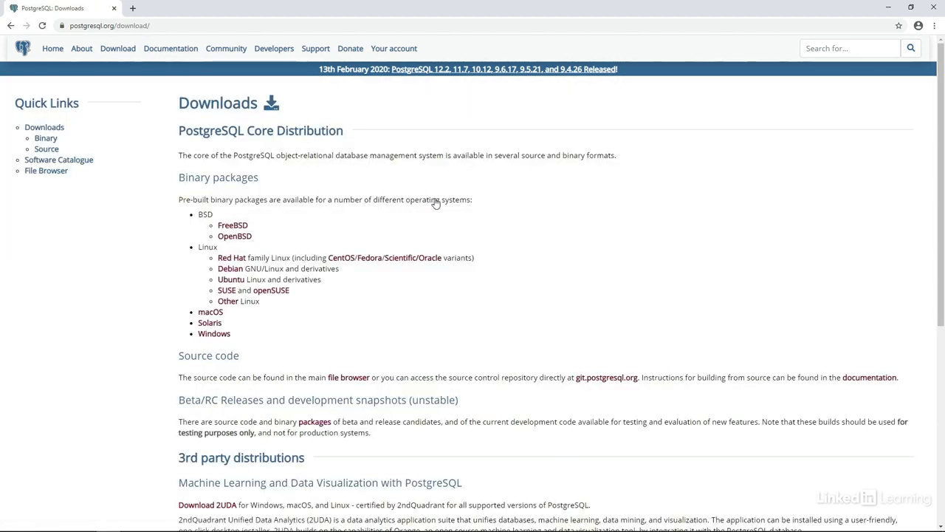
mouse_move(416, 311)
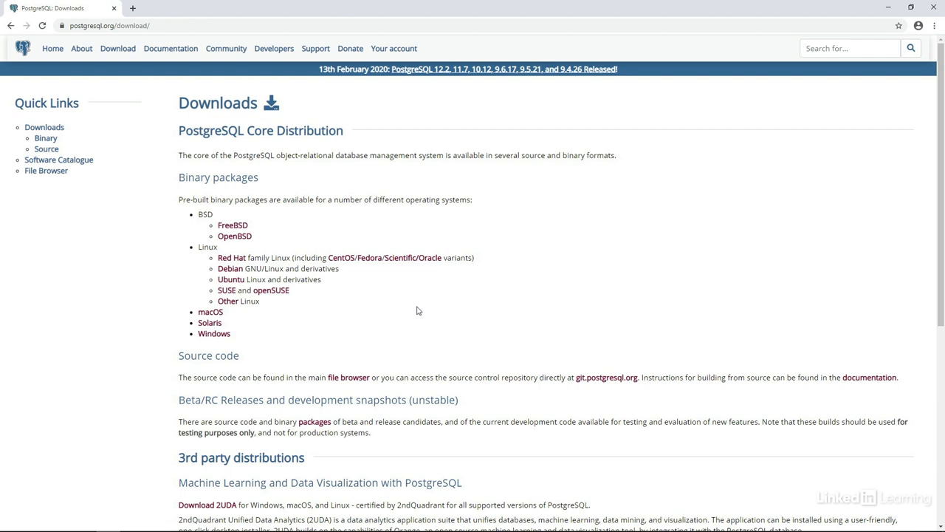
mouse_move(319, 304)
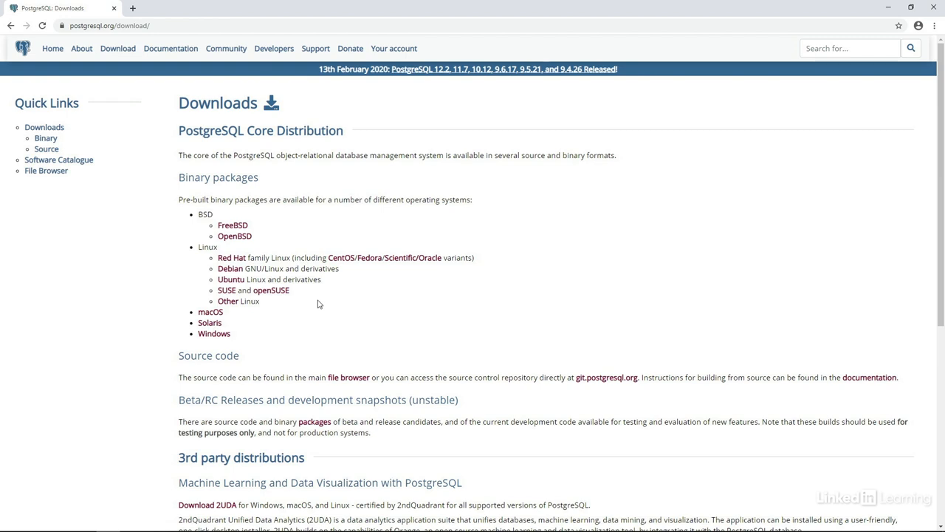
mouse_move(284, 257)
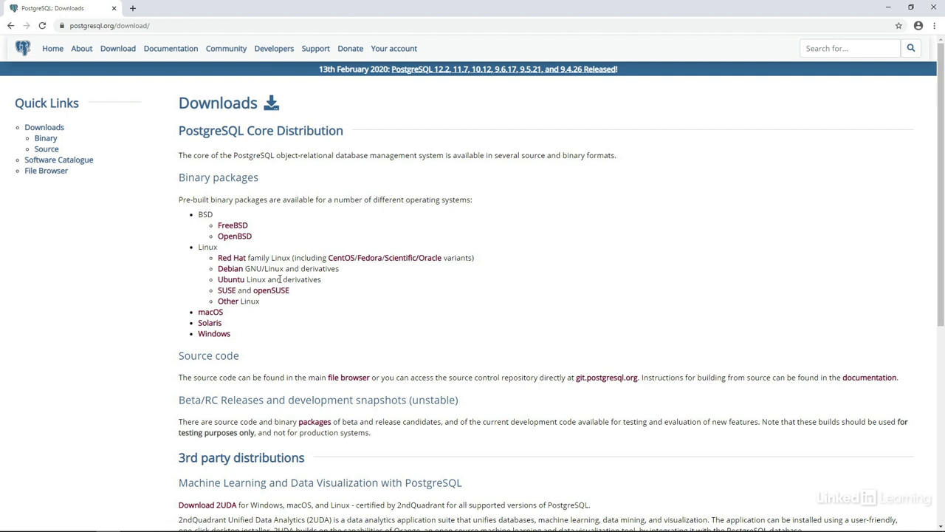
mouse_move(239, 337)
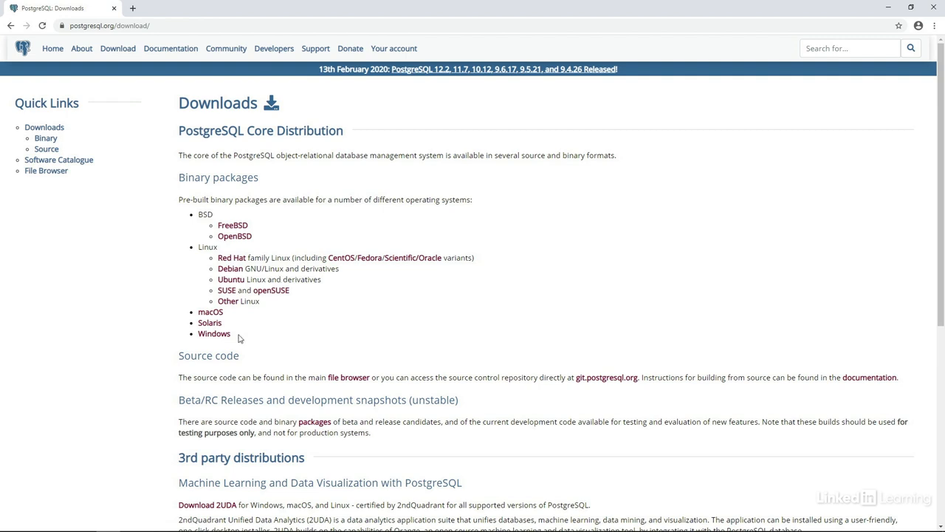
mouse_move(236, 343)
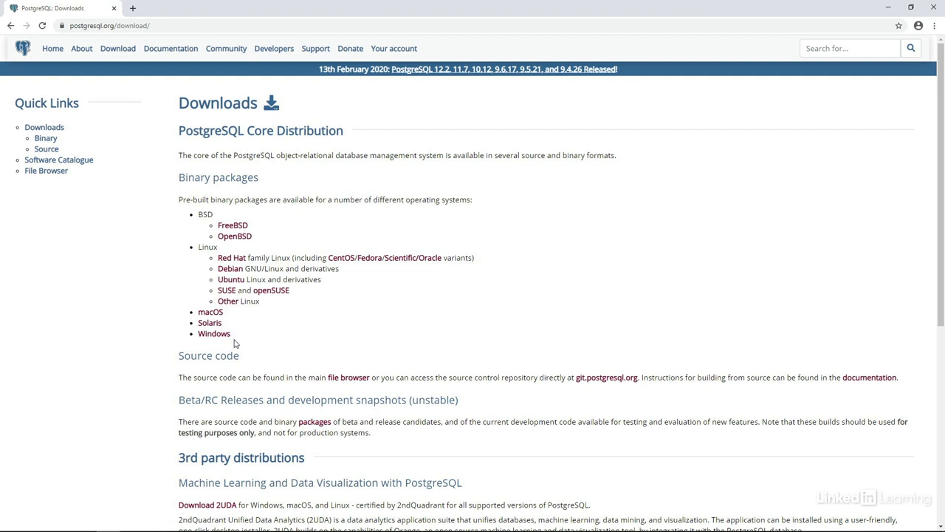
Choose Windows under Binary packages to reach the Windows installers page.
click(213, 334)
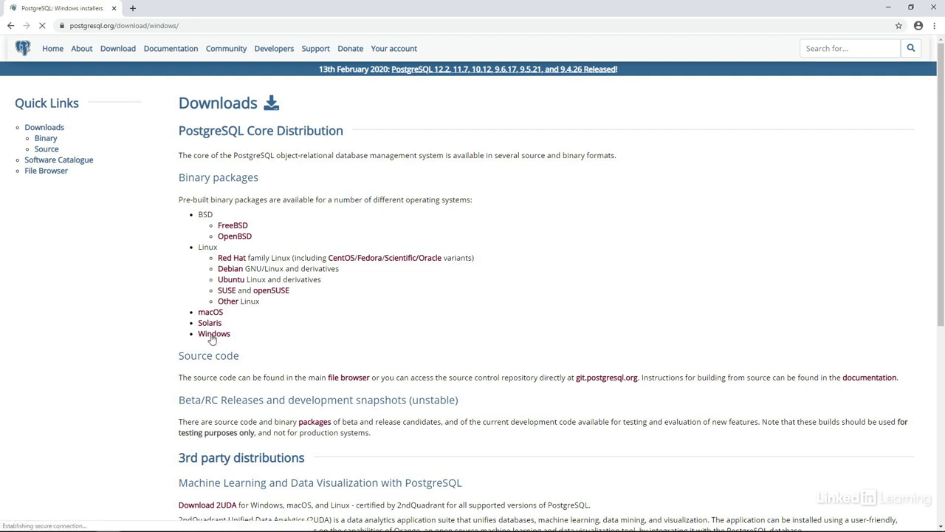
click(214, 334)
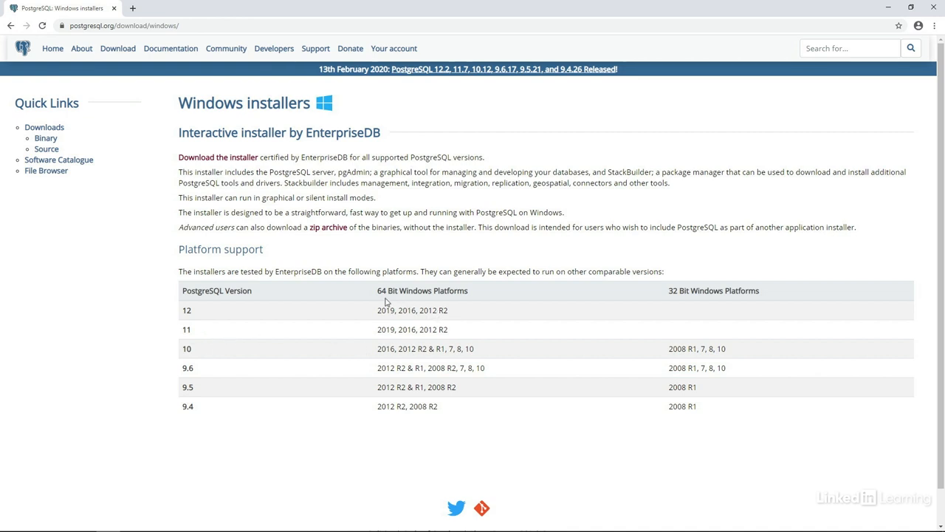
mouse_move(682, 306)
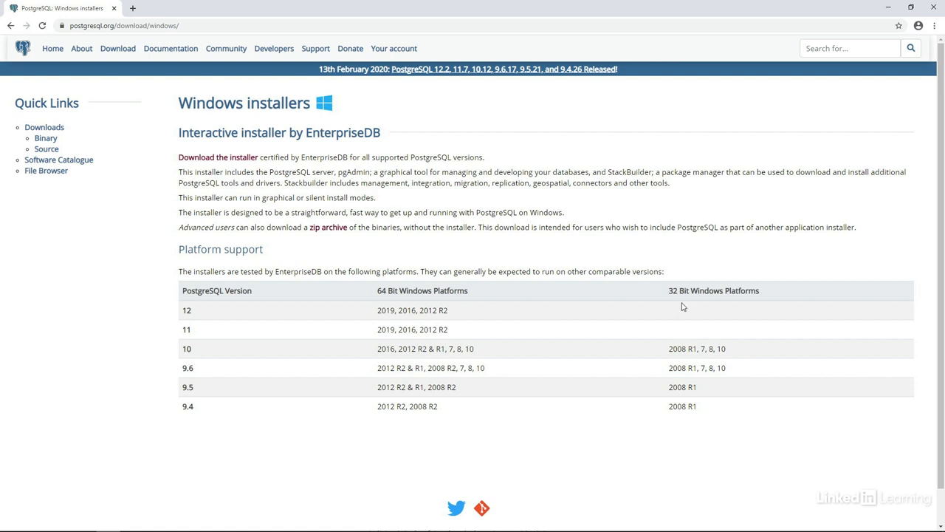
mouse_move(550, 331)
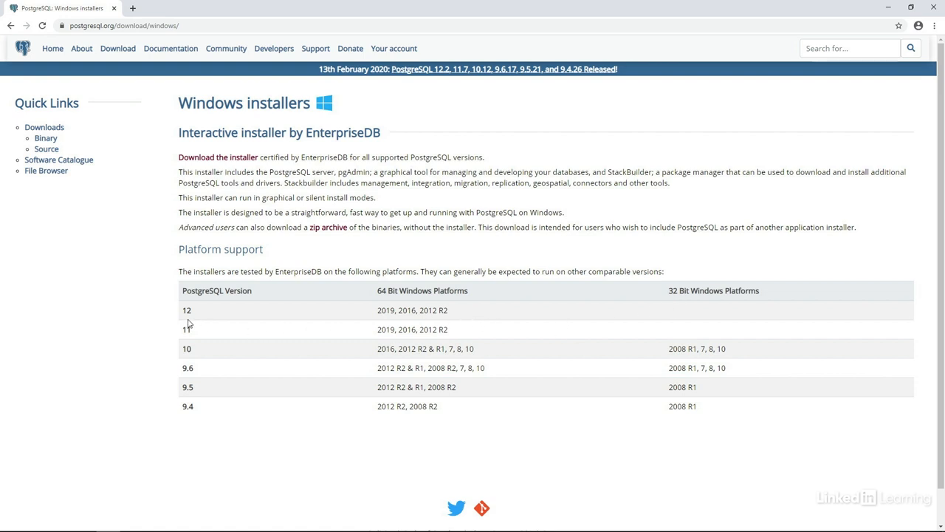
mouse_move(197, 319)
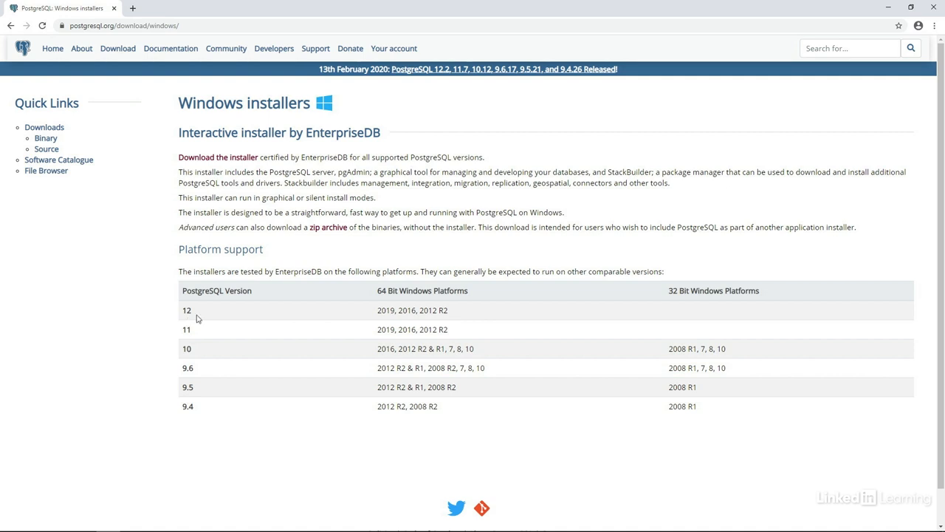
mouse_move(213, 156)
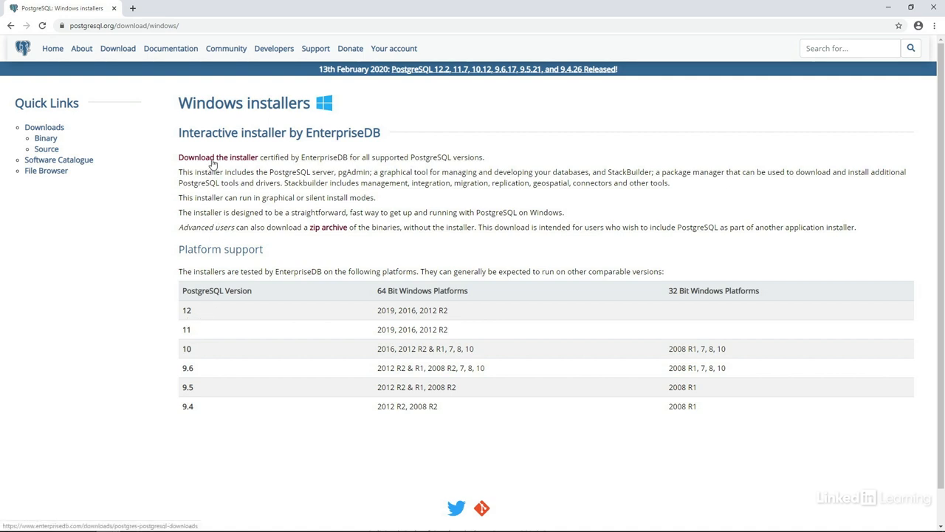
Start downloading the PostgreSQL 12.2 installer for Windows x86-64 from EnterpriseDB.
click(219, 156)
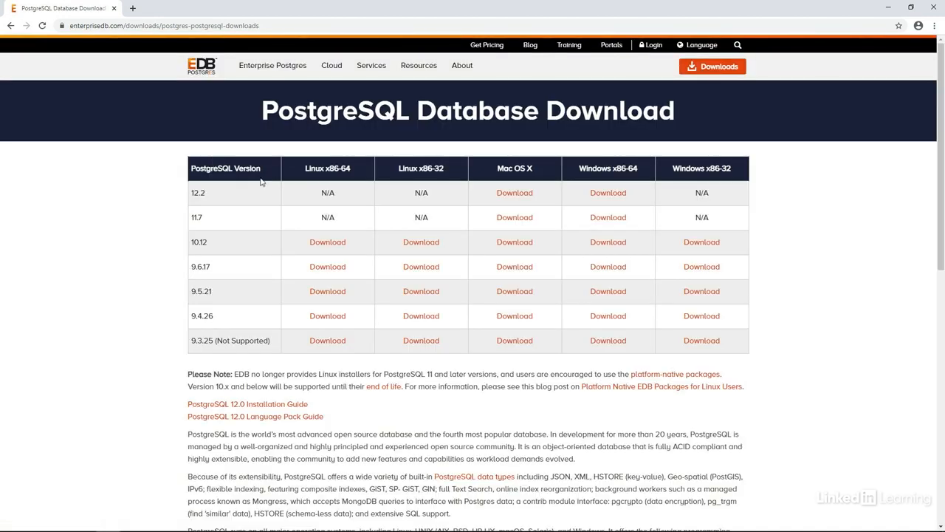
mouse_move(351, 210)
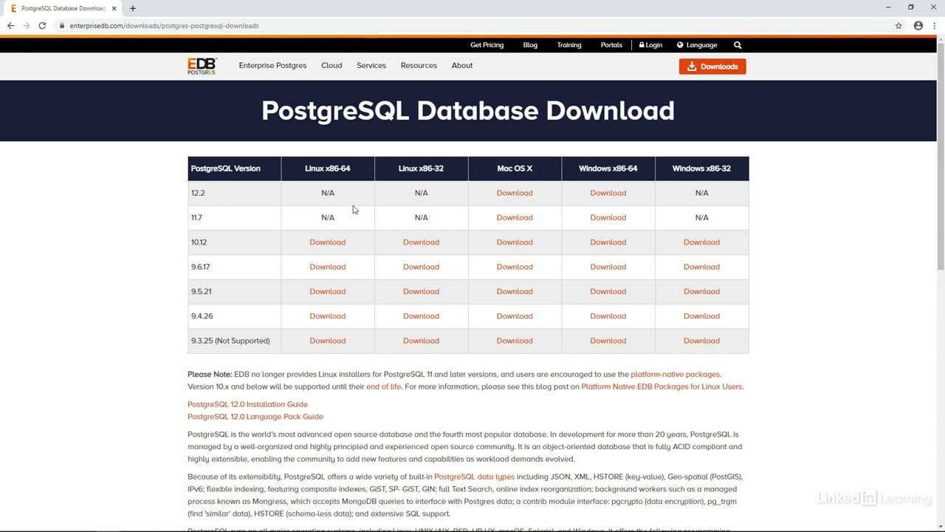
mouse_move(199, 204)
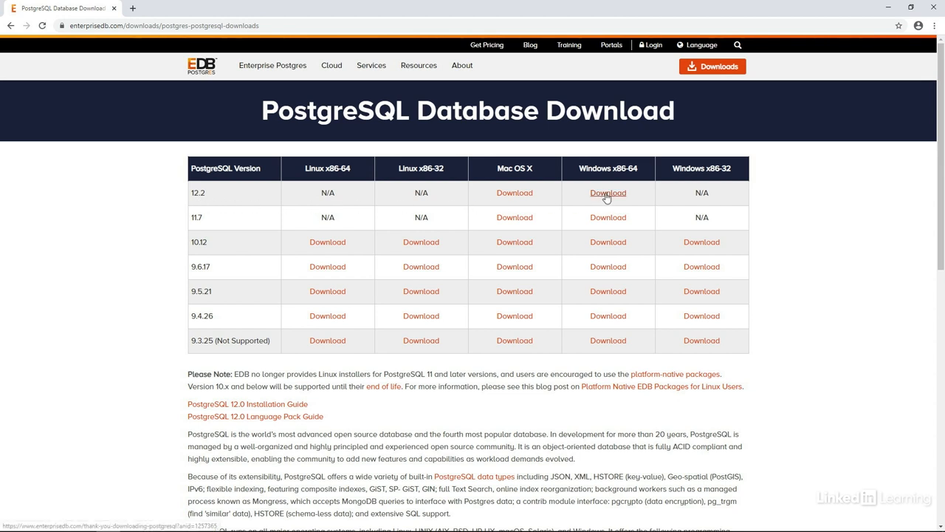
click(609, 192)
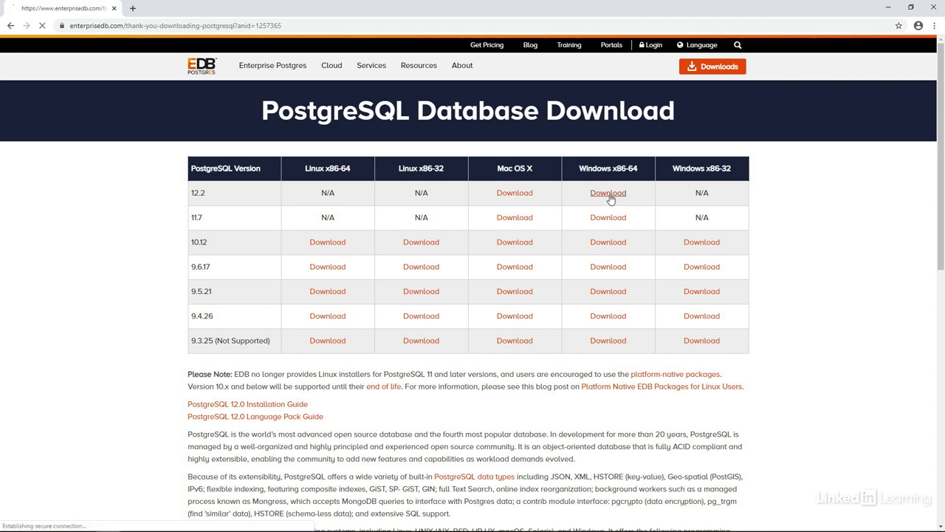
click(608, 192)
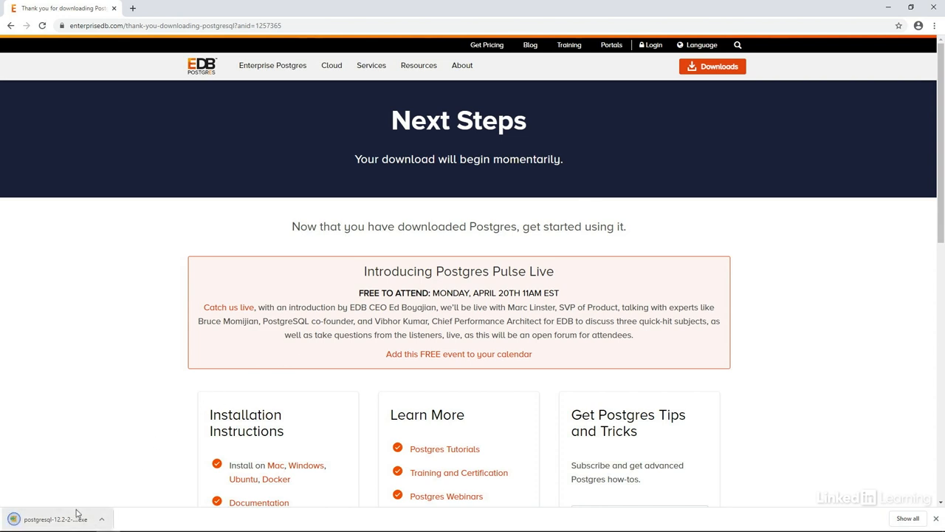
mouse_move(479, 294)
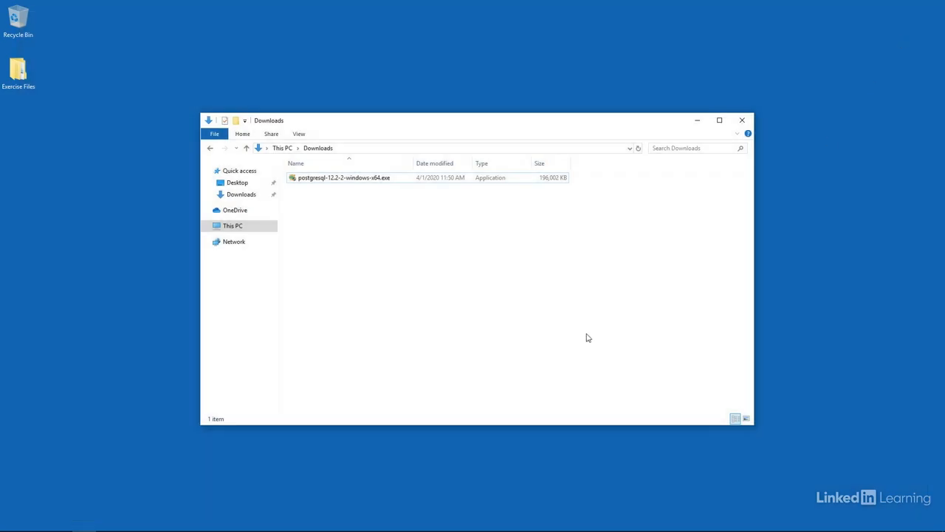
mouse_move(390, 288)
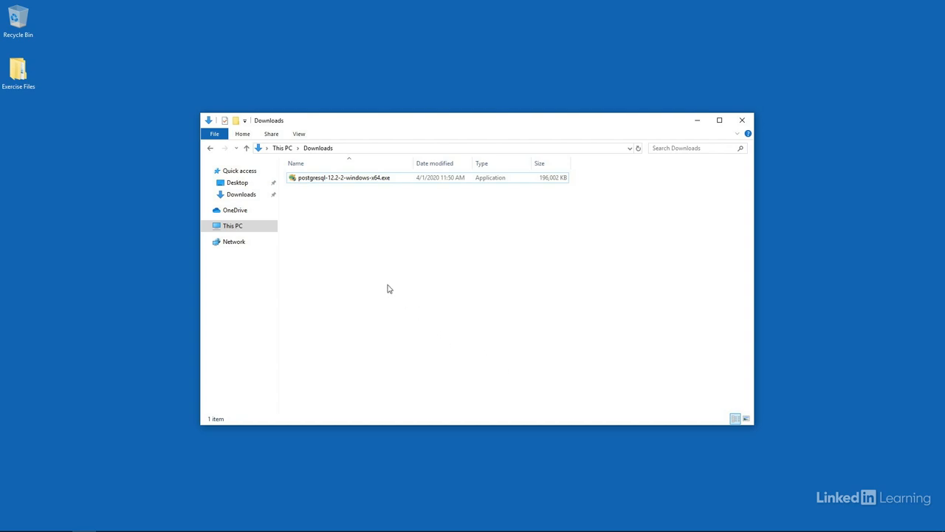
mouse_move(322, 160)
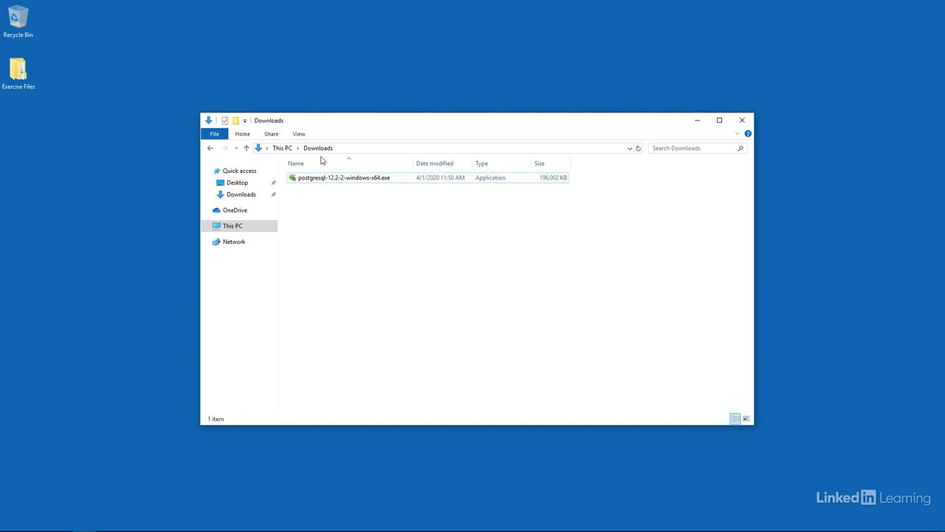
Run postgresql-12.2-2-windows-x64.exe from the Downloads folder to launch the Setup Wizard.
click(343, 177)
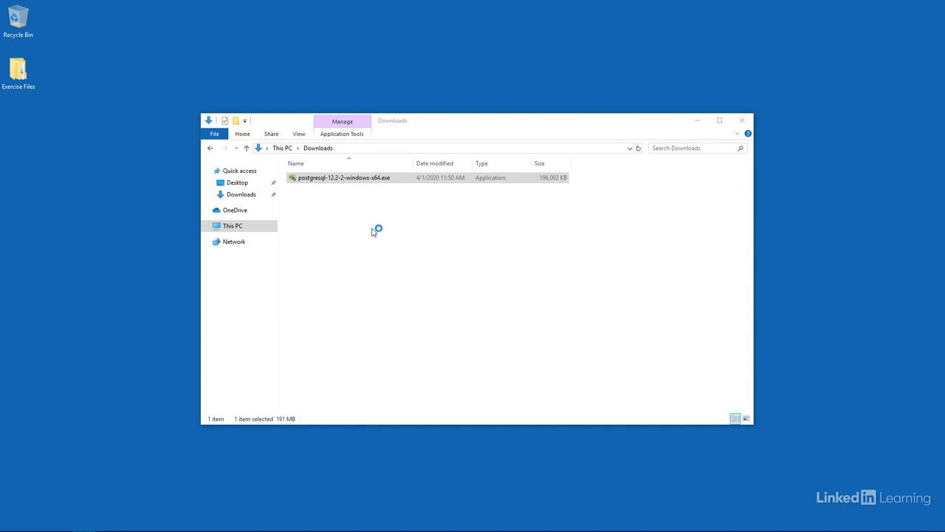
double_click(343, 177)
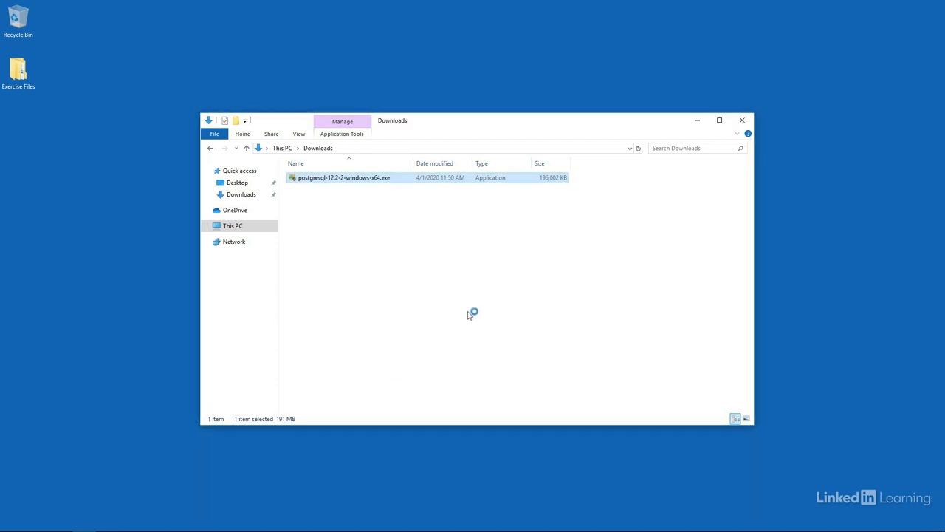
double_click(343, 177)
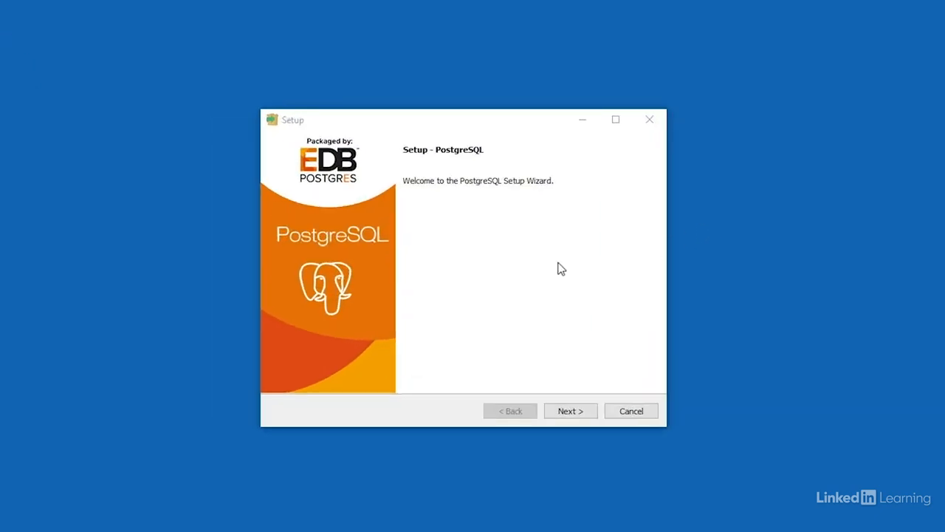
Continue past the welcome screen to the Installation Directory page proposing C:\Program Files\PostgreSQL\12.
click(571, 411)
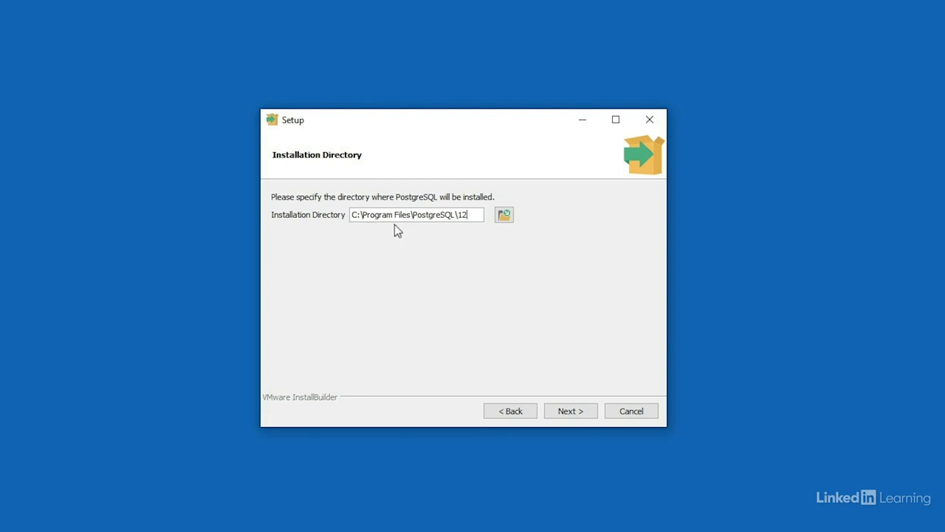
mouse_move(434, 231)
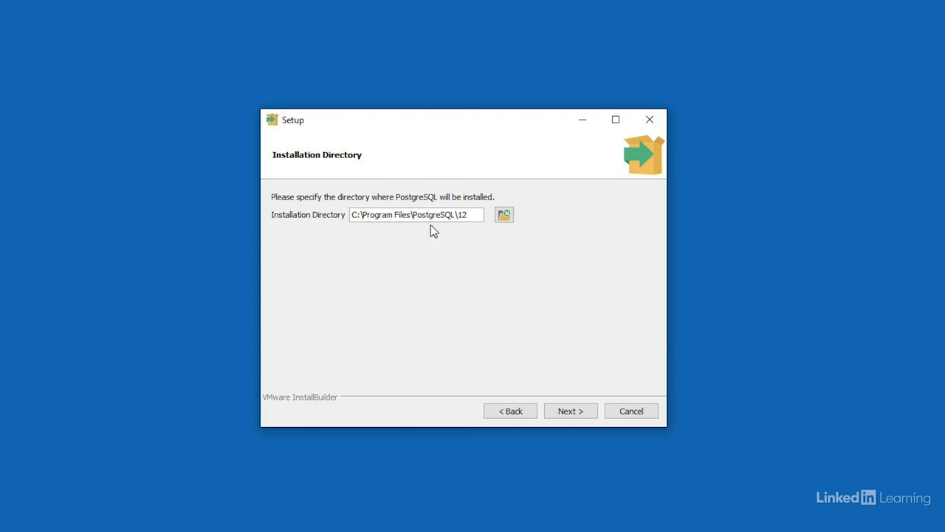
mouse_move(467, 230)
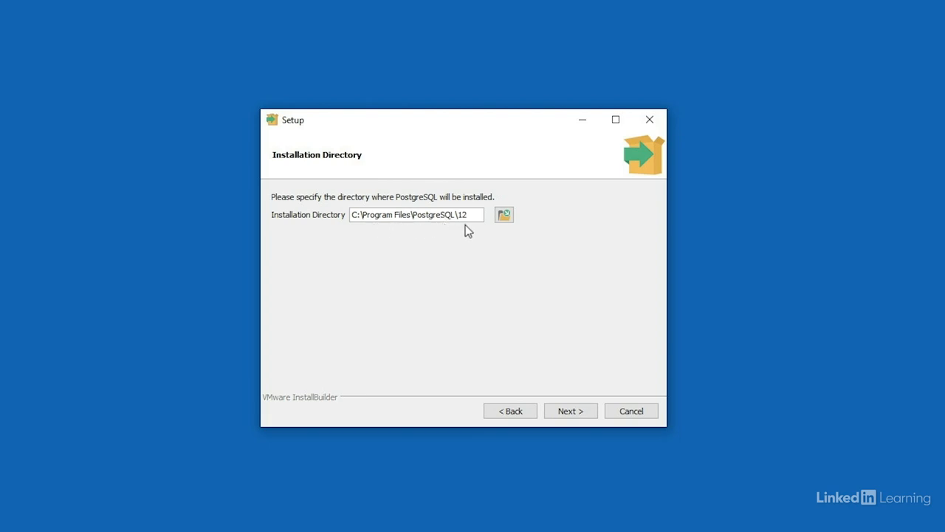
mouse_move(533, 343)
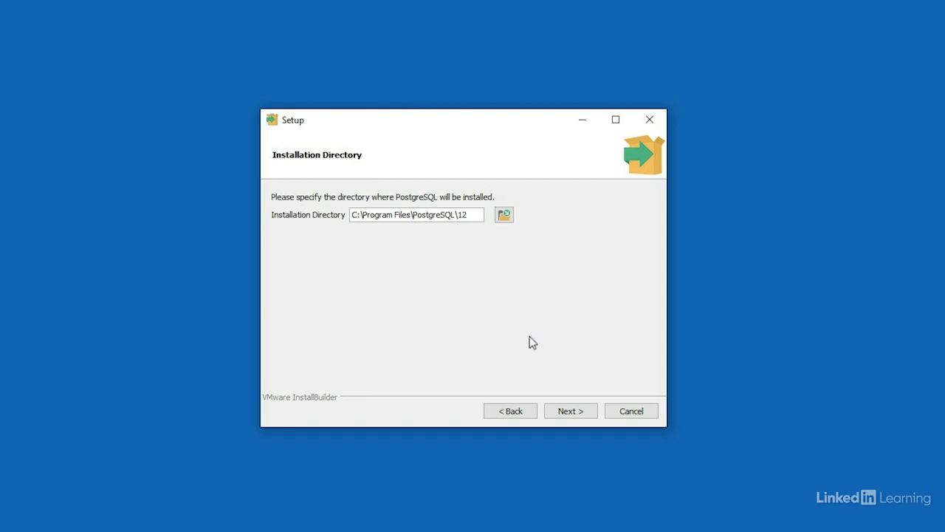
Accept the default install directory and reach Select Components with all four components checked.
click(570, 410)
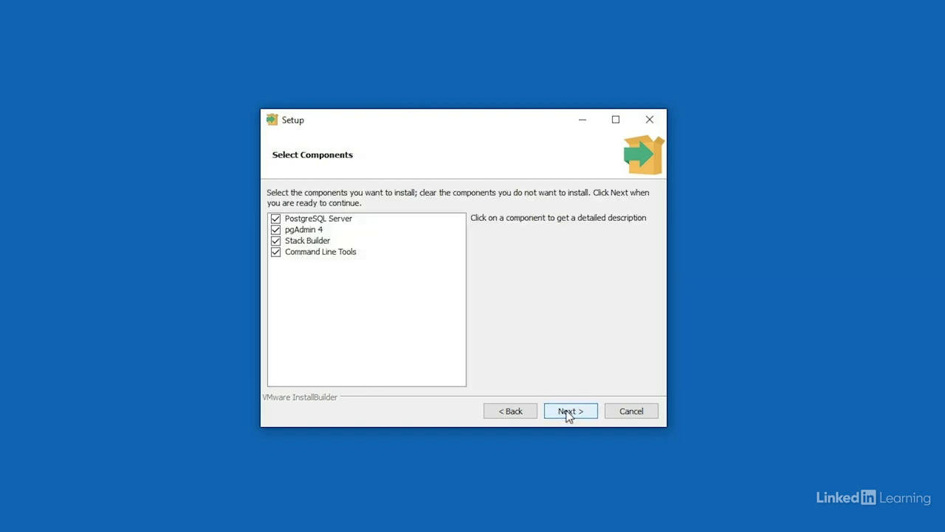
mouse_move(392, 322)
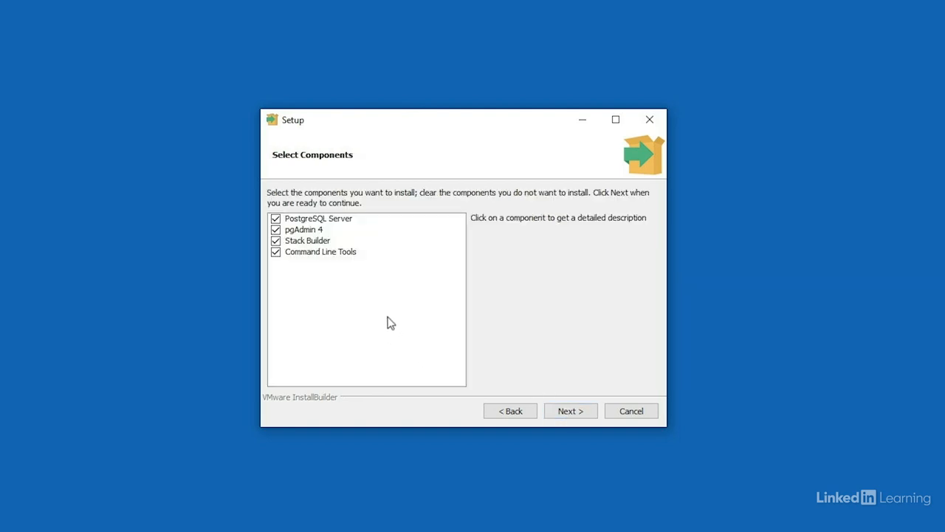
mouse_move(343, 229)
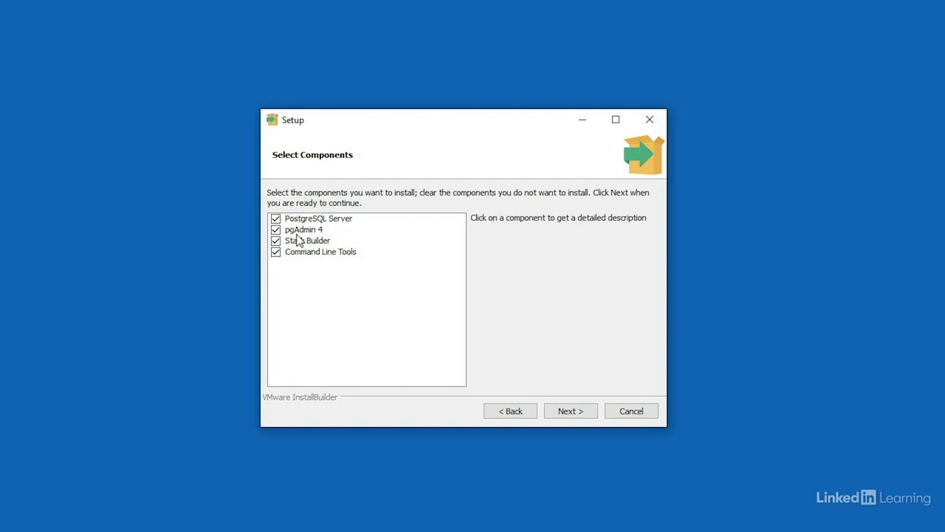
mouse_move(319, 238)
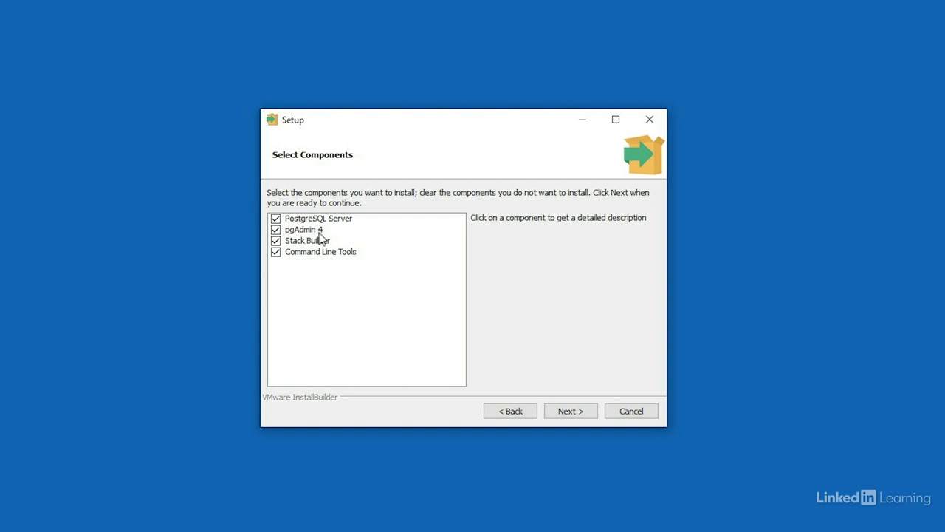
mouse_move(308, 265)
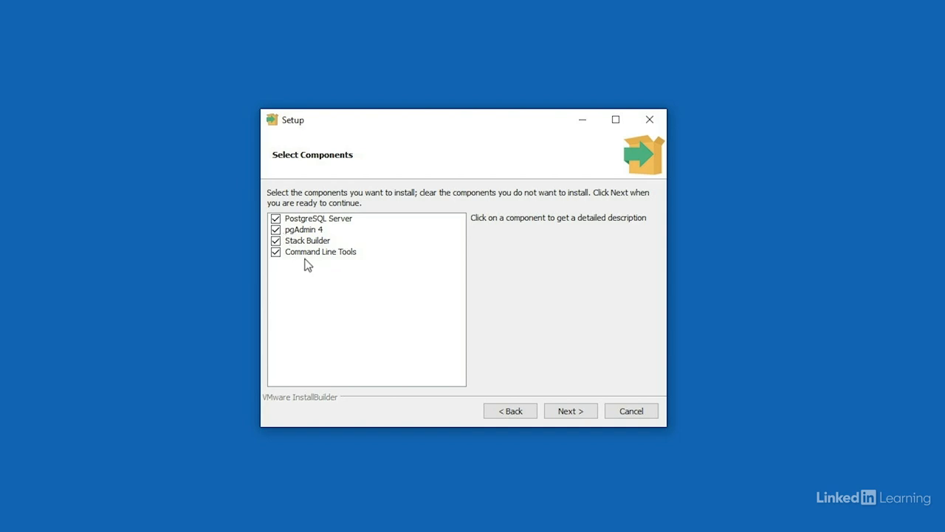
mouse_move(298, 266)
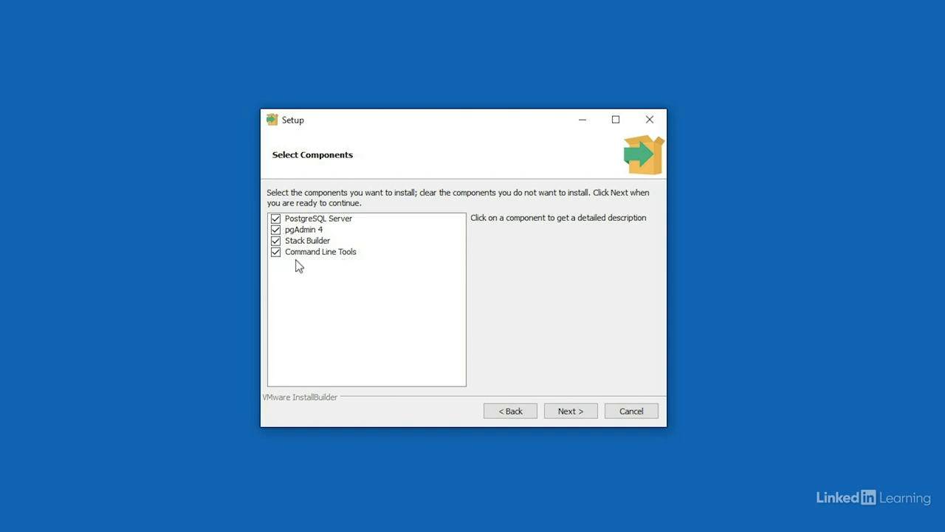
mouse_move(322, 254)
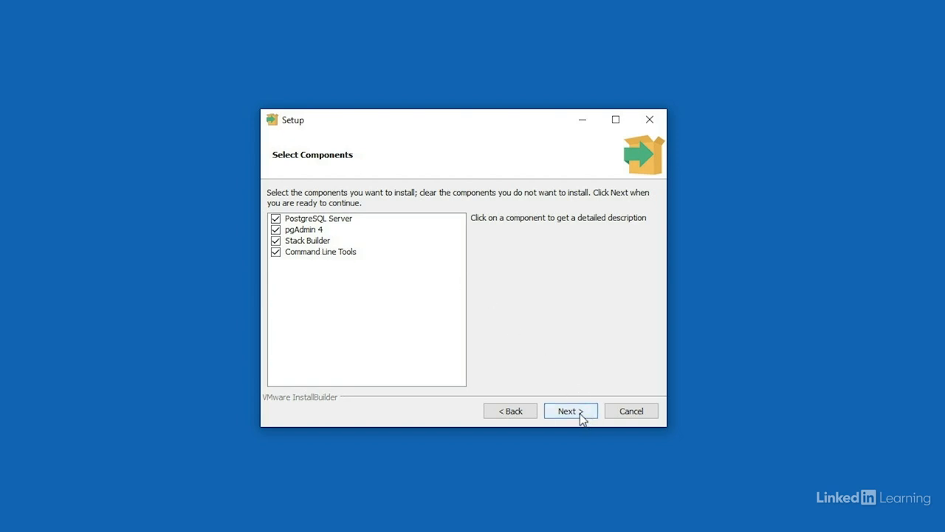
Keep all four components and continue to the Data Directory page proposing ...\PostgreSQL\12\data.
click(567, 411)
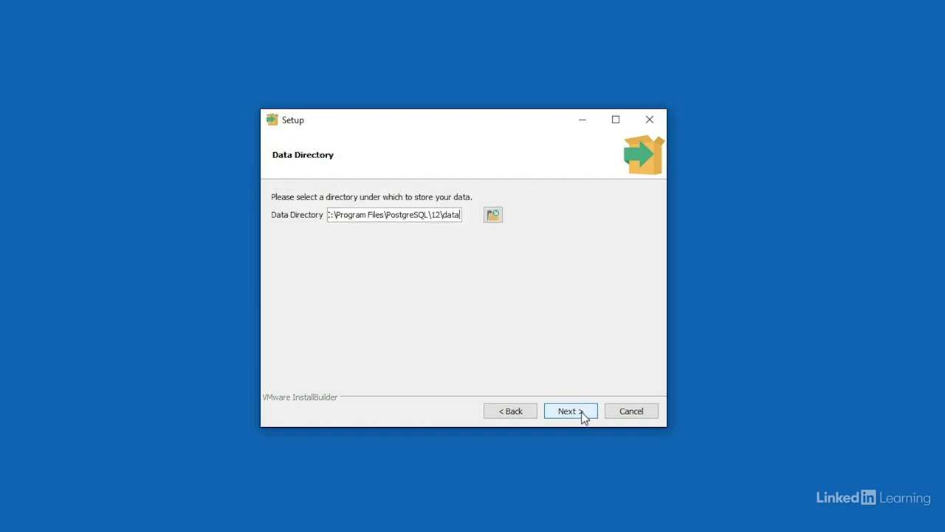
mouse_move(331, 241)
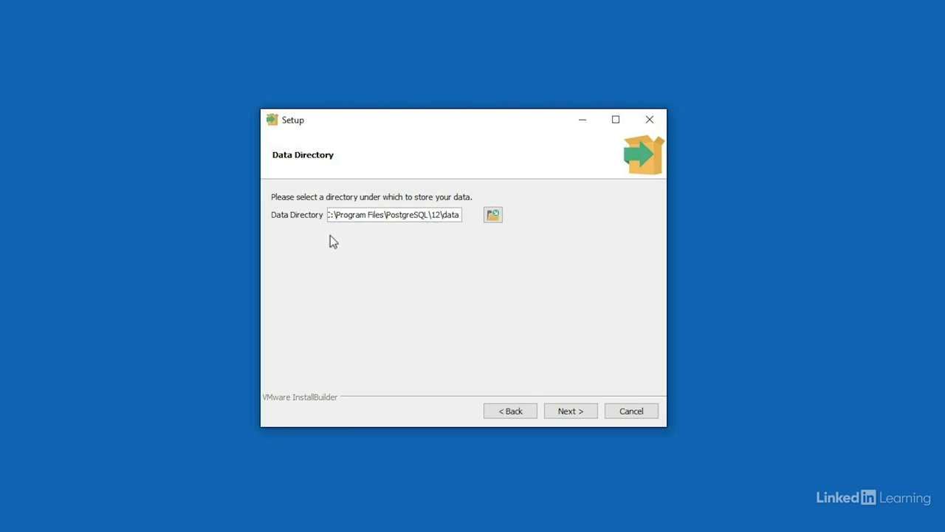
mouse_move(411, 233)
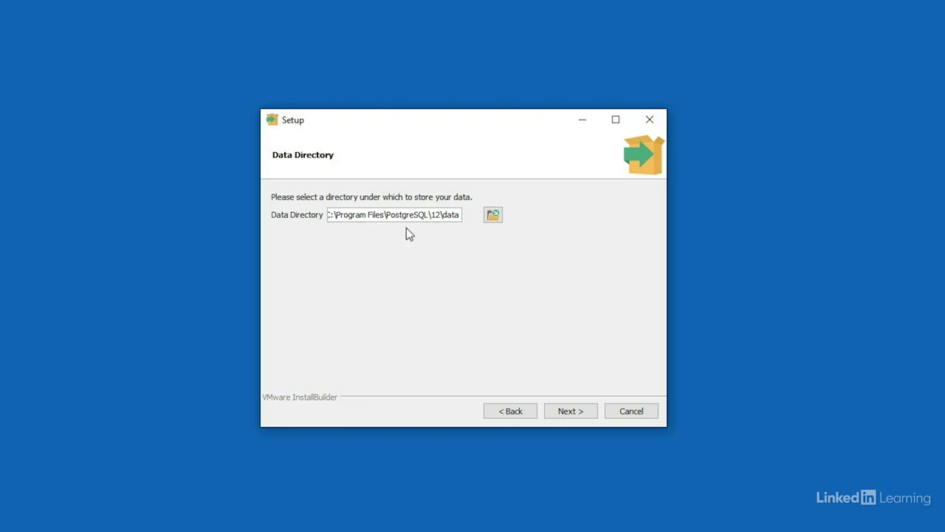
mouse_move(460, 234)
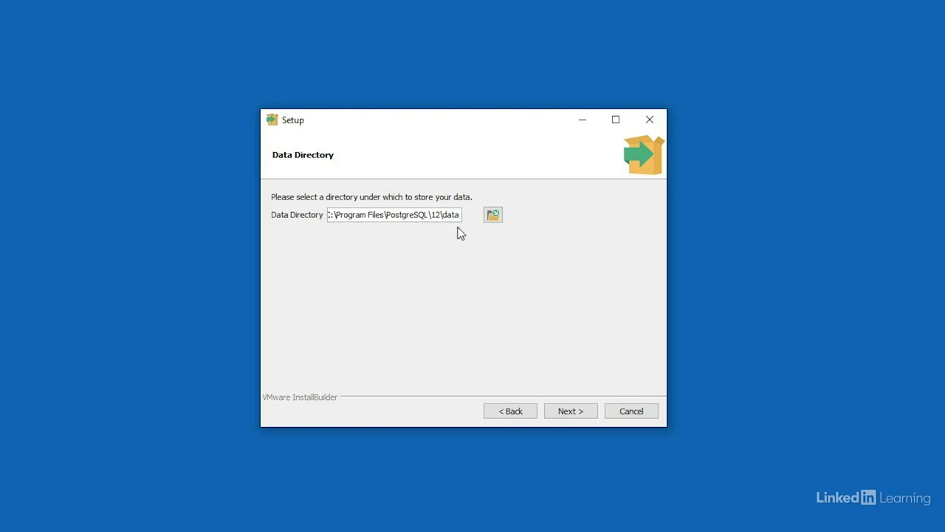
mouse_move(556, 384)
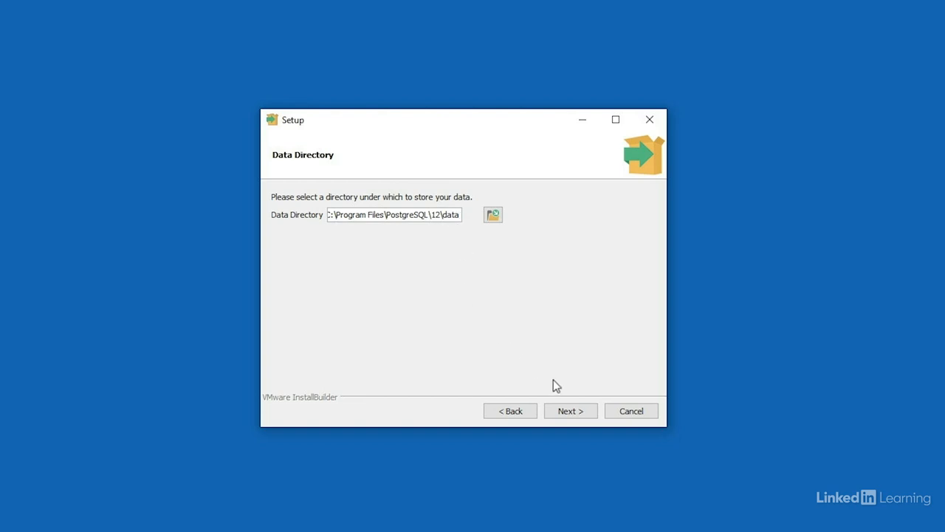
Accept the default data directory and enter the postgres superuser password in both password fields.
click(570, 411)
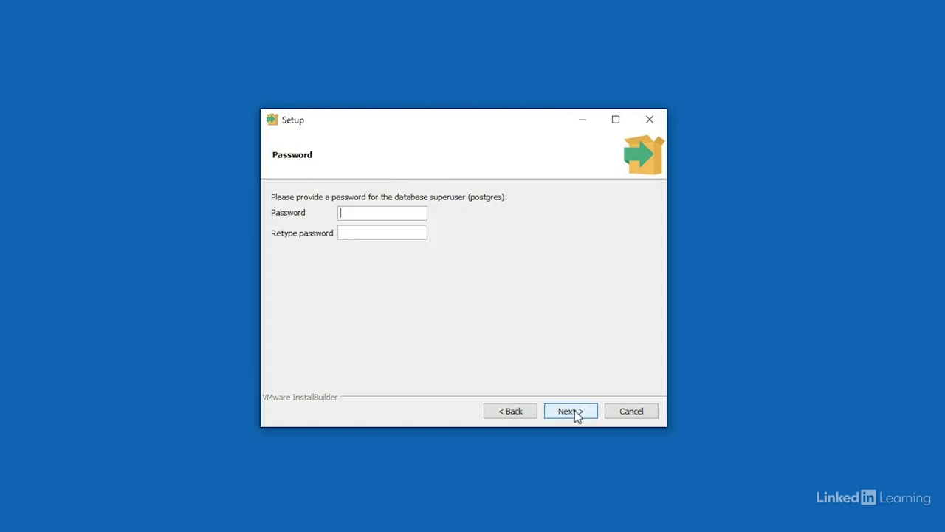
mouse_move(430, 330)
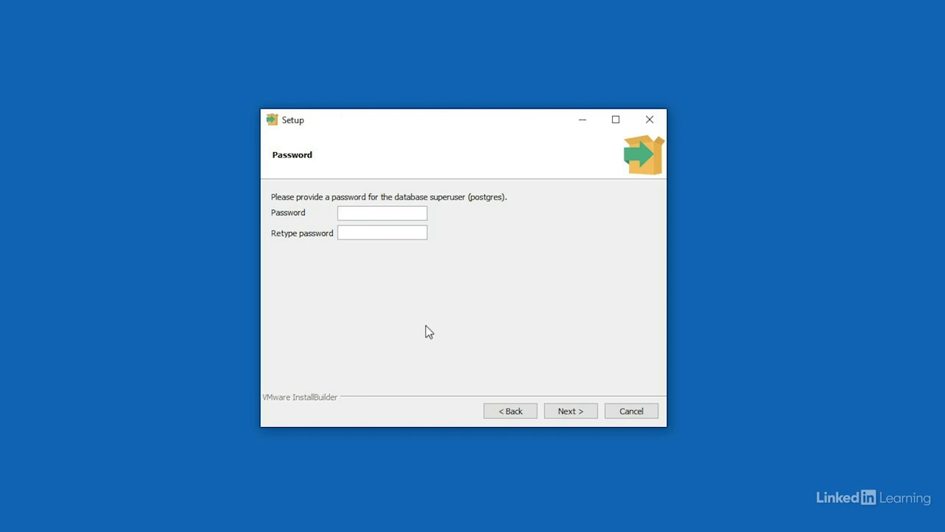
click(381, 213)
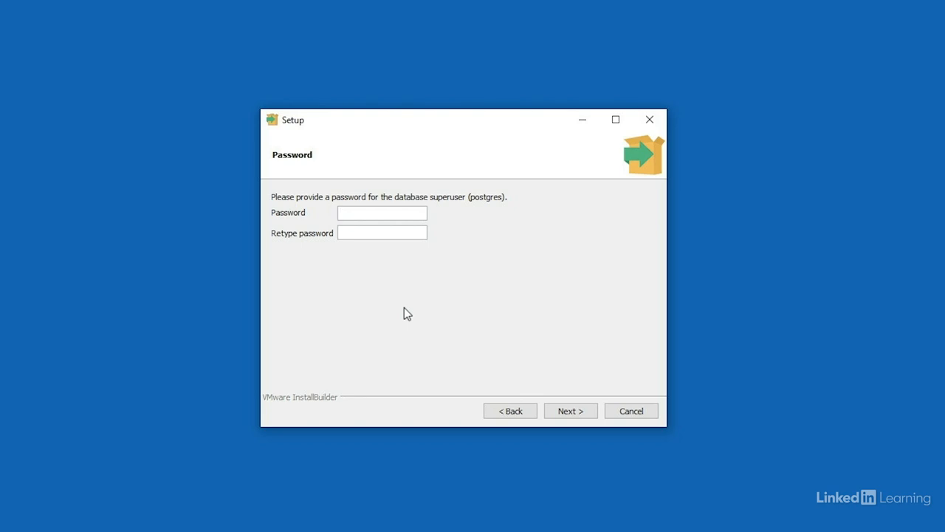
mouse_move(440, 304)
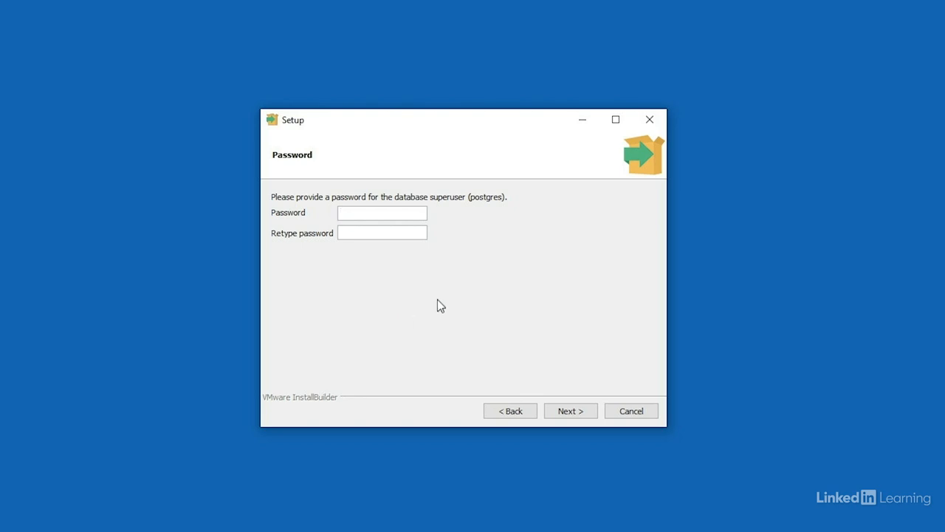
text(***)
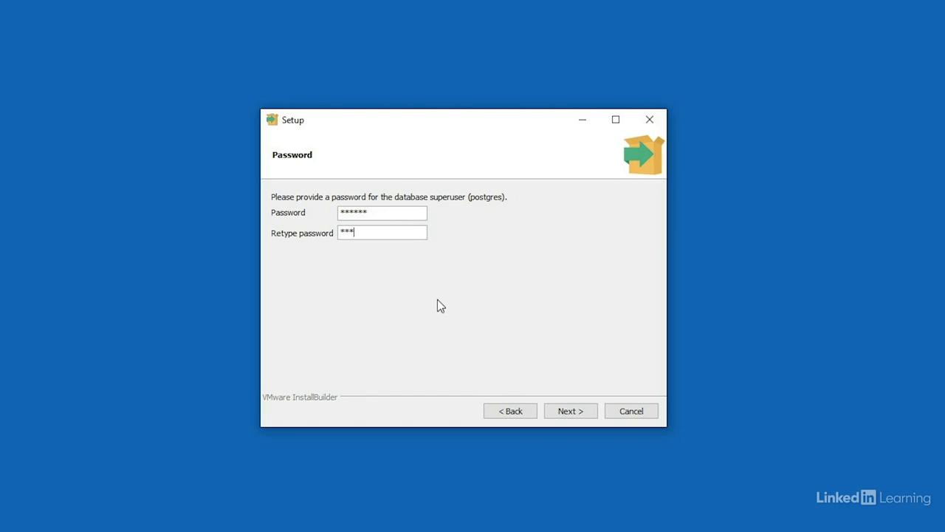
text(***)
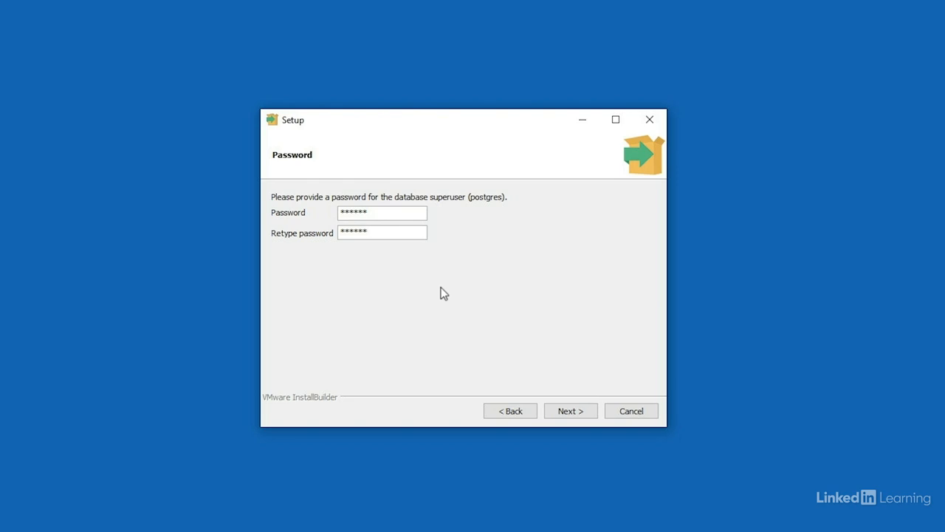
click(382, 232)
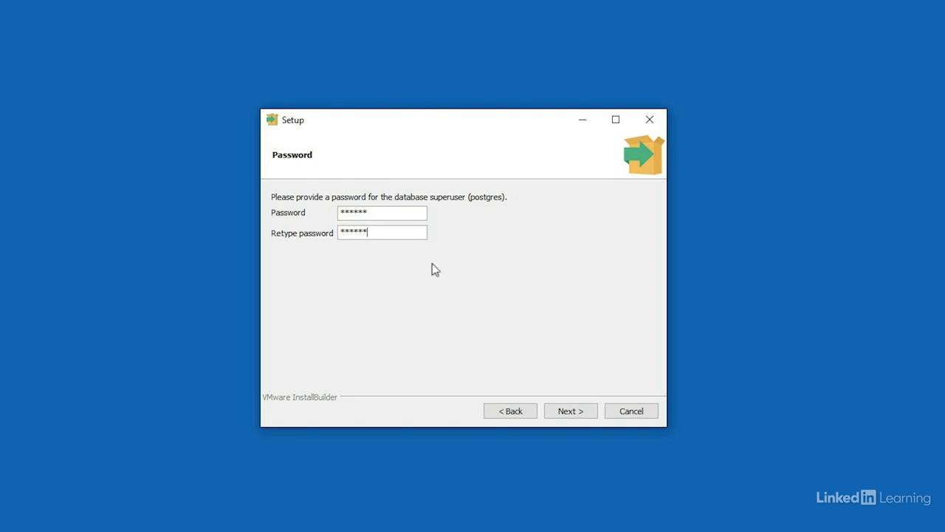
mouse_move(353, 248)
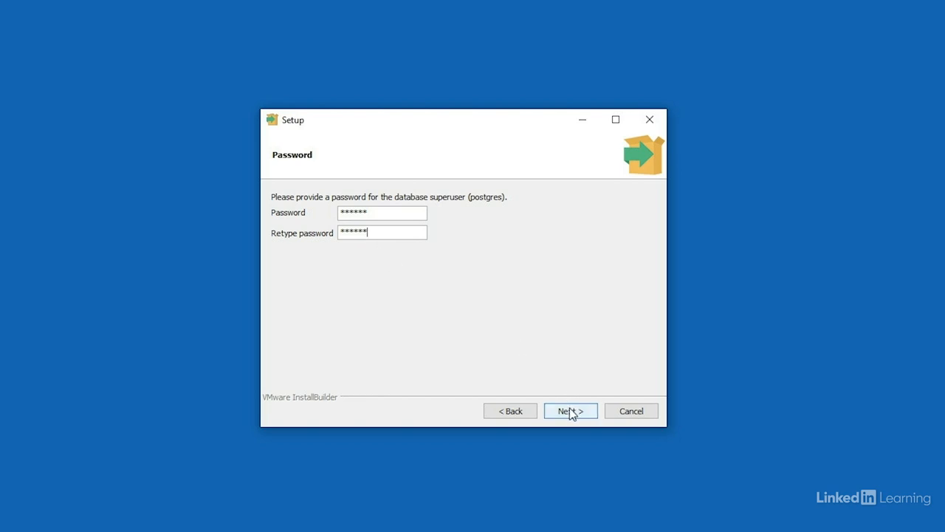
Keep port 5432 and the default locale, accept the pre-installation summary, and start installing.
click(570, 410)
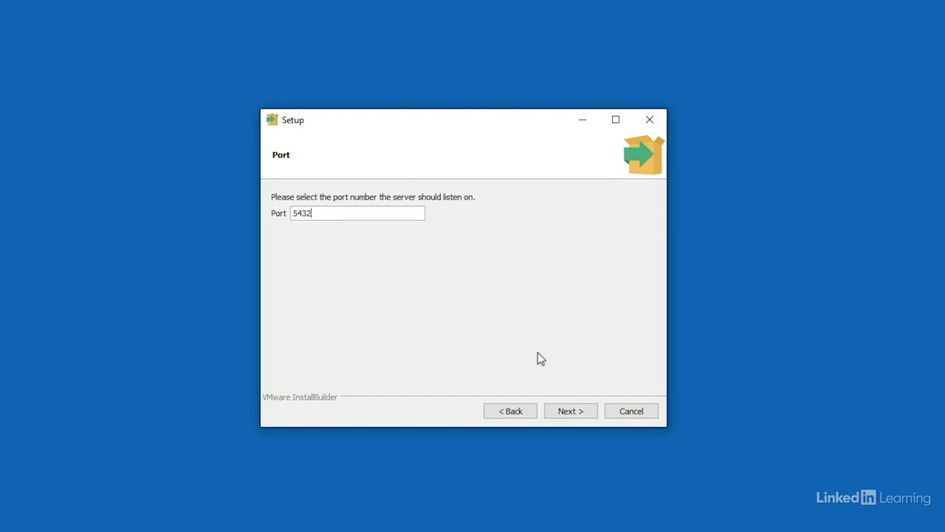
mouse_move(301, 234)
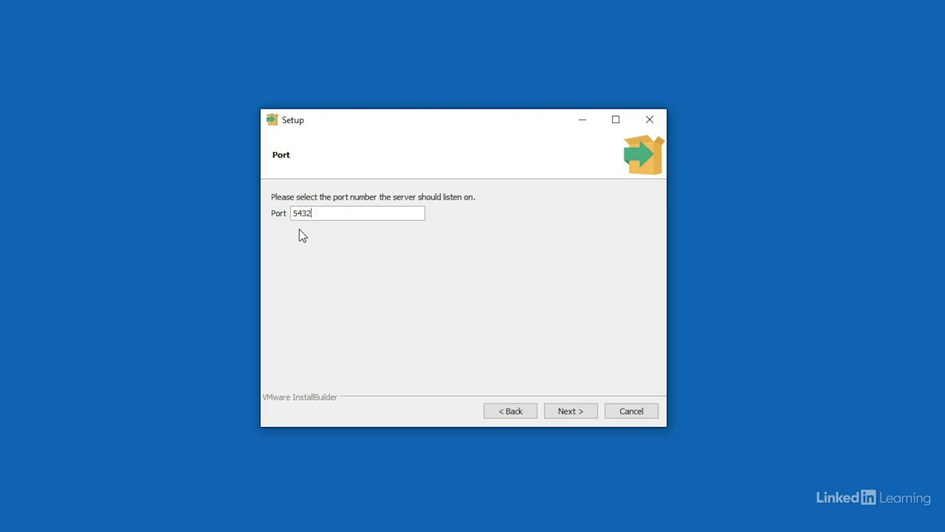
mouse_move(570, 407)
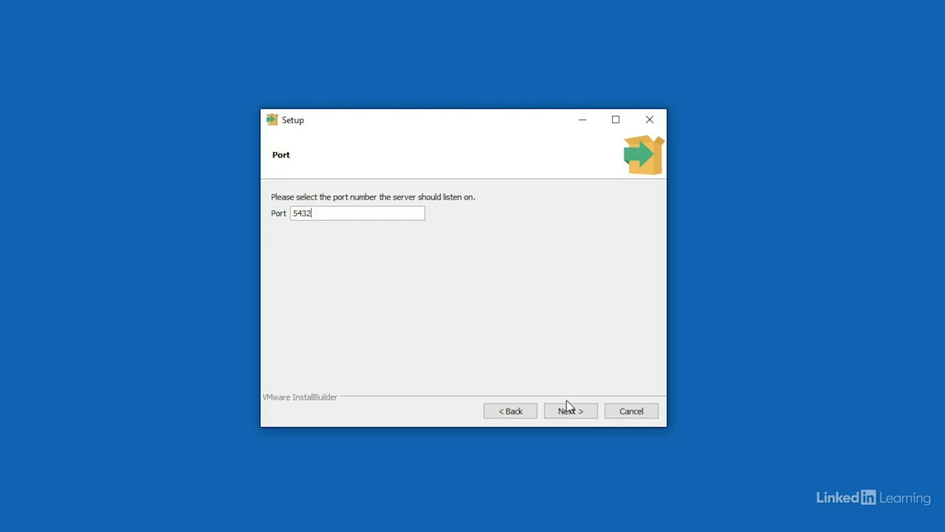
click(570, 411)
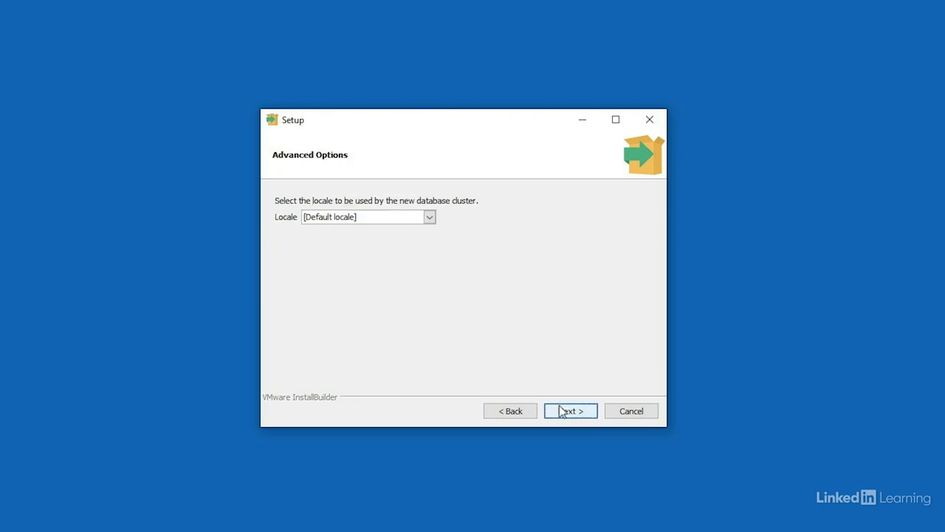
mouse_move(316, 246)
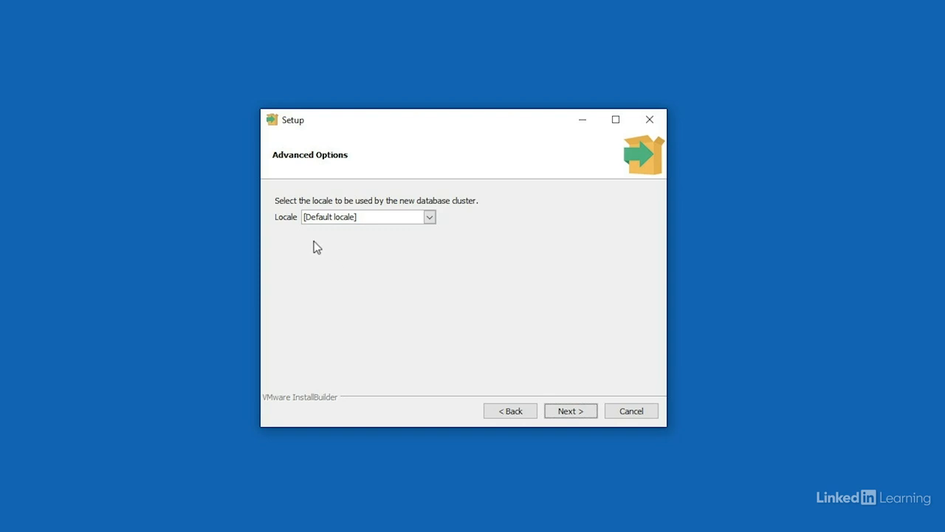
mouse_move(334, 235)
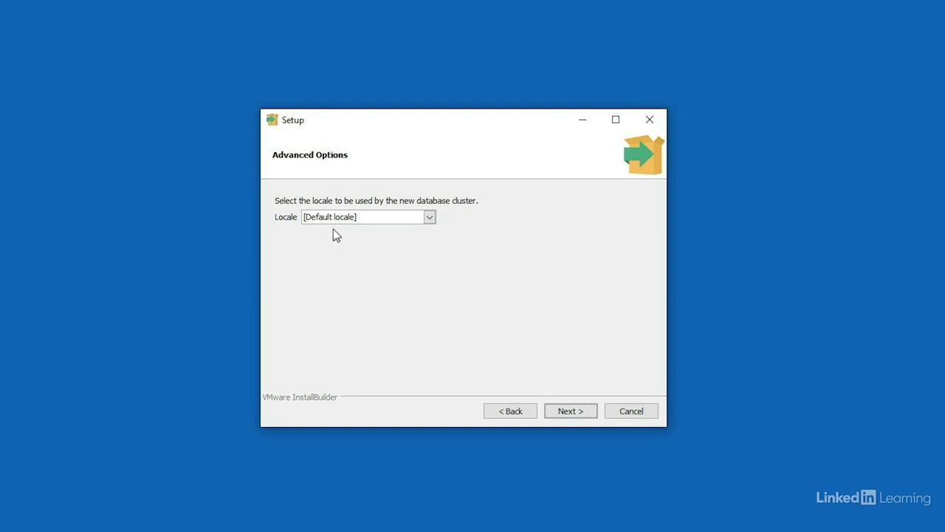
click(570, 411)
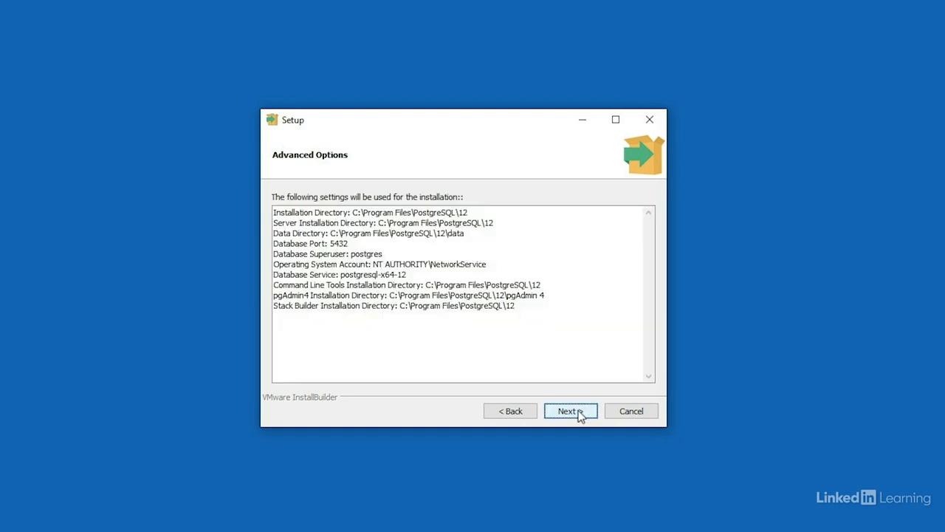
click(570, 411)
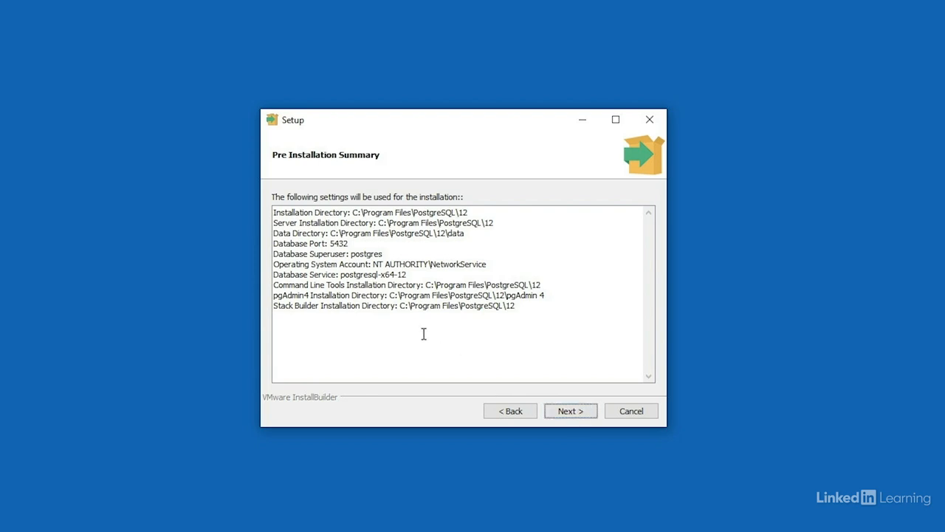
click(571, 410)
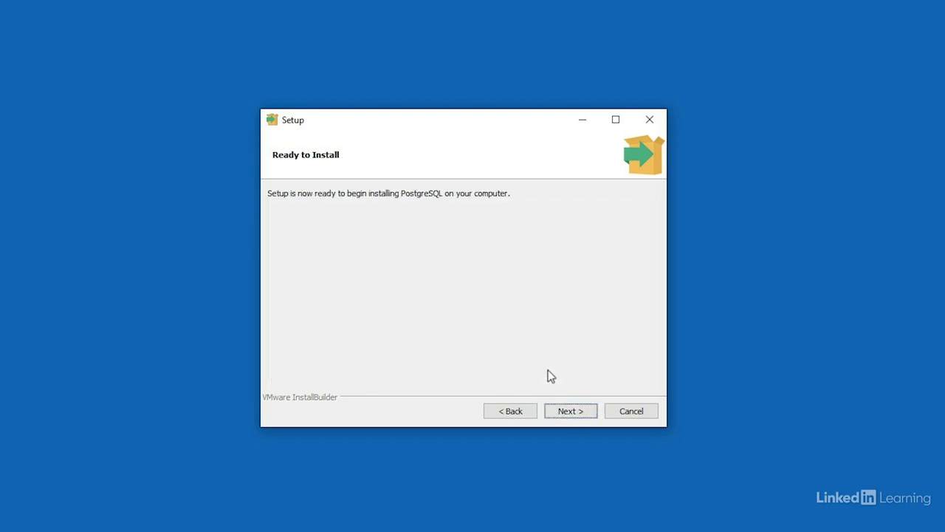
click(570, 411)
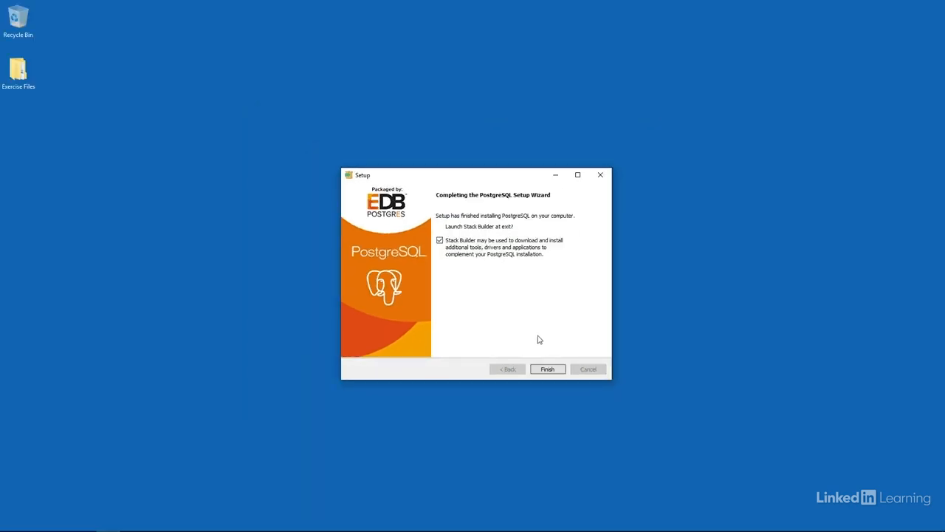
mouse_move(535, 334)
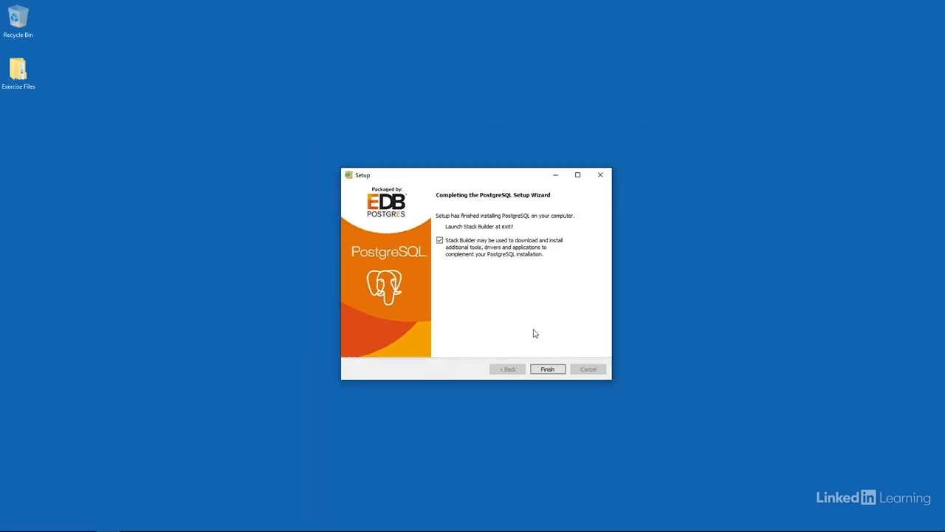
mouse_move(497, 272)
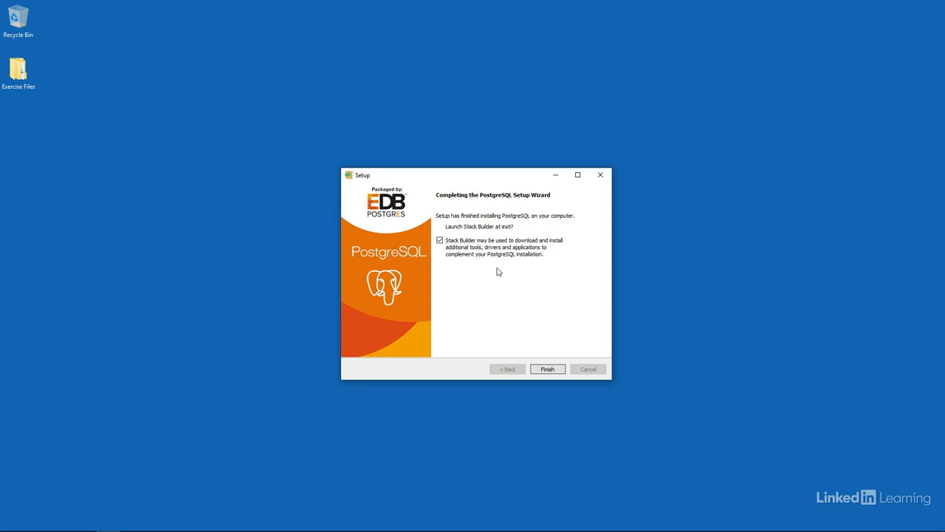
mouse_move(434, 249)
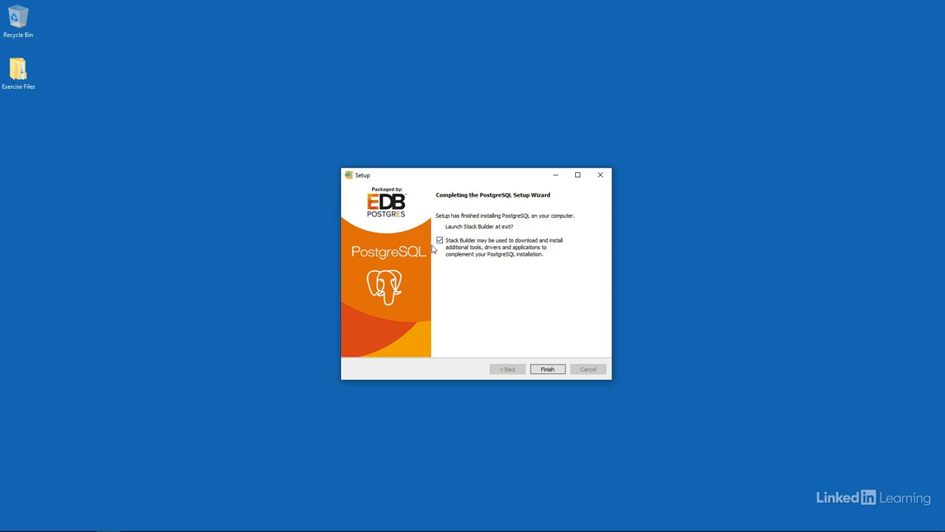
Finish setup with 'Launch Stack Builder at exit?' unchecked, returning to the desktop.
click(440, 239)
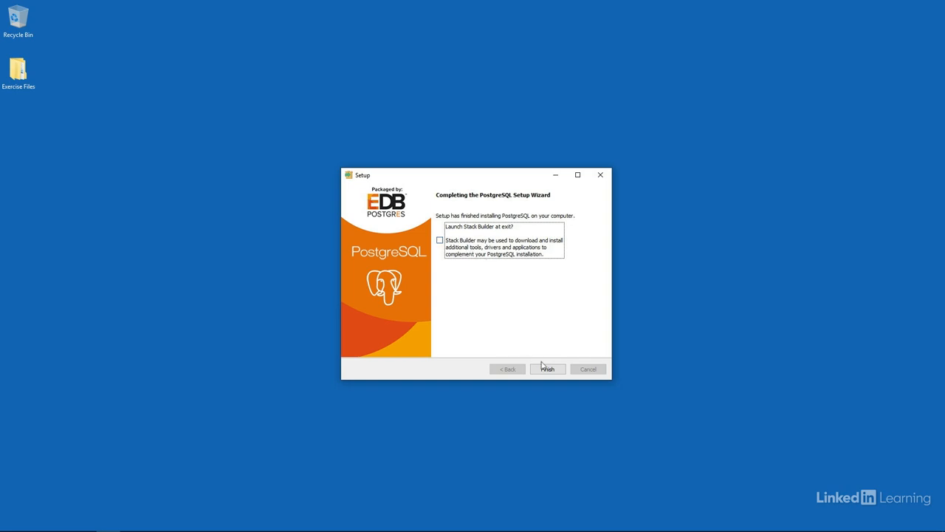
click(547, 369)
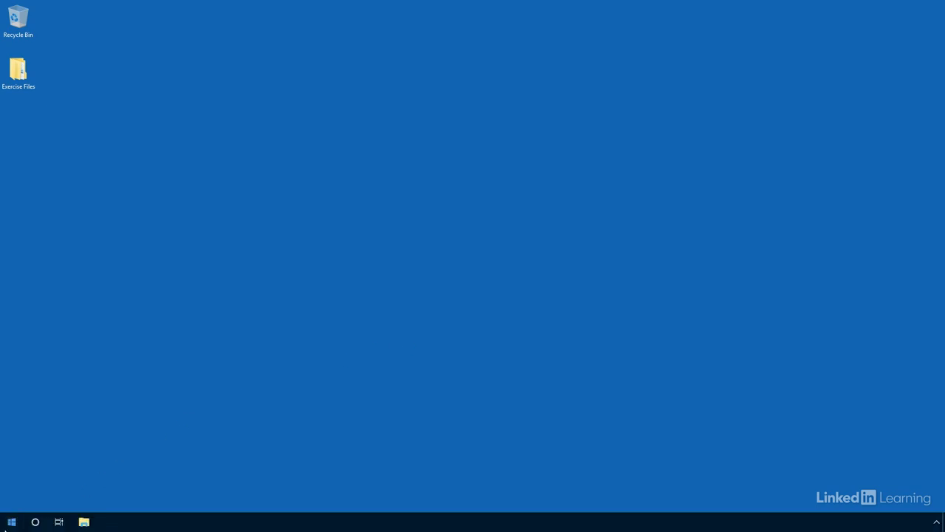
Pin pgAdmin 4 from the PostgreSQL 12 group as a Start Menu tile.
click(12, 521)
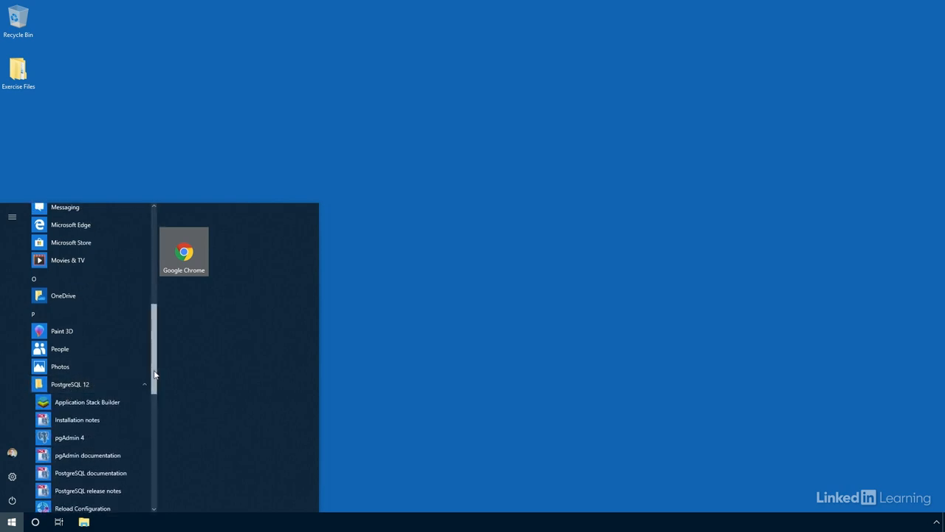
scroll(down, 3)
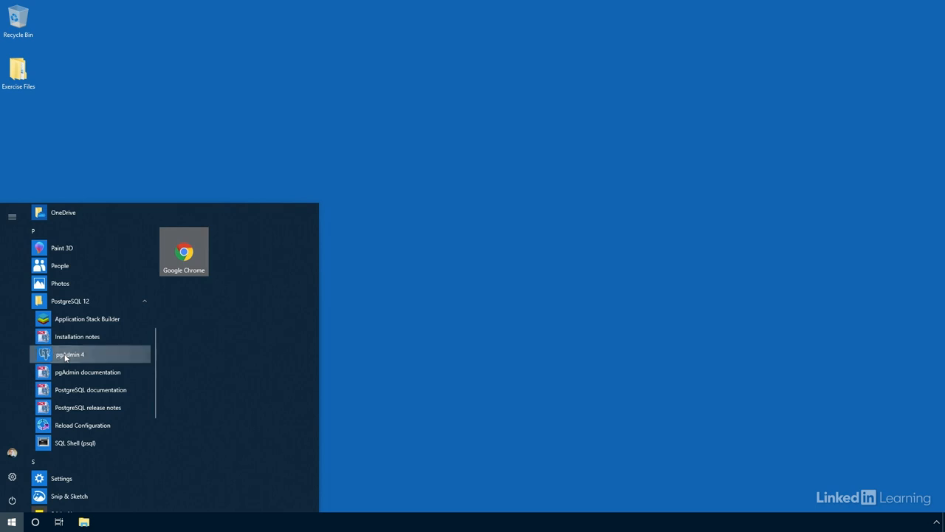
right_click(68, 354)
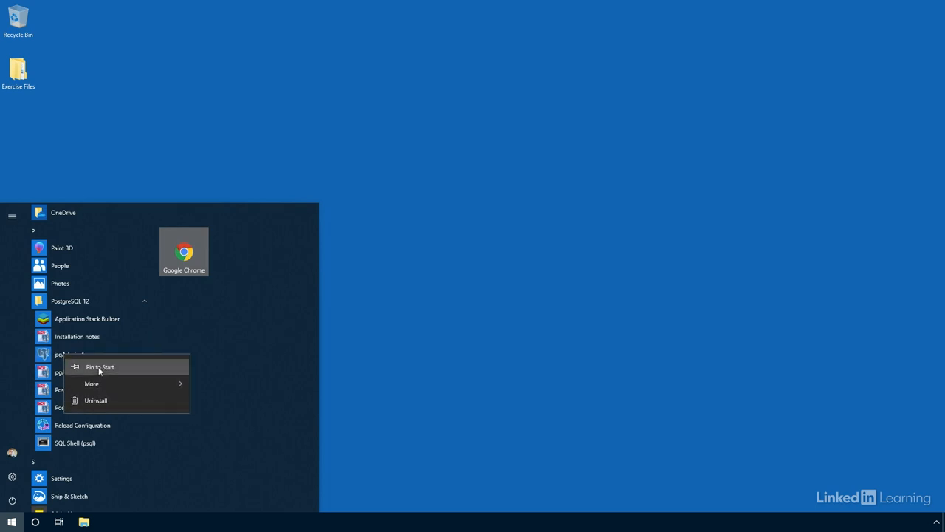
click(100, 366)
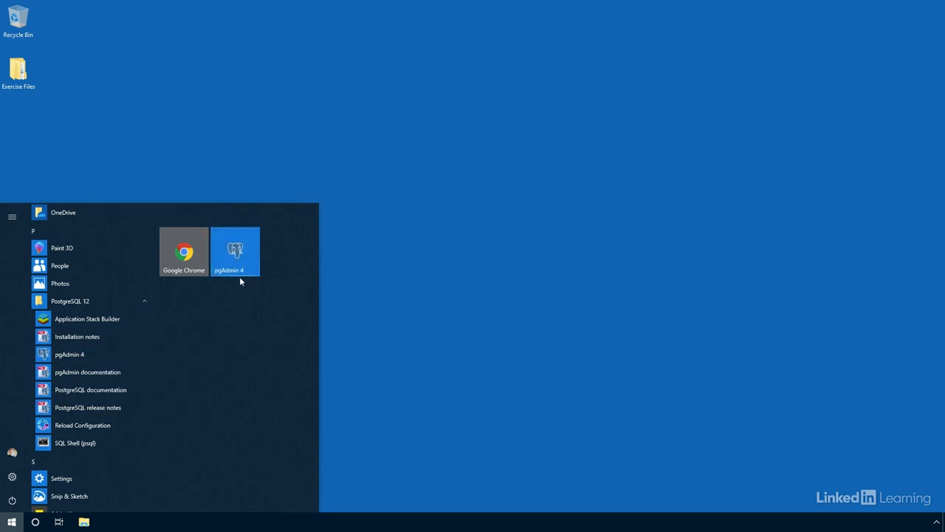
mouse_move(77, 443)
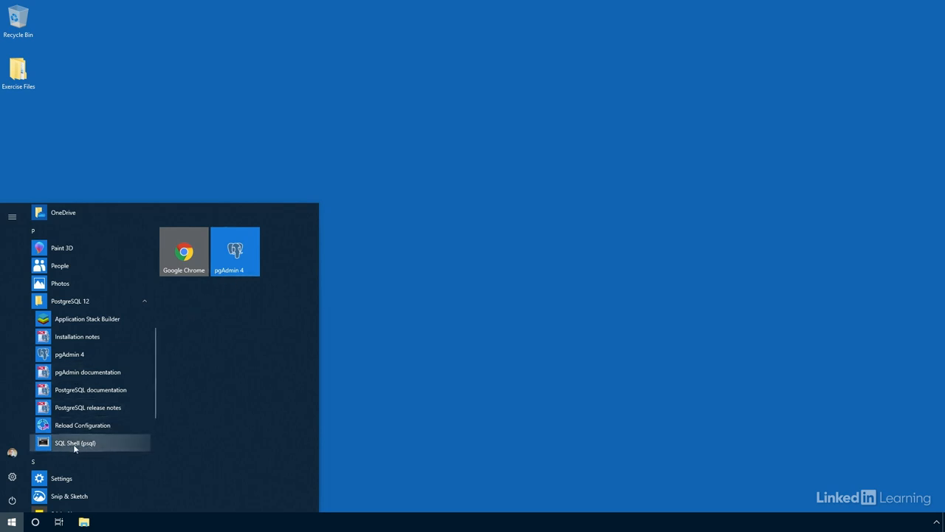
mouse_move(125, 461)
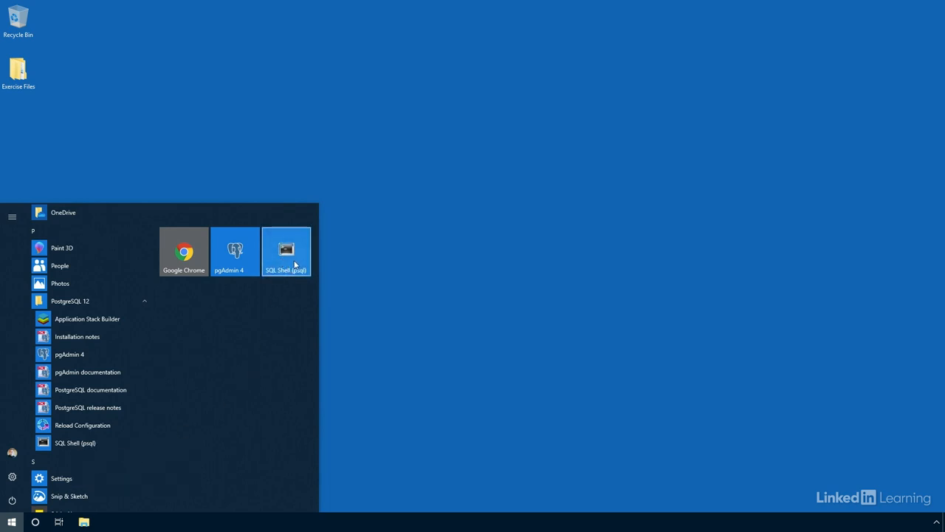
mouse_move(265, 307)
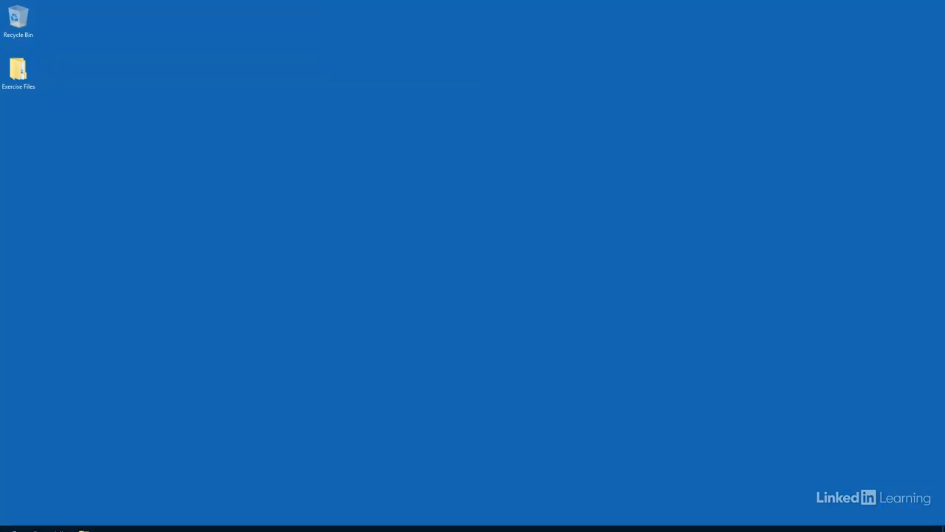
Launch SQL Shell (psql) from its pinned Start Menu tile.
click(12, 523)
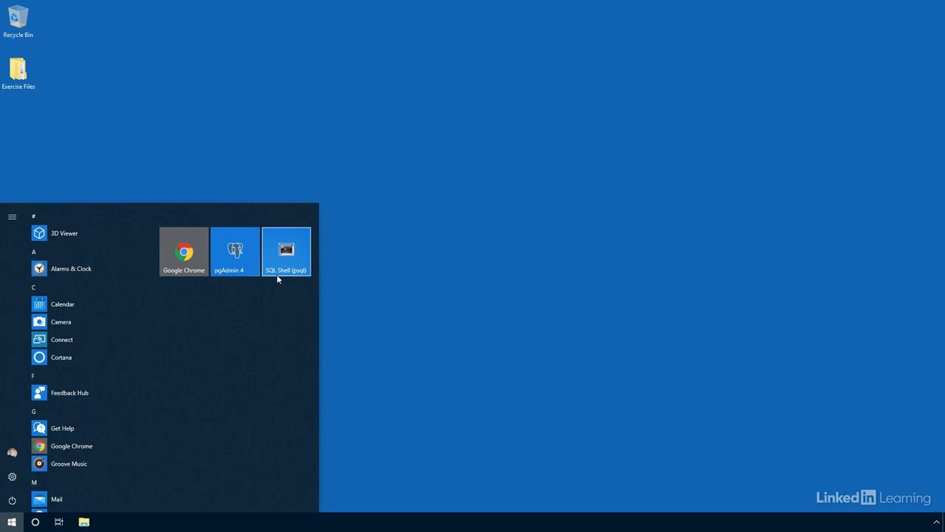
mouse_move(279, 277)
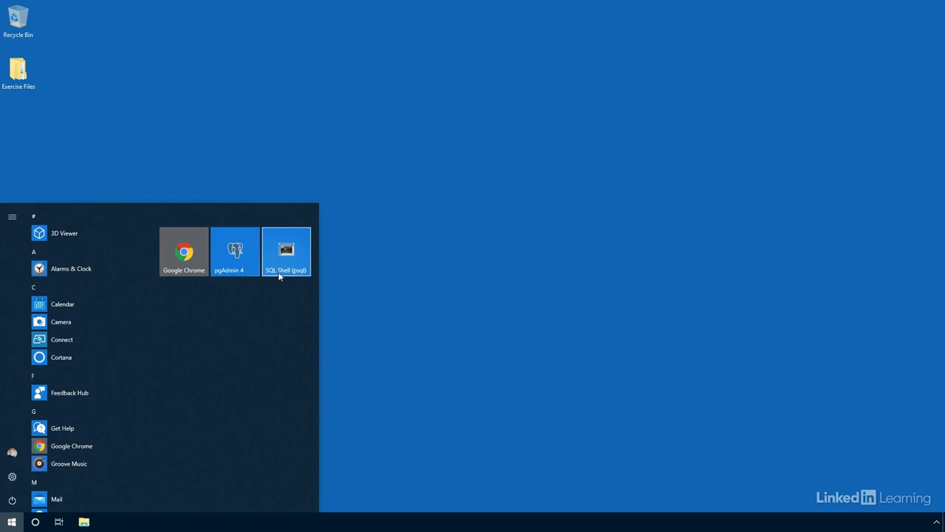
mouse_move(287, 272)
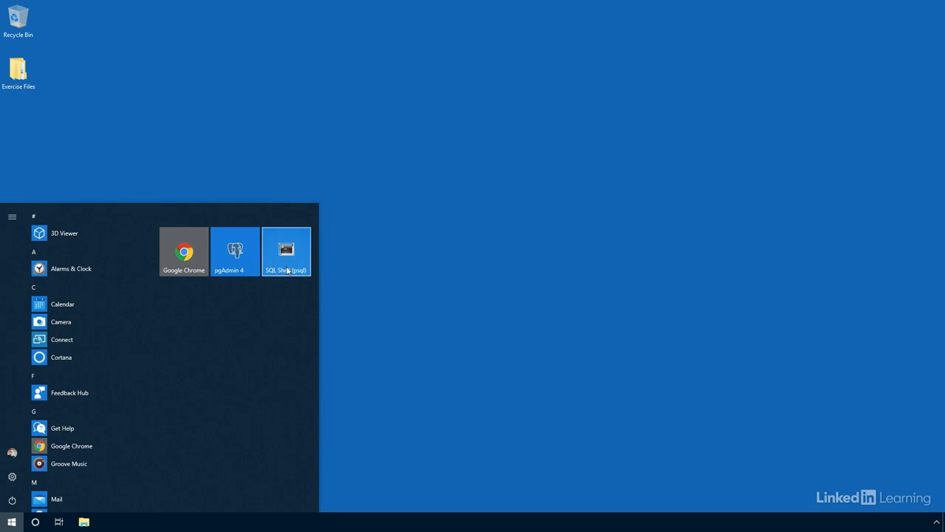
mouse_move(293, 263)
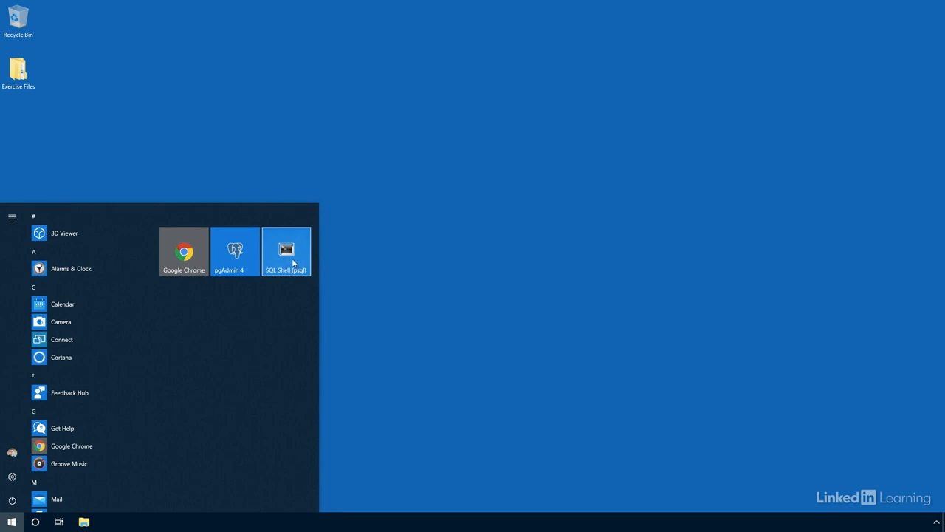
click(287, 251)
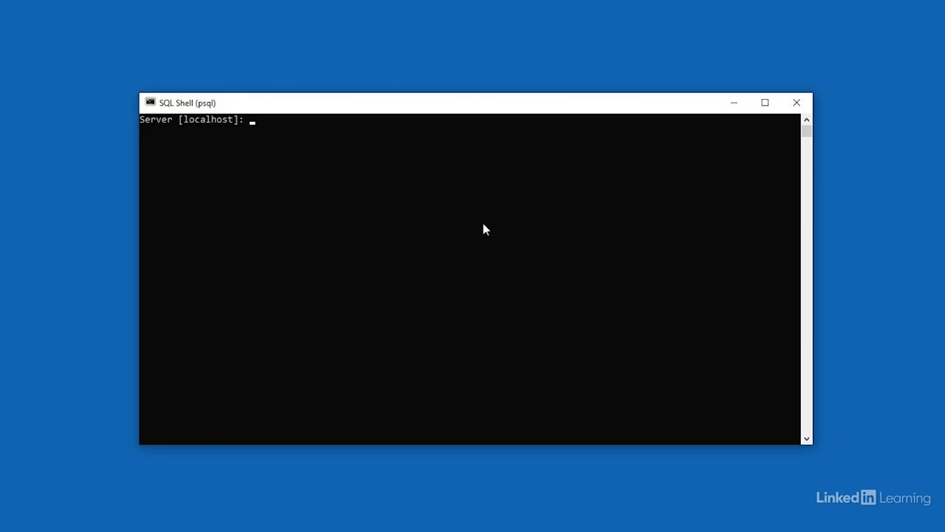
mouse_move(325, 254)
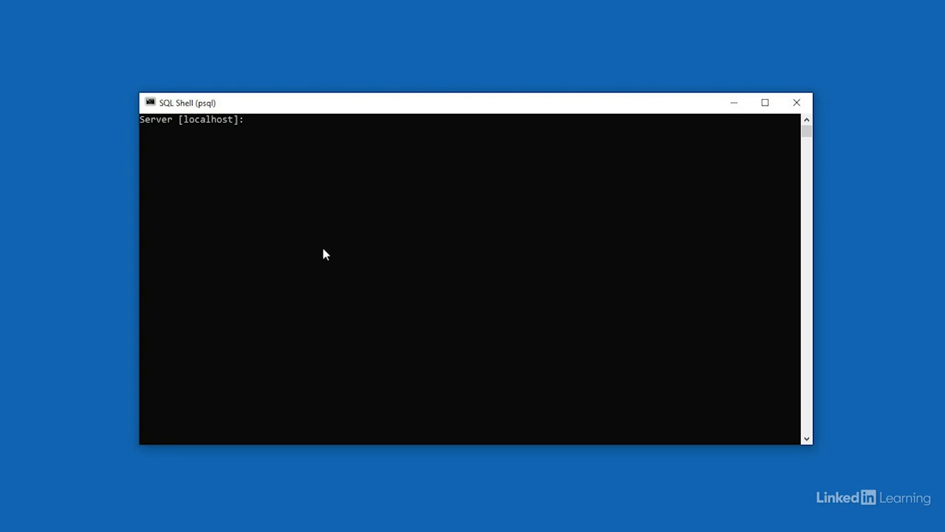
Connect with default localhost server, postgres database, port 5432 and postgres user.
text(localhost)
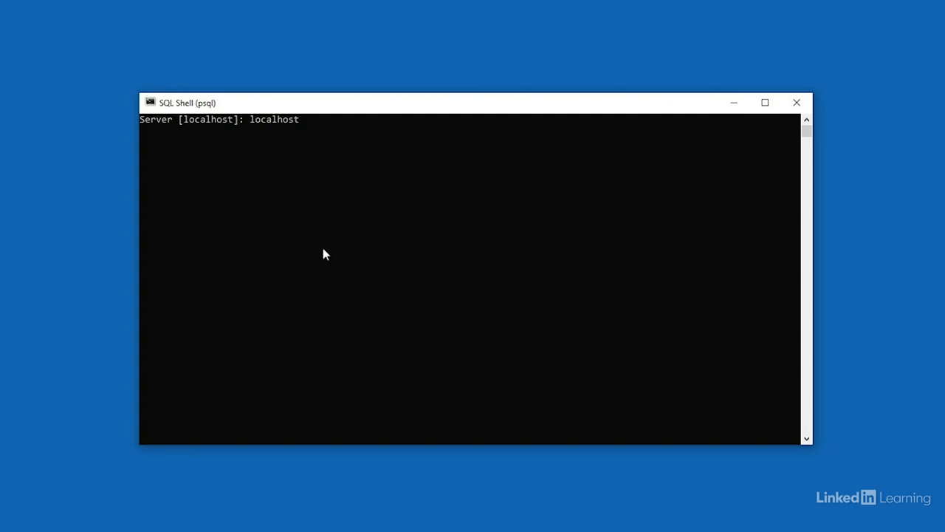
key(BackSpace)
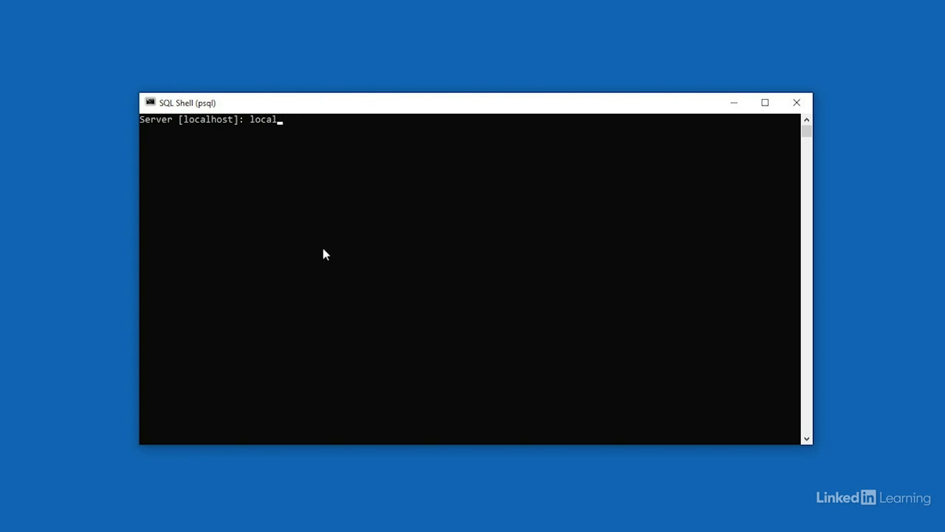
key(BackSpace)
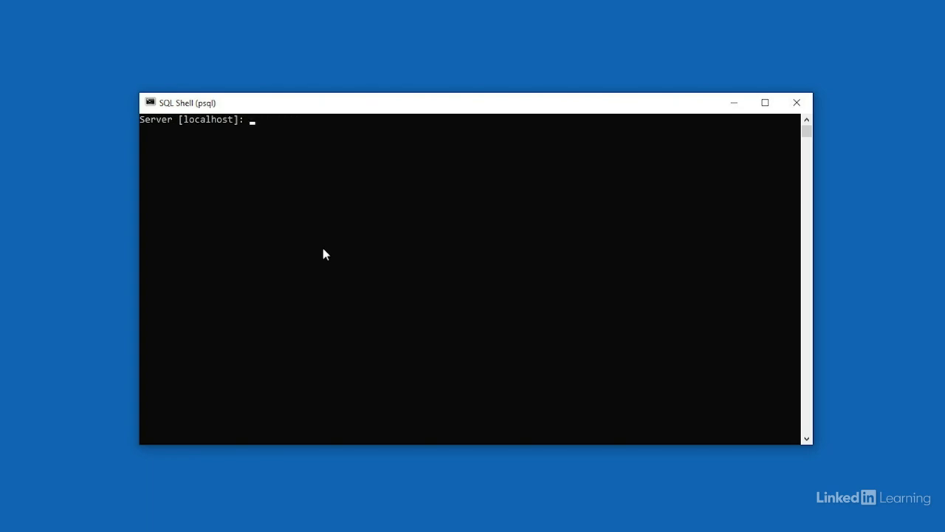
key(enter)
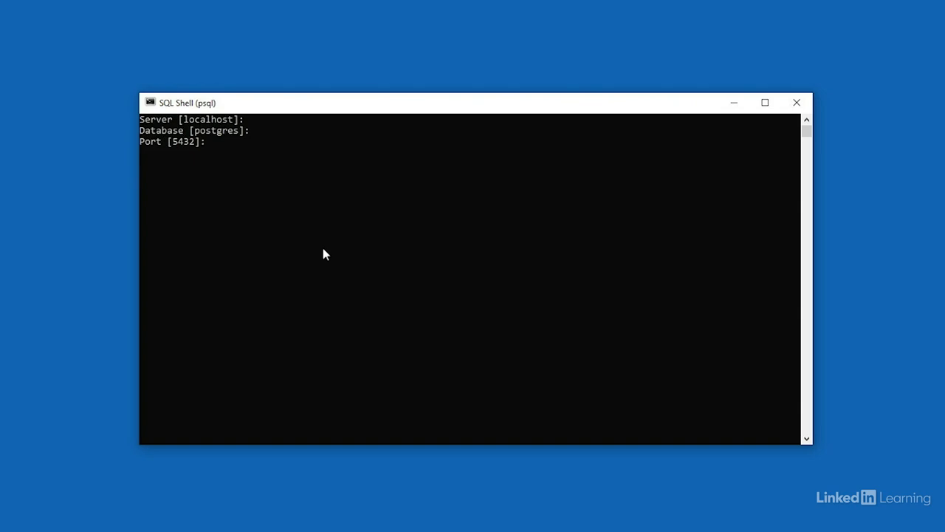
key(enter)
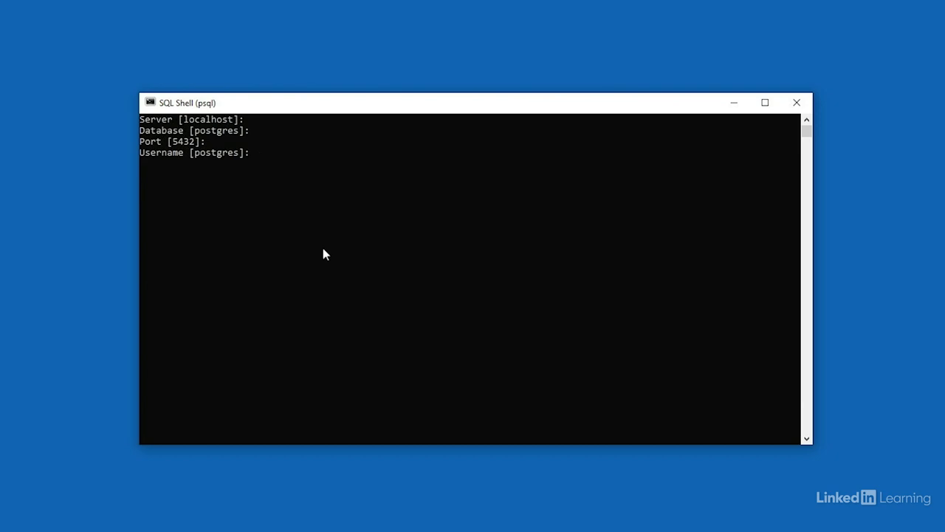
key(Enter)
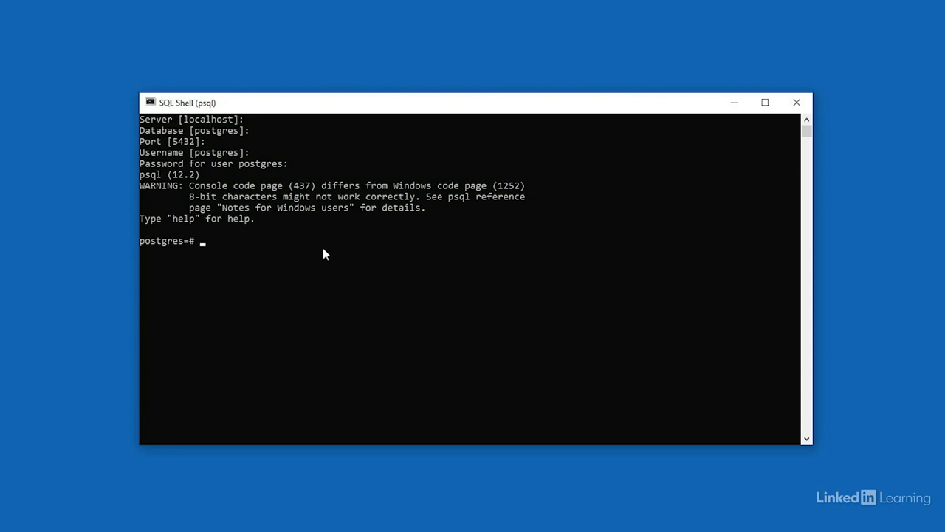
Run SELECT version(); returning PostgreSQL 12.2, 64-bit.
text(SELECT ver)
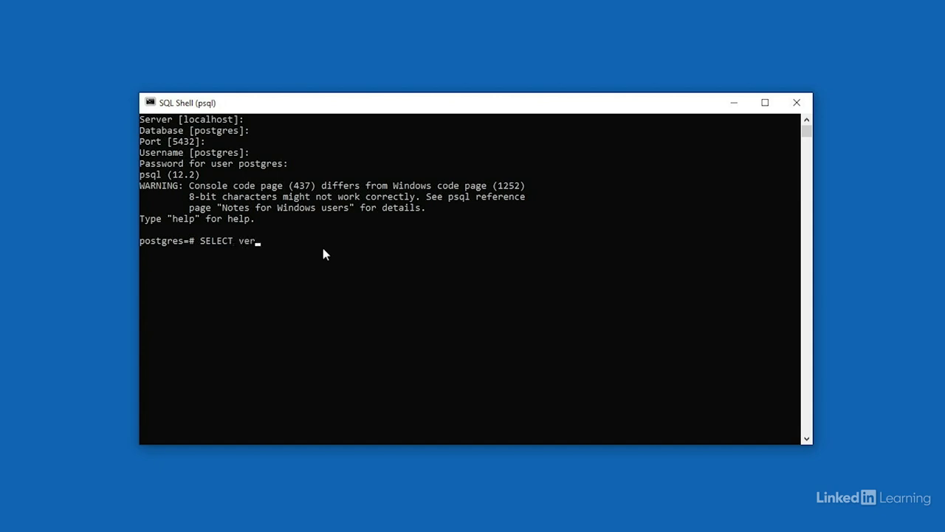
text(sion())
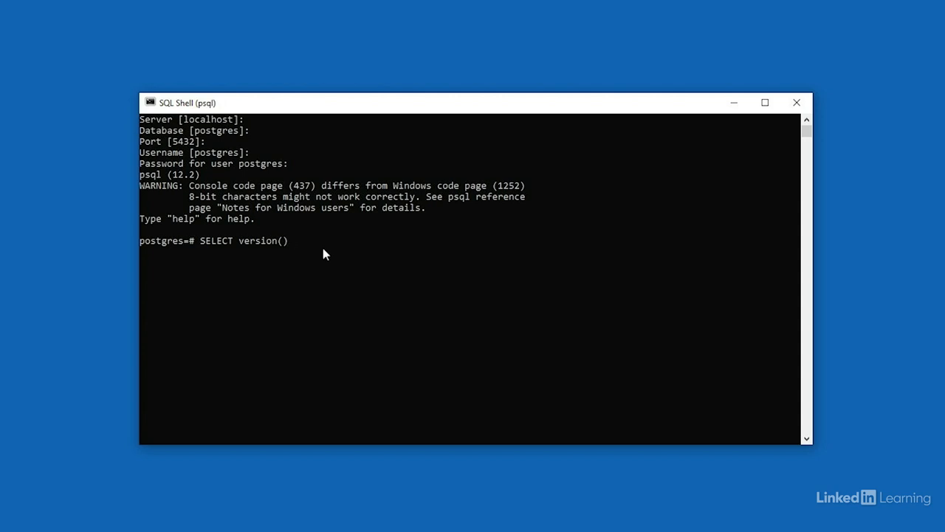
text(;)
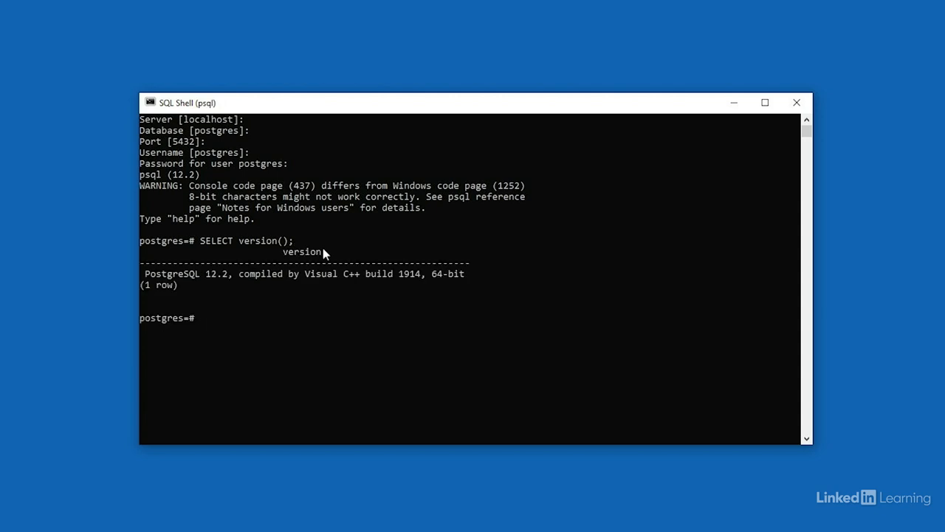
mouse_move(238, 301)
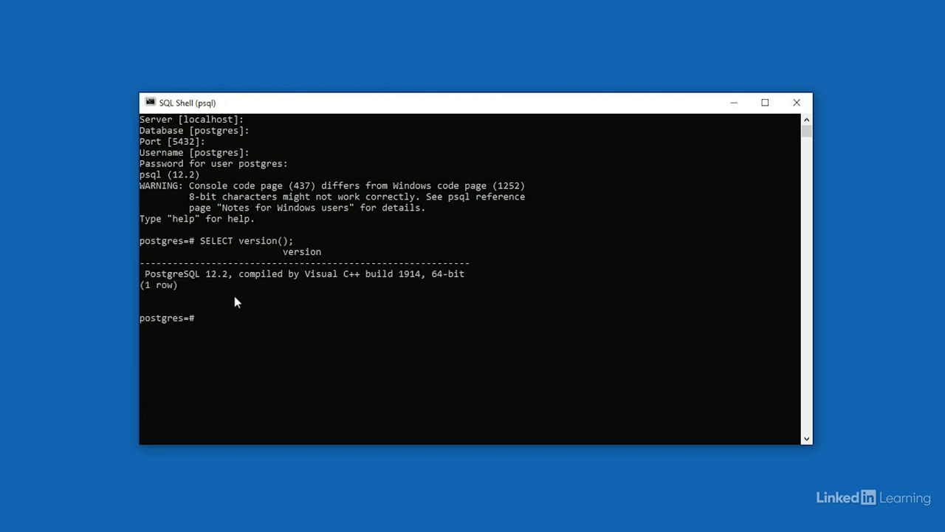
mouse_move(206, 287)
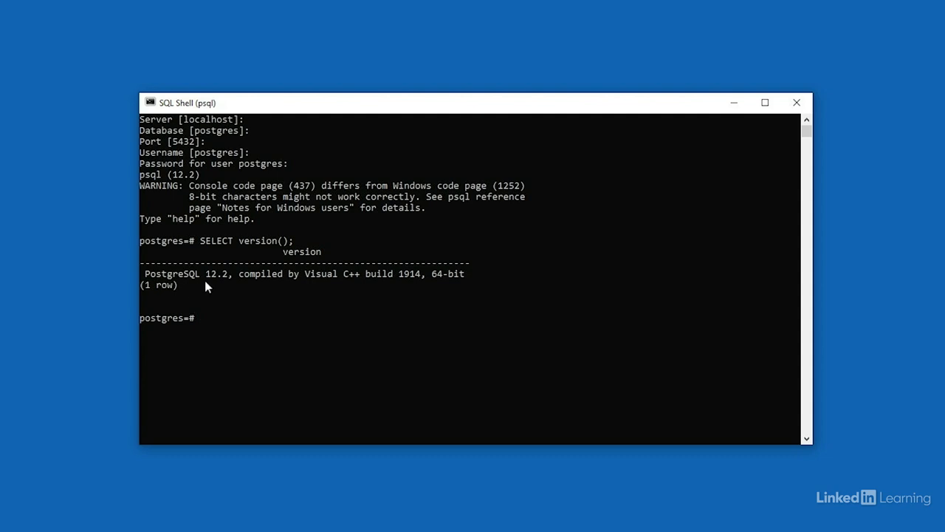
mouse_move(331, 288)
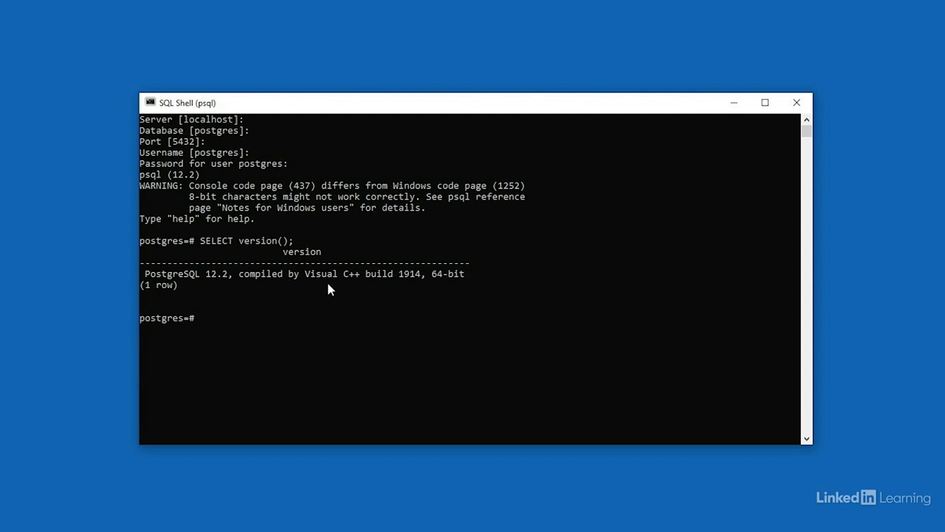
mouse_move(337, 302)
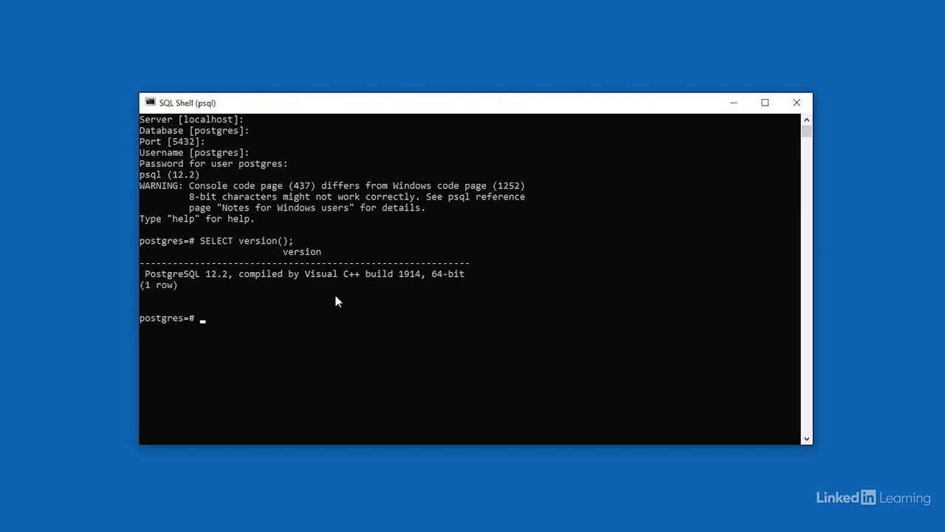
Run SELECT now(); to show the server's current timestamp.
text(SELECT now()
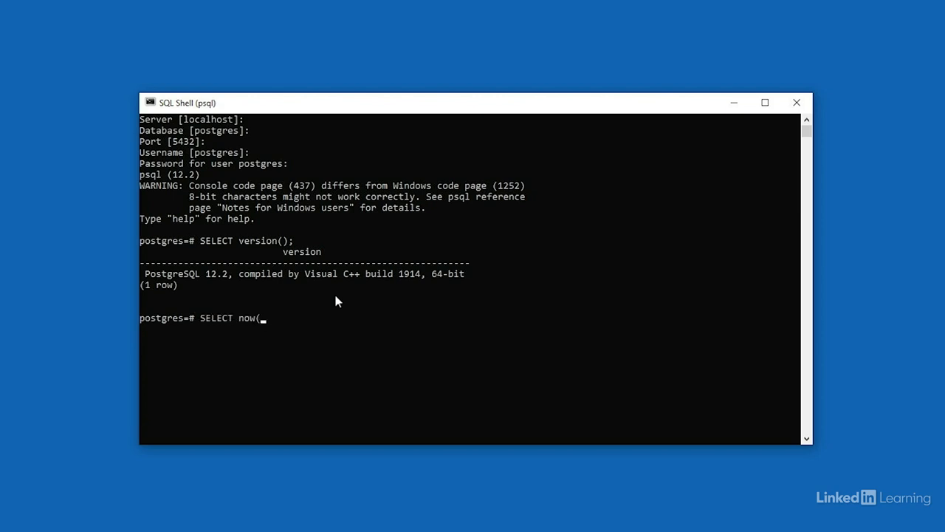
text())
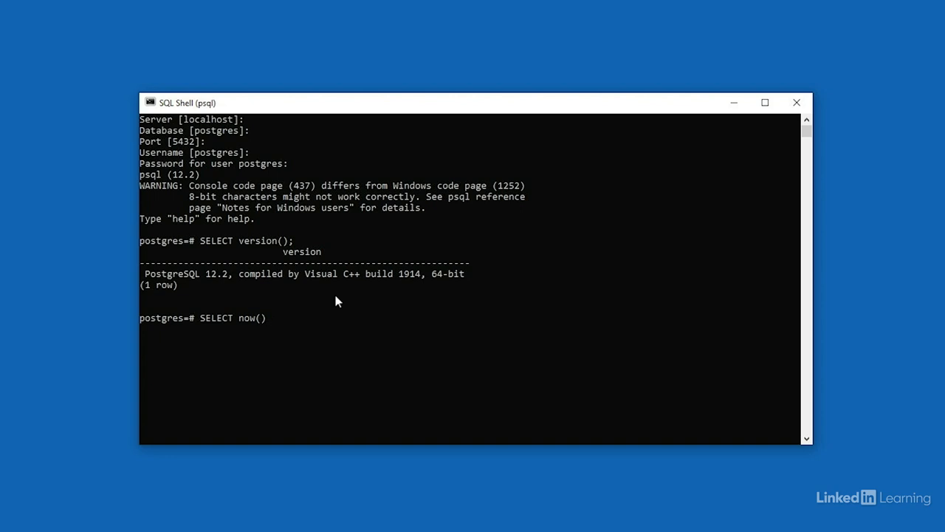
text(;)
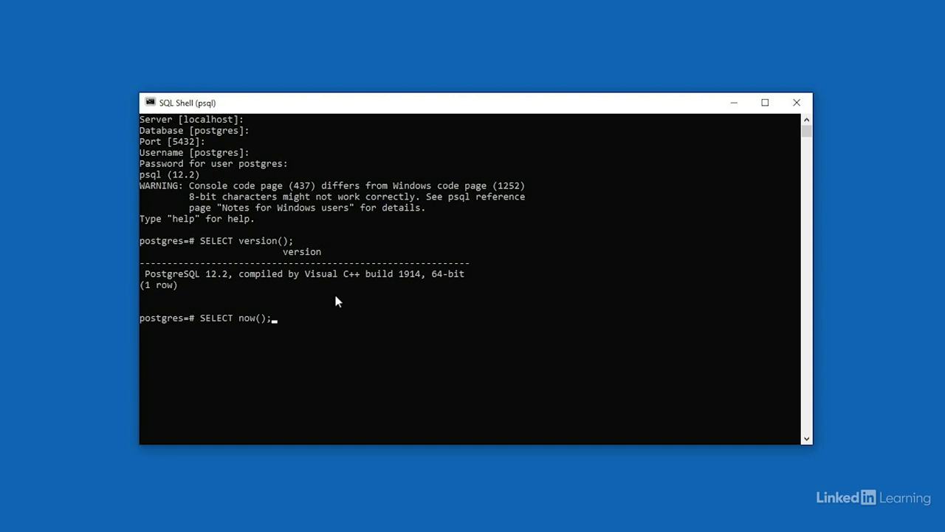
key(Backspace)
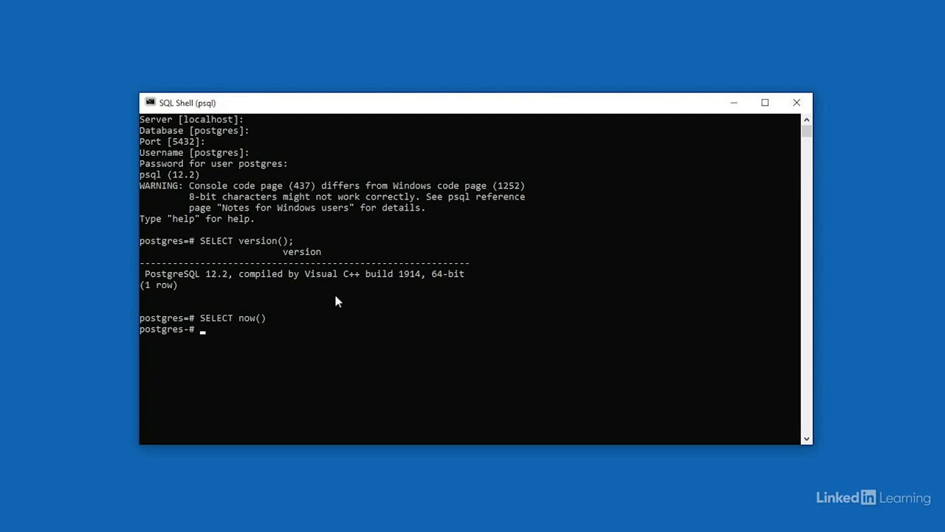
text(;)
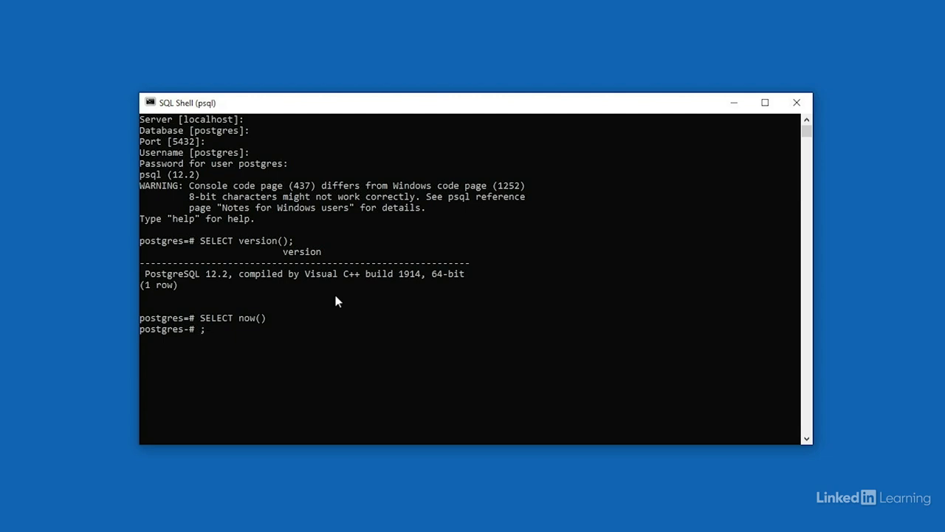
key(enter)
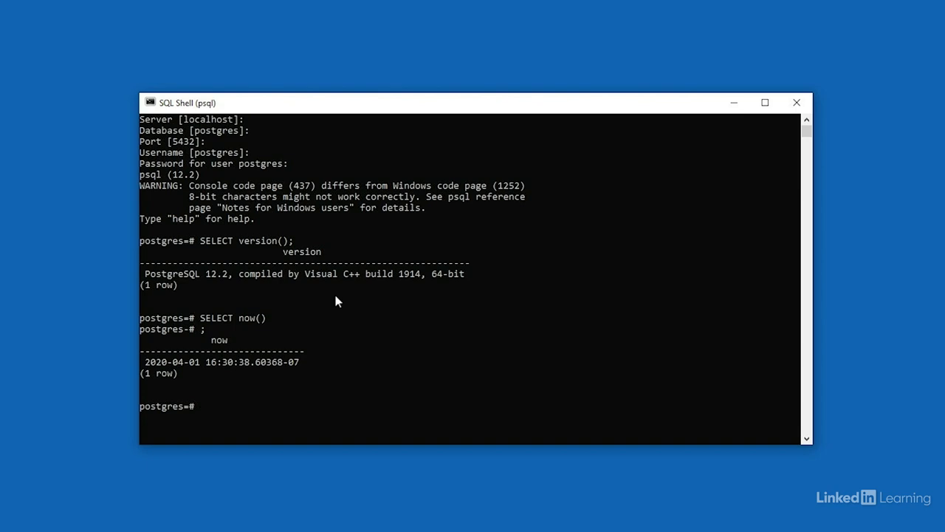
mouse_move(210, 390)
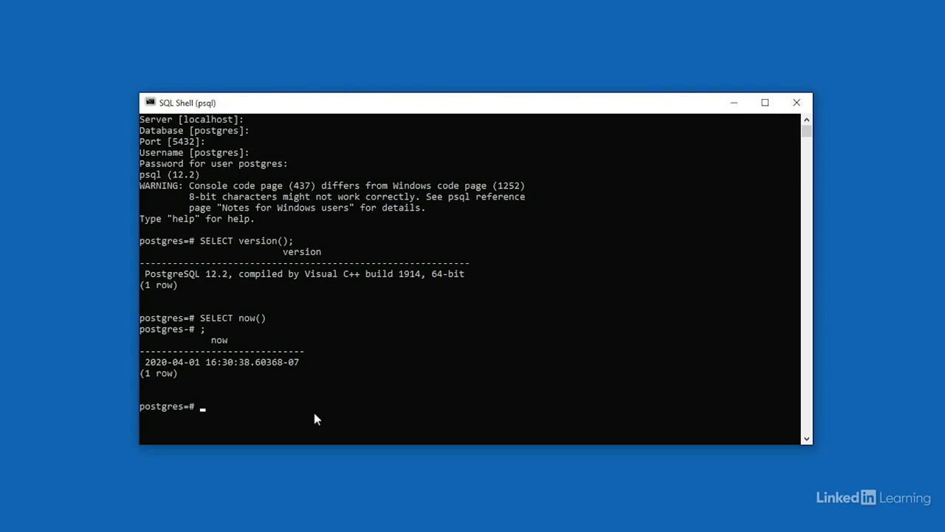
mouse_move(463, 441)
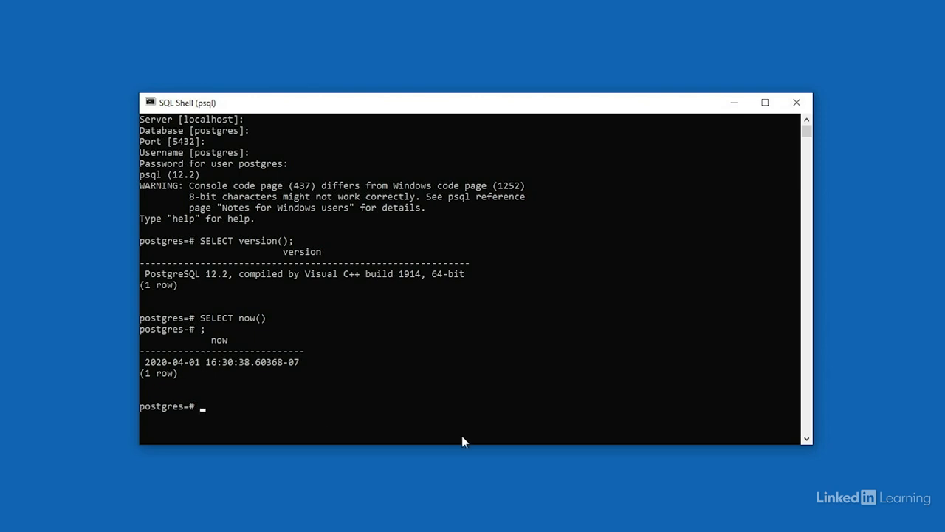
Run CREATE DATABASE favoritecolors; to create the new database.
text(CREATE DATA)
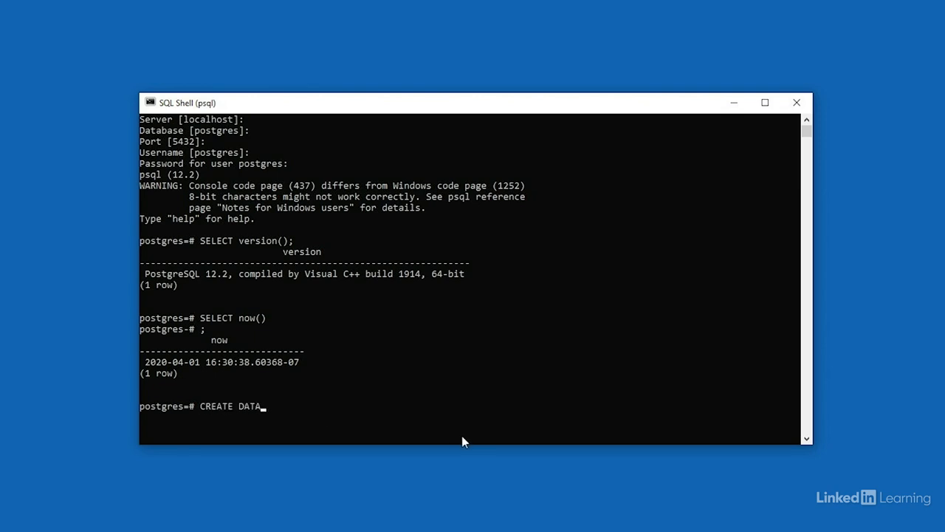
text(BASE)
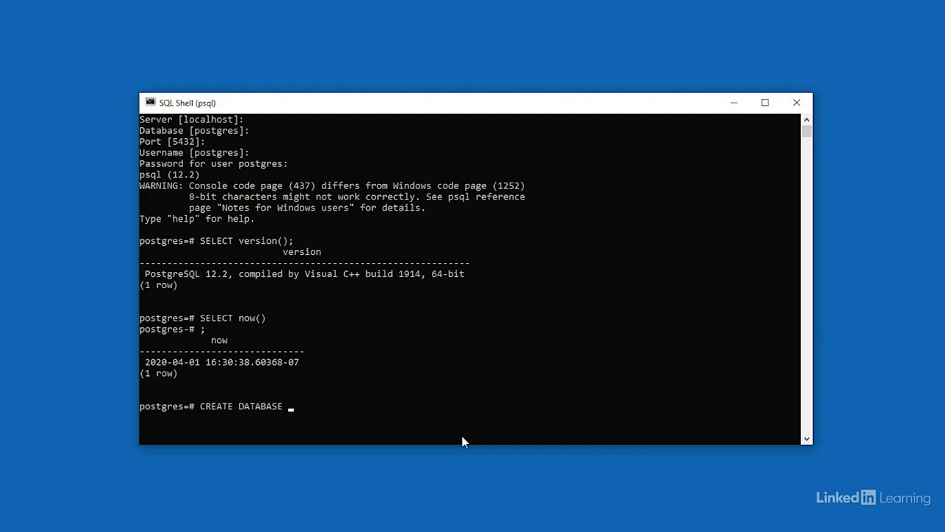
text(favoritecol)
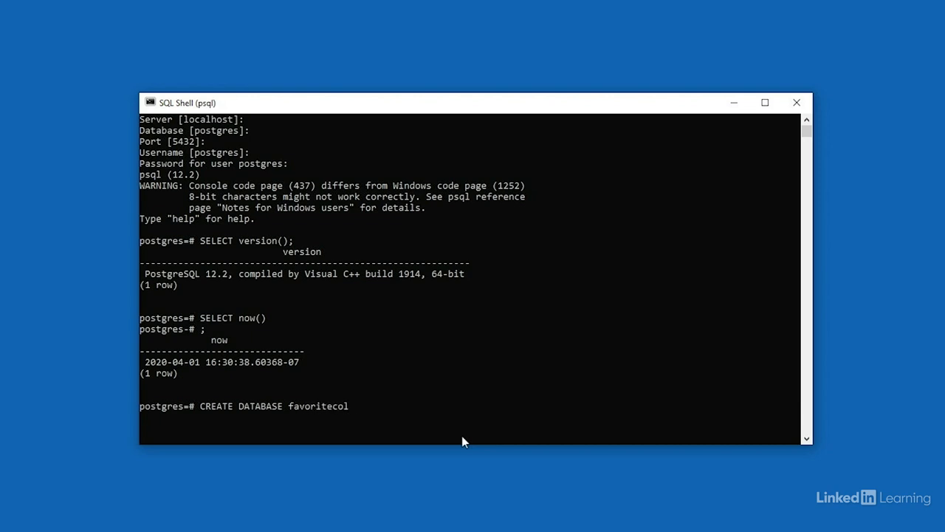
text(ors;)
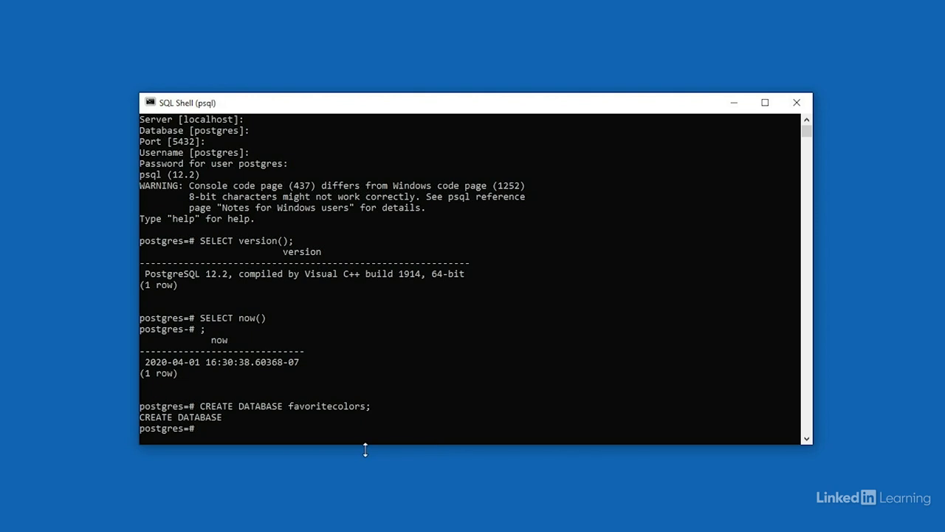
mouse_move(219, 428)
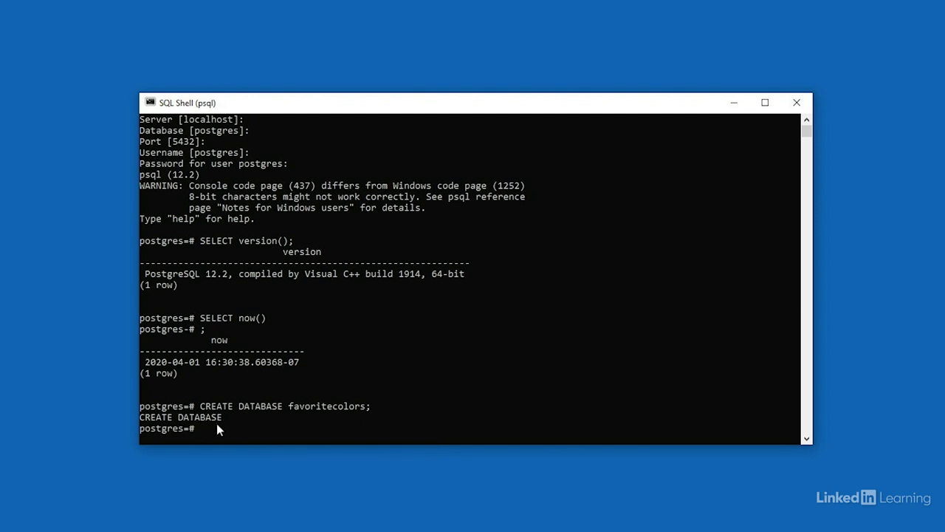
mouse_move(237, 467)
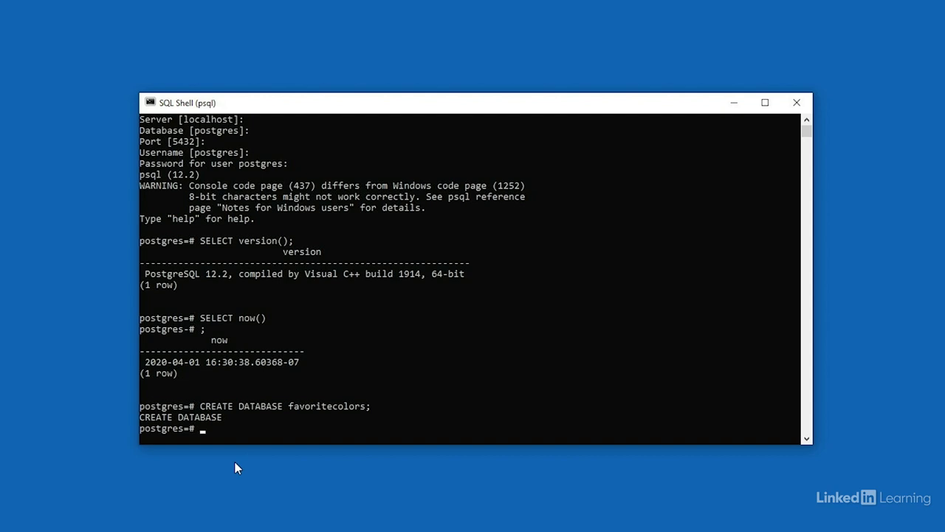
List all databases with \l, confirming favoritecolors exists.
text(\l)
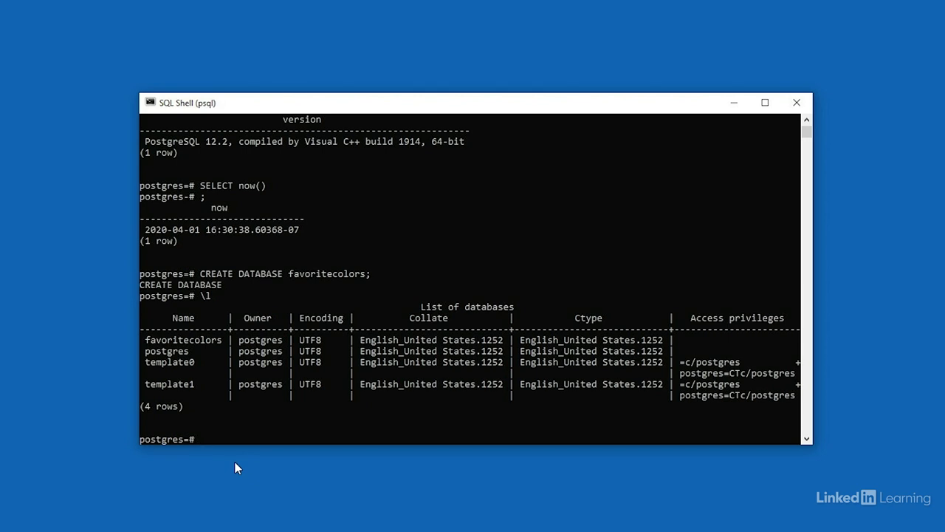
mouse_move(461, 310)
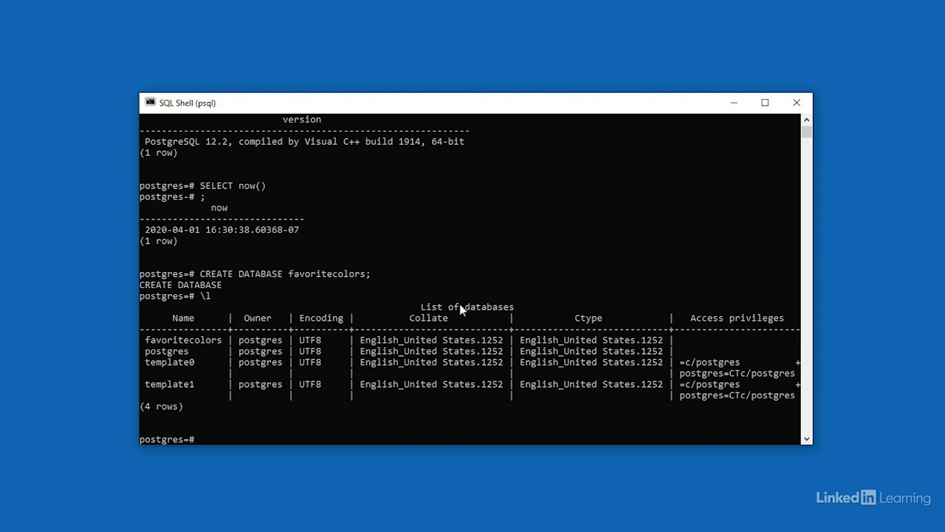
mouse_move(240, 353)
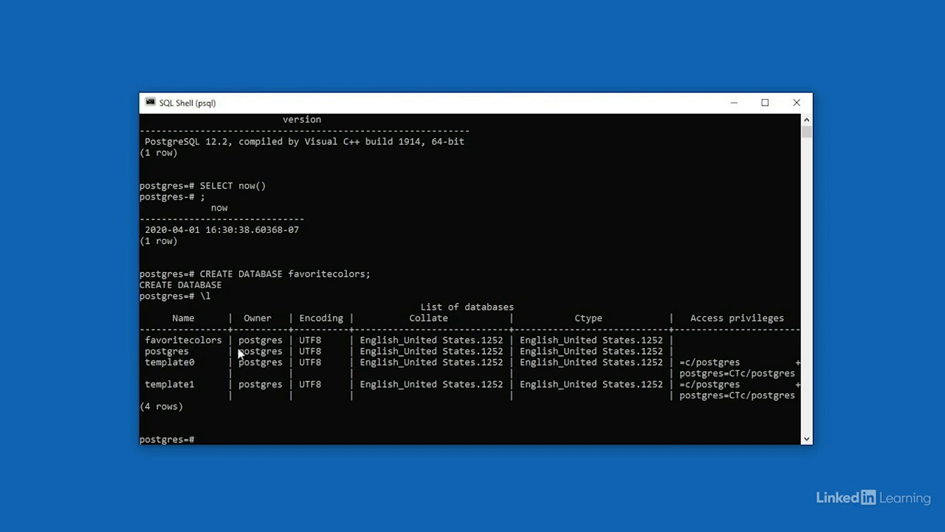
mouse_move(177, 362)
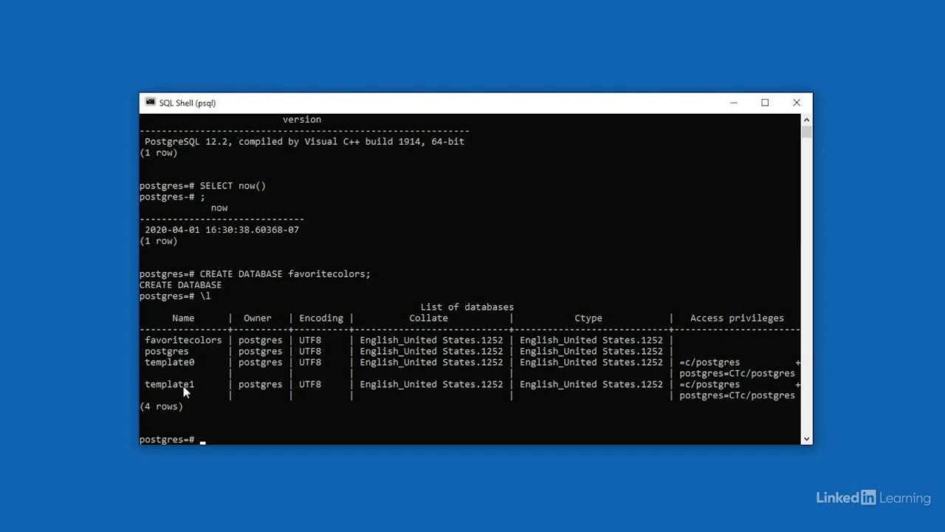
mouse_move(190, 352)
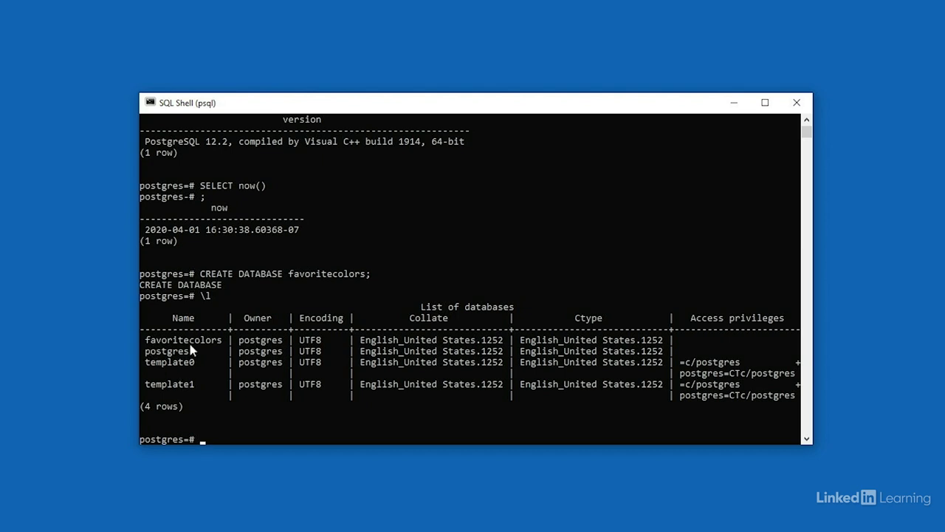
mouse_move(213, 350)
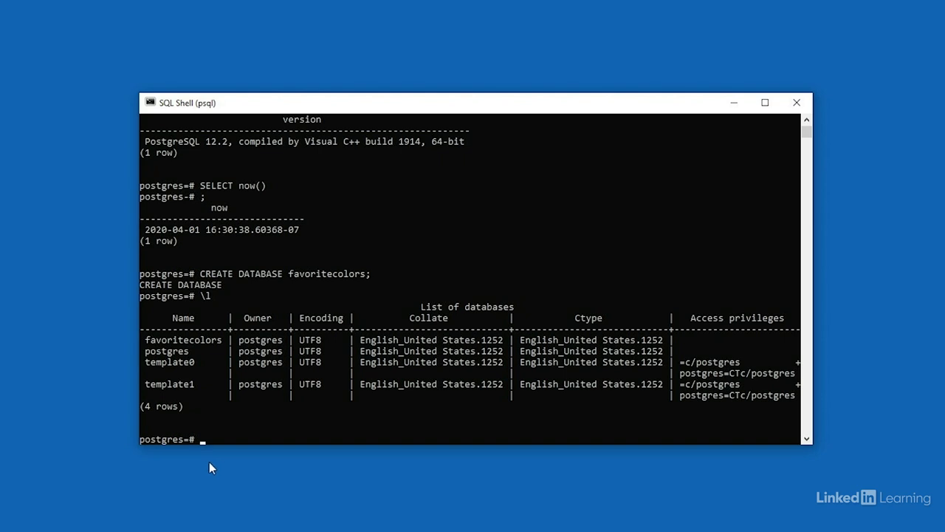
Switch the connection to the favoritecolors database with \c.
text(\c)
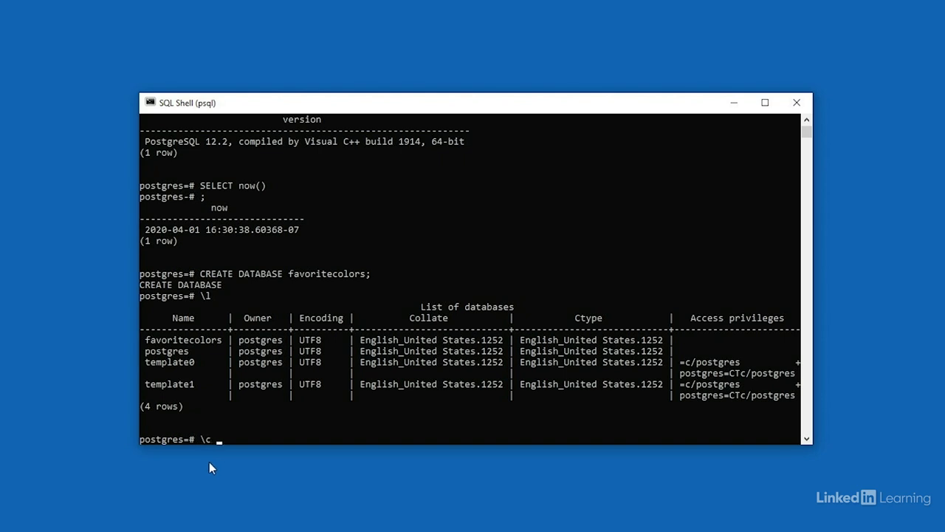
text(favoritecolors)
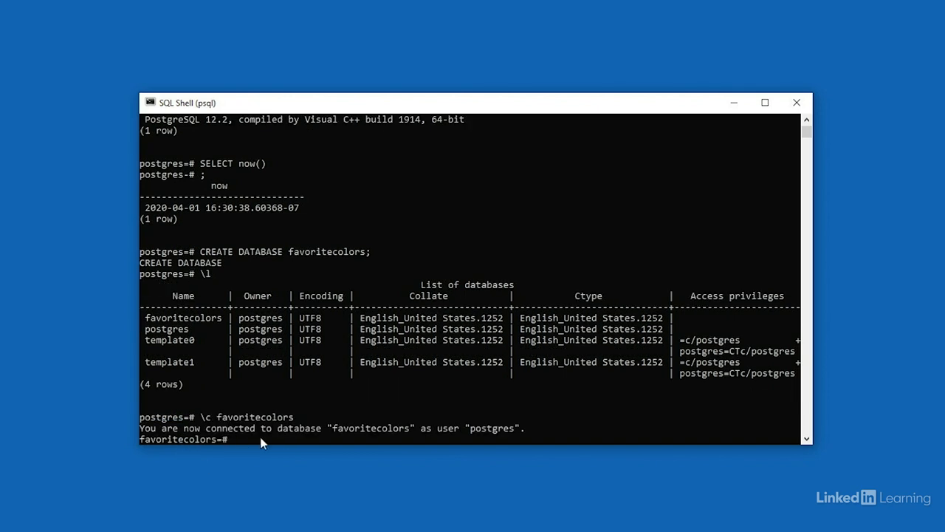
mouse_move(493, 442)
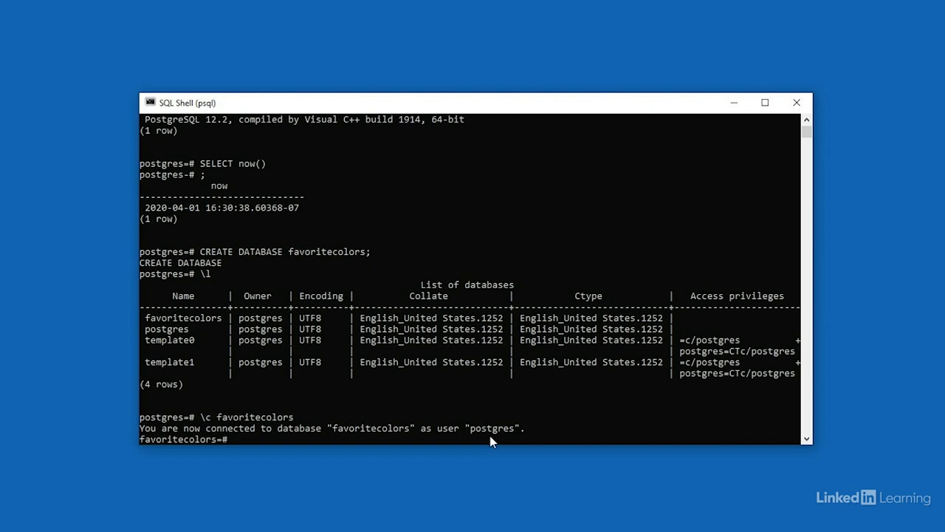
mouse_move(406, 480)
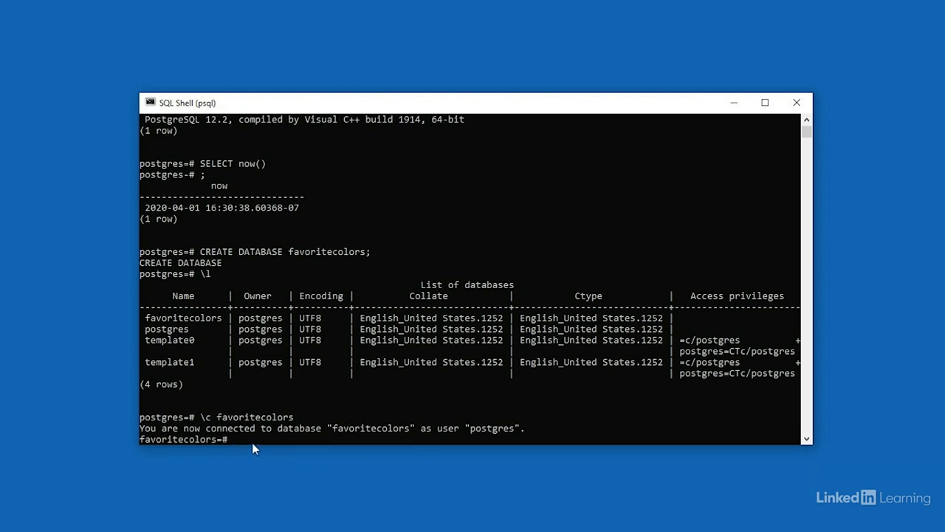
mouse_move(213, 449)
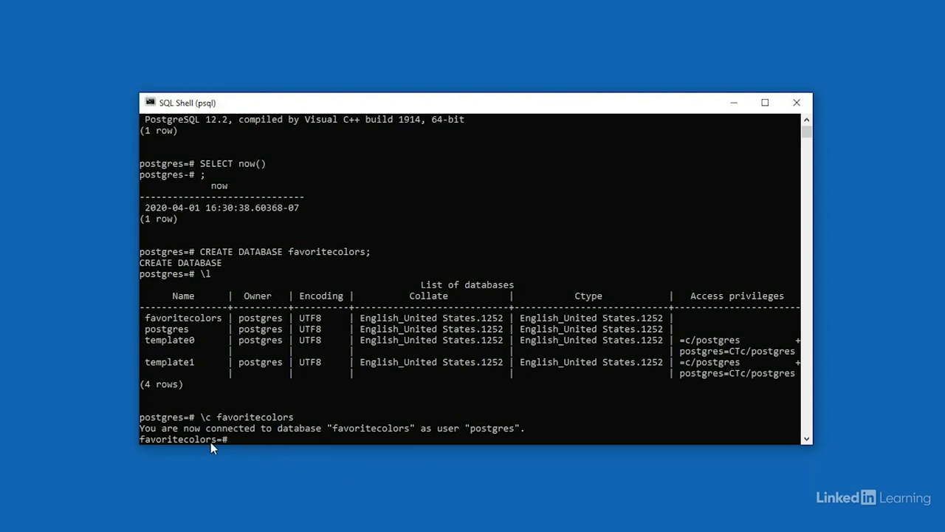
mouse_move(212, 464)
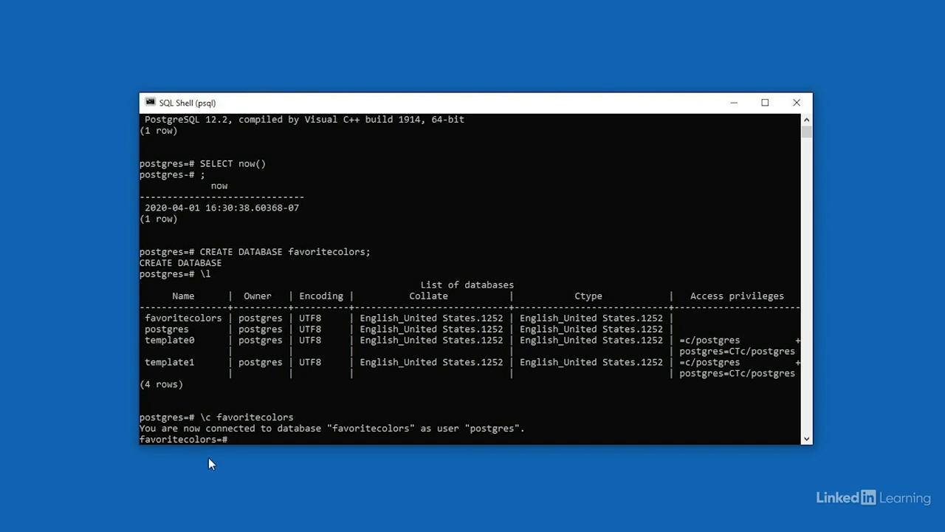
Create the colors table with ColorID int and ColorName char(20).
text(CREATE)
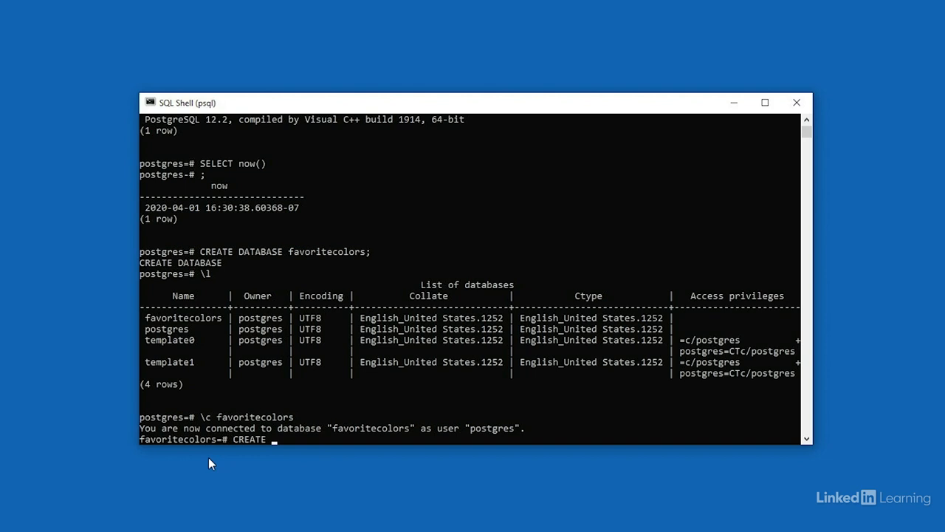
text(TABLE c)
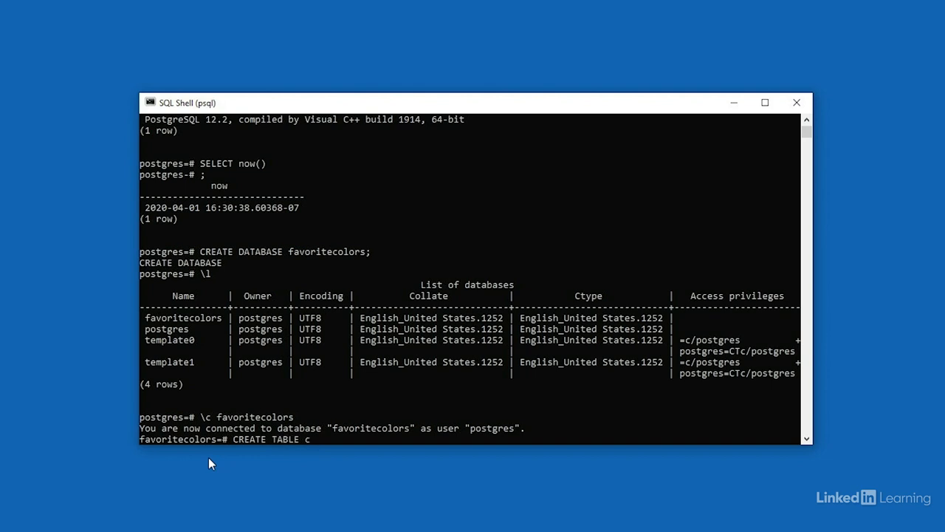
text(olor)
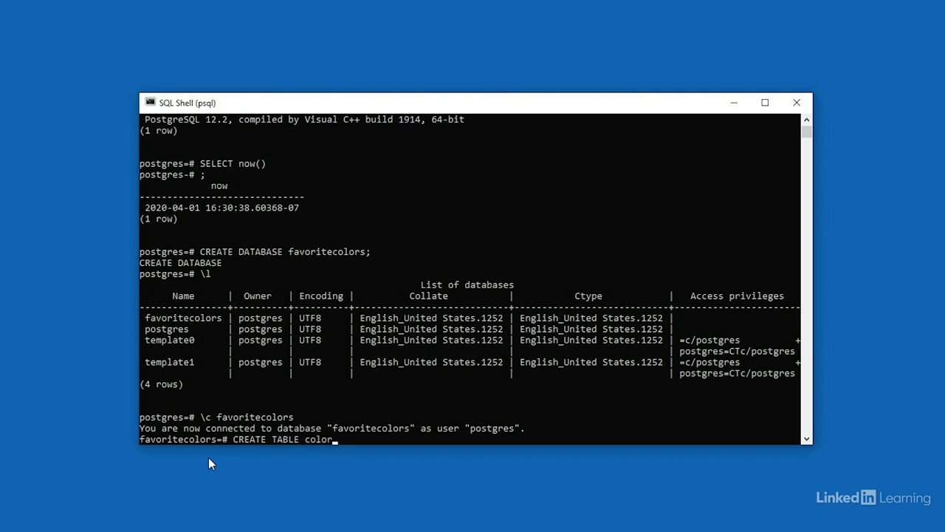
text(s ()
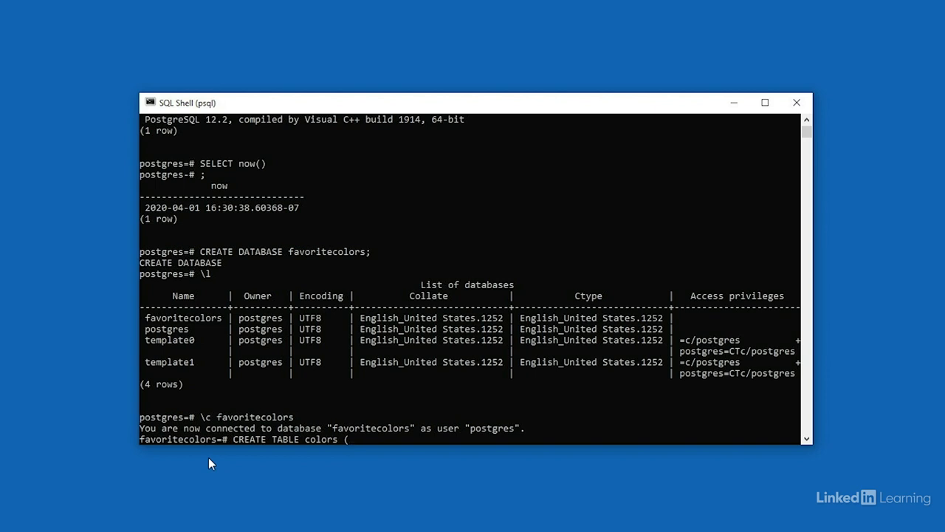
text(ColorID)
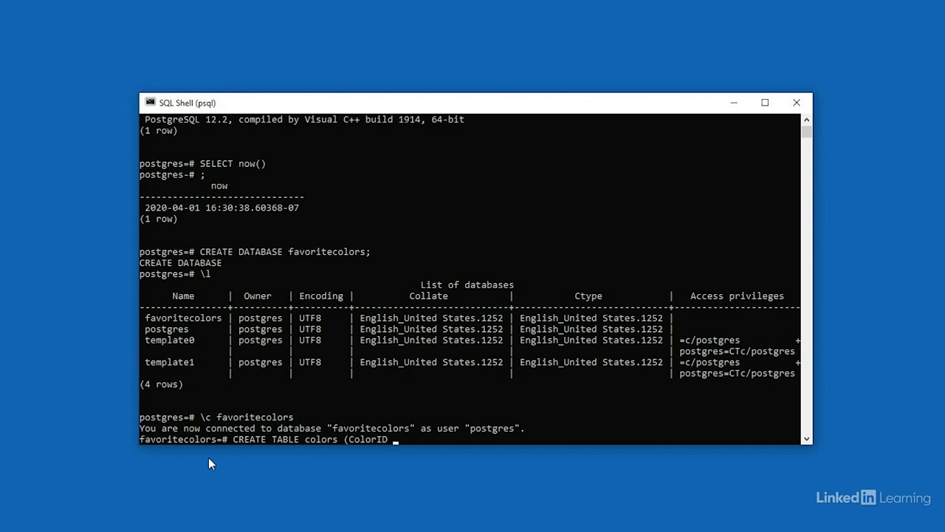
text(int)
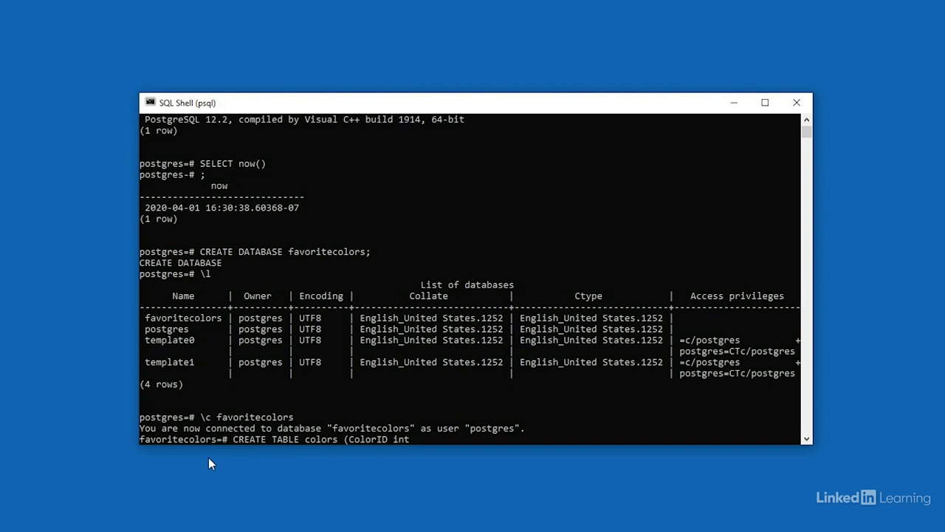
text(,)
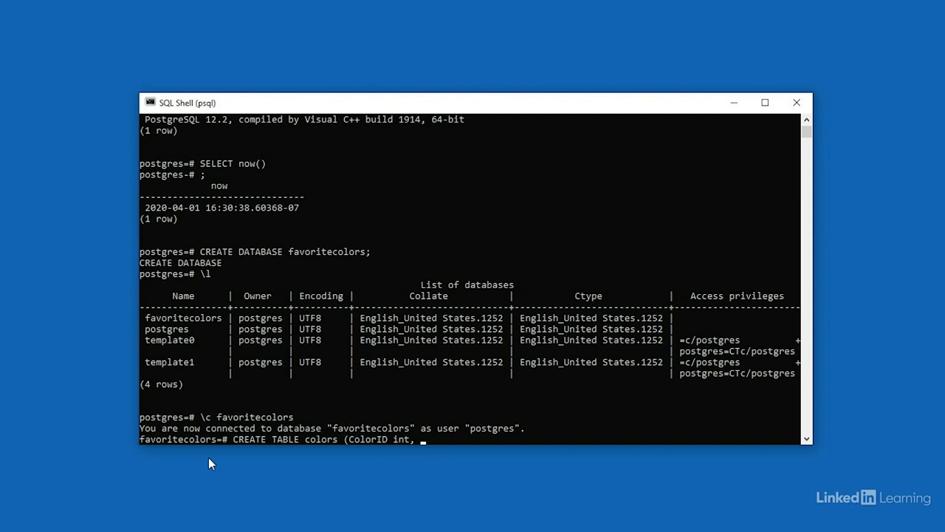
text(Color)
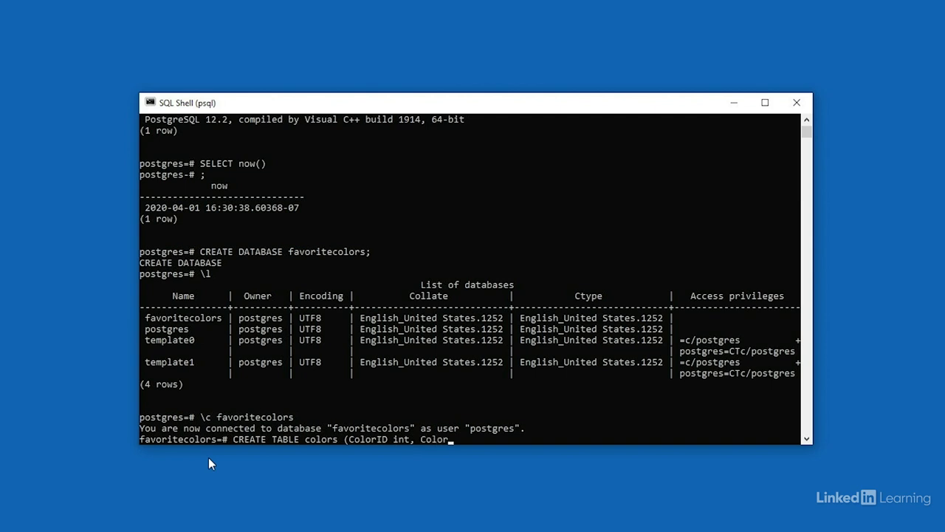
text(Name)
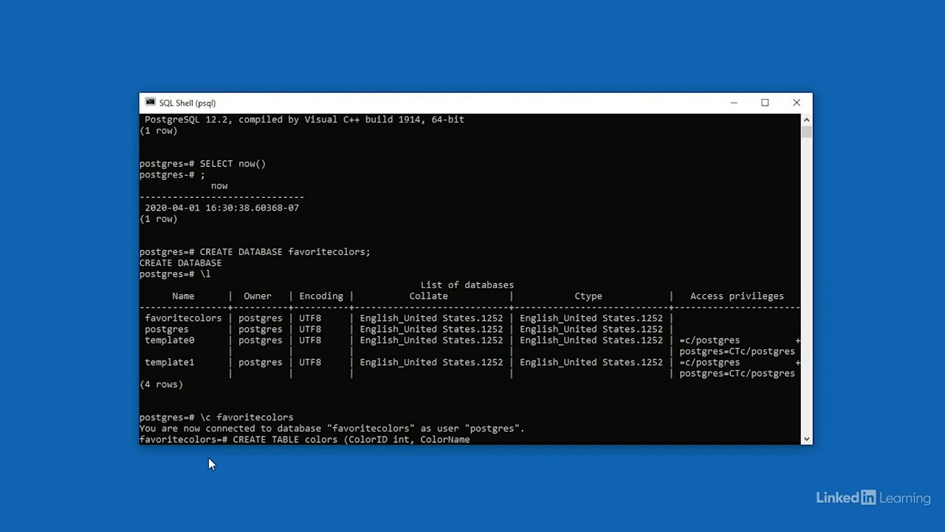
text(char)
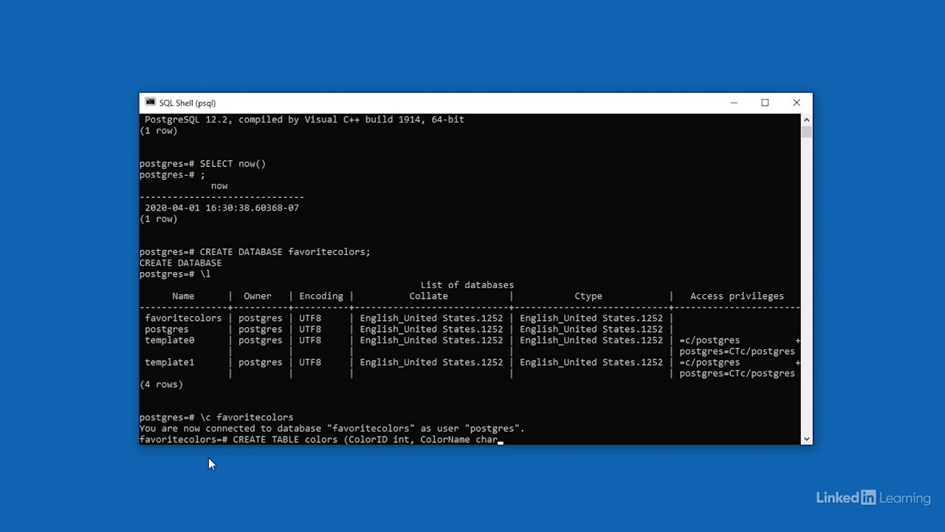
text(()
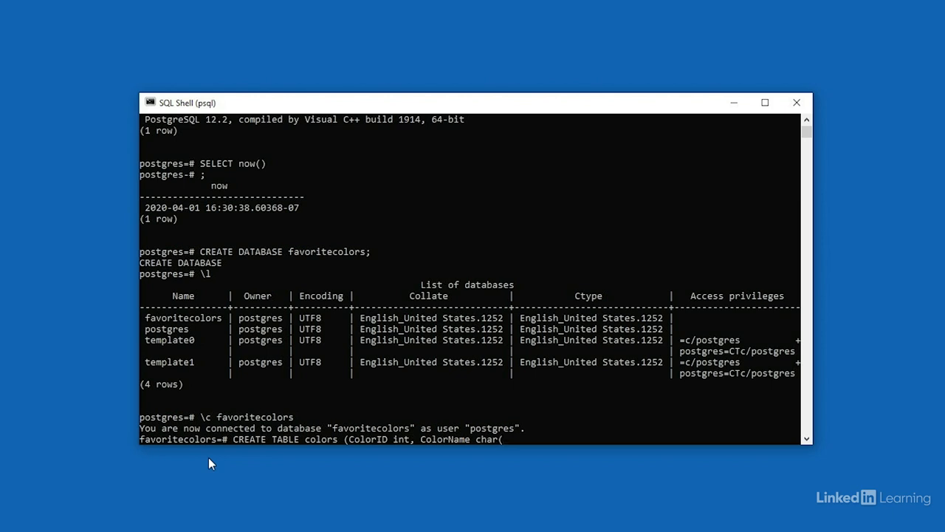
text(20))
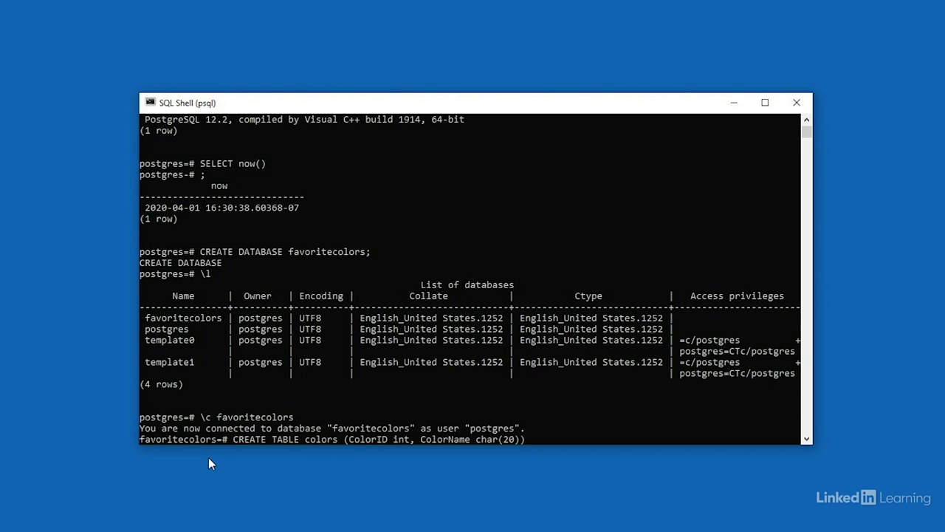
text(;)
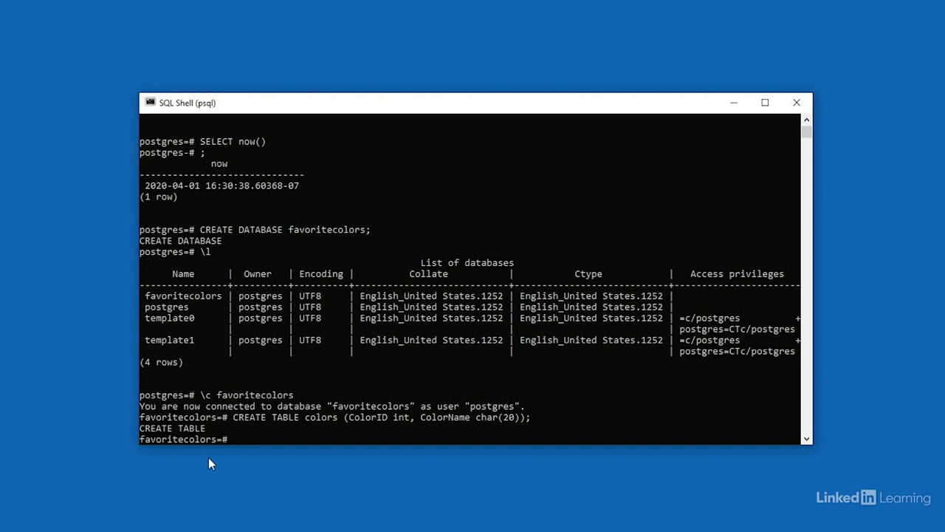
Insert rows (1,'red'), (2,'blue'), (3,'green') into colors, confirmed INSERT 0 3.
text(INSERT INTO)
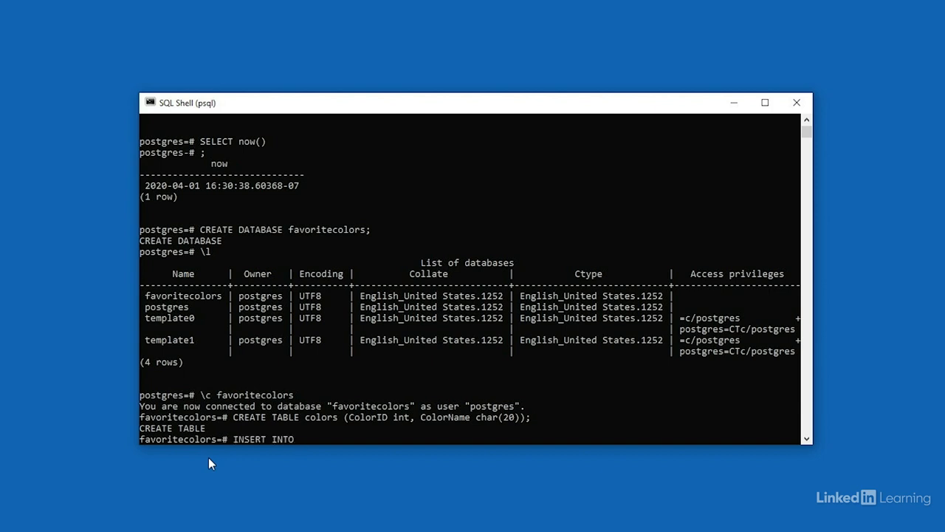
text(c)
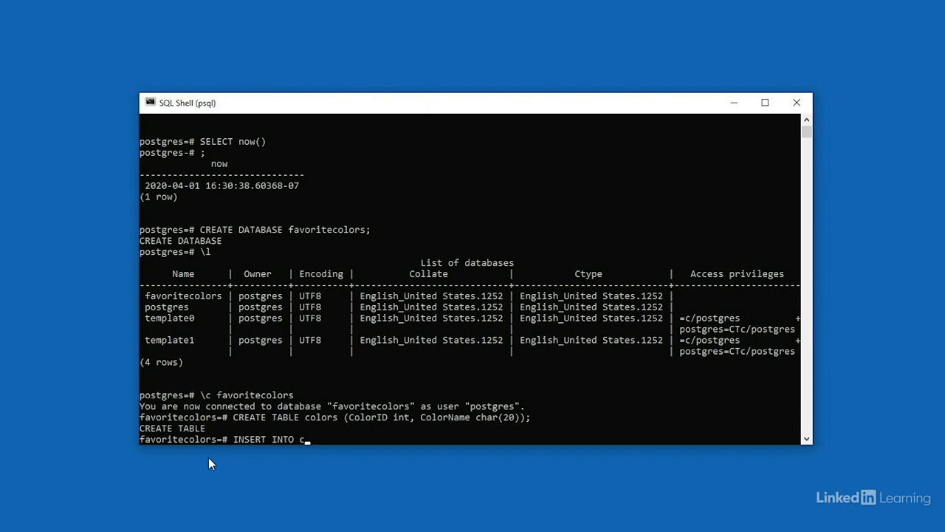
text(olors V)
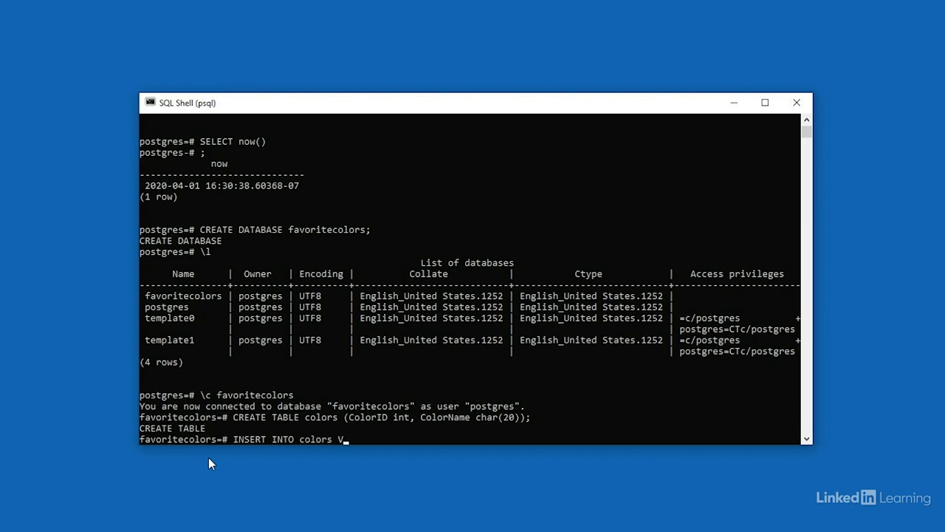
text(ALUES)
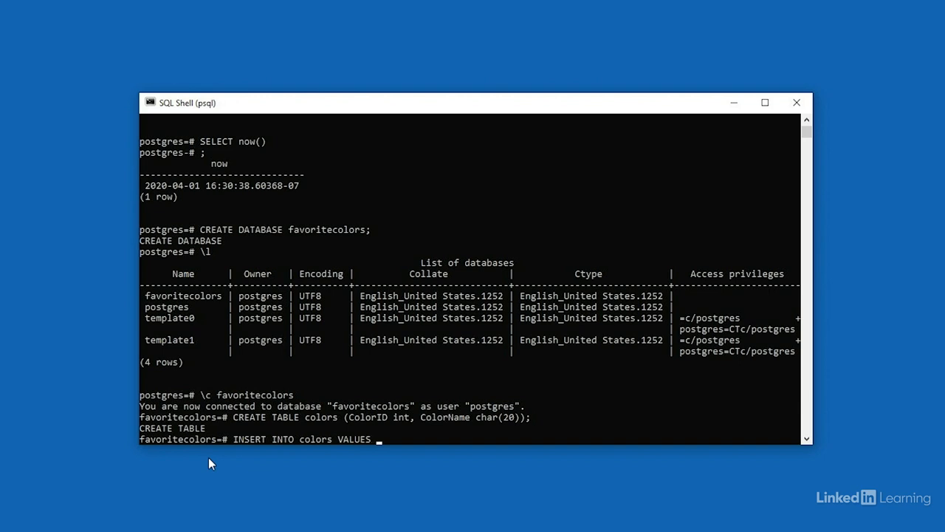
text(()
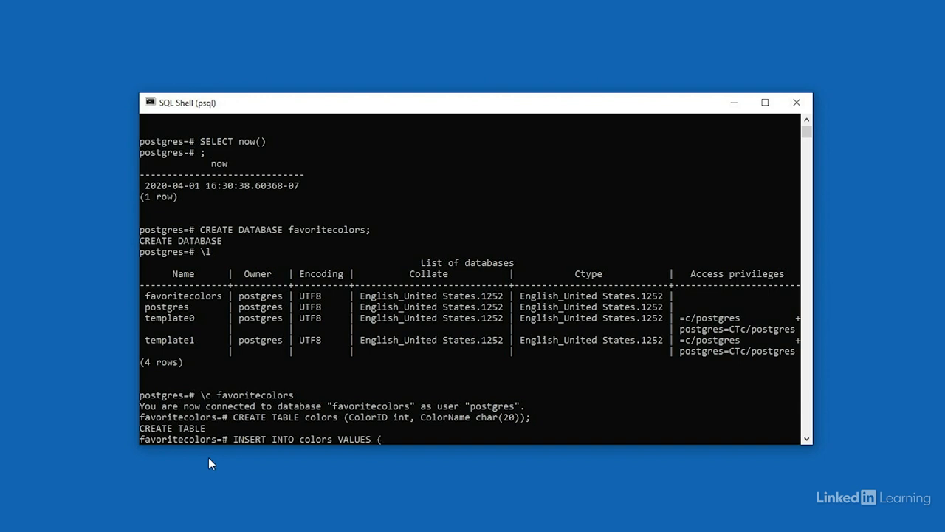
text(1,)
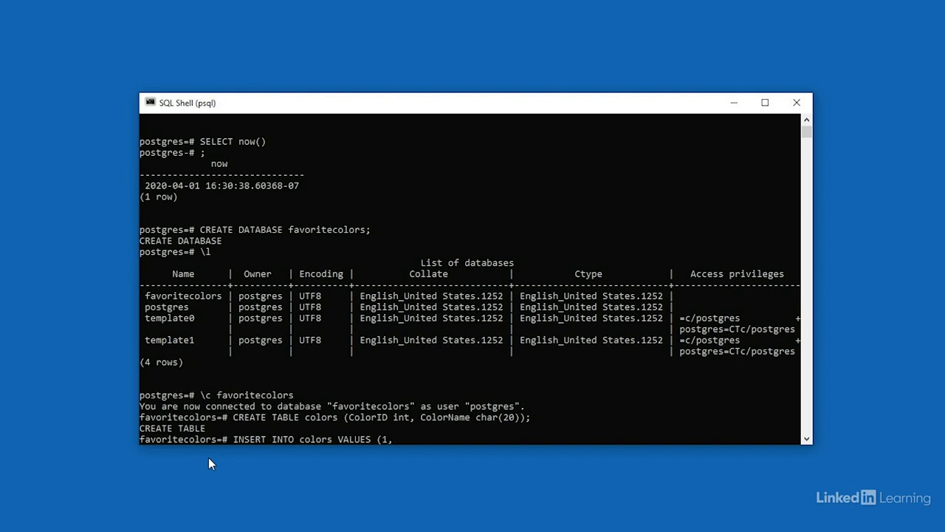
text(')
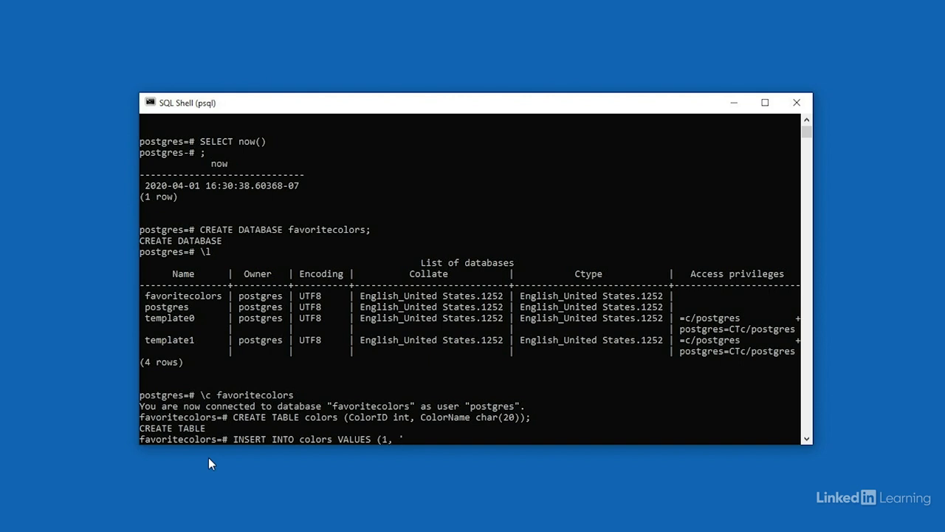
text(red')
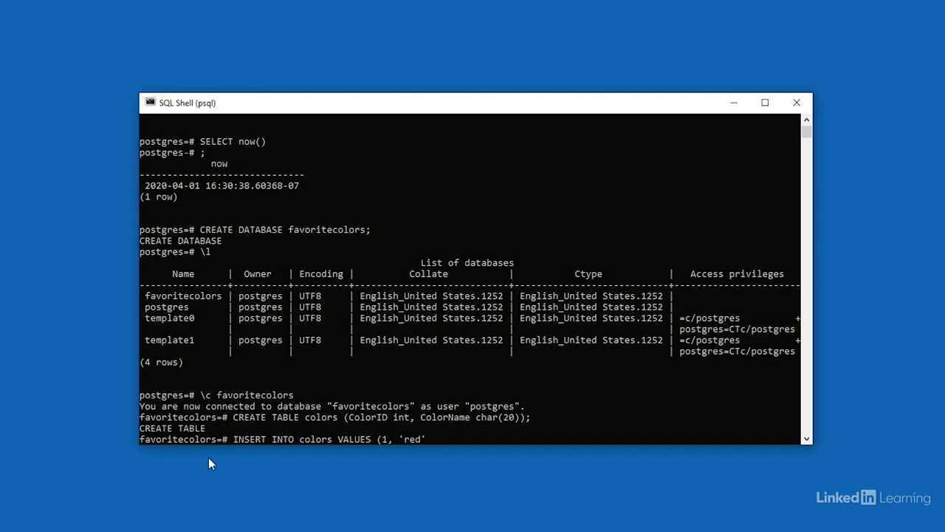
text(),)
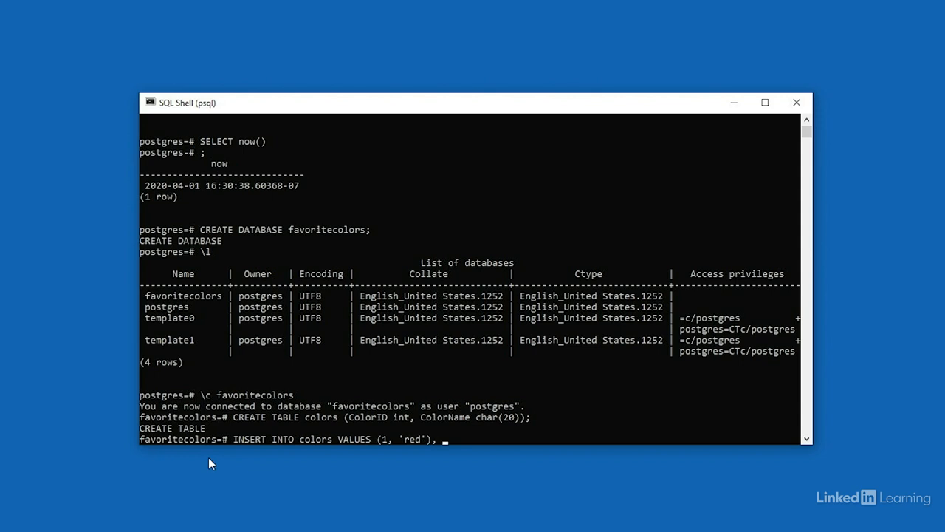
text(()
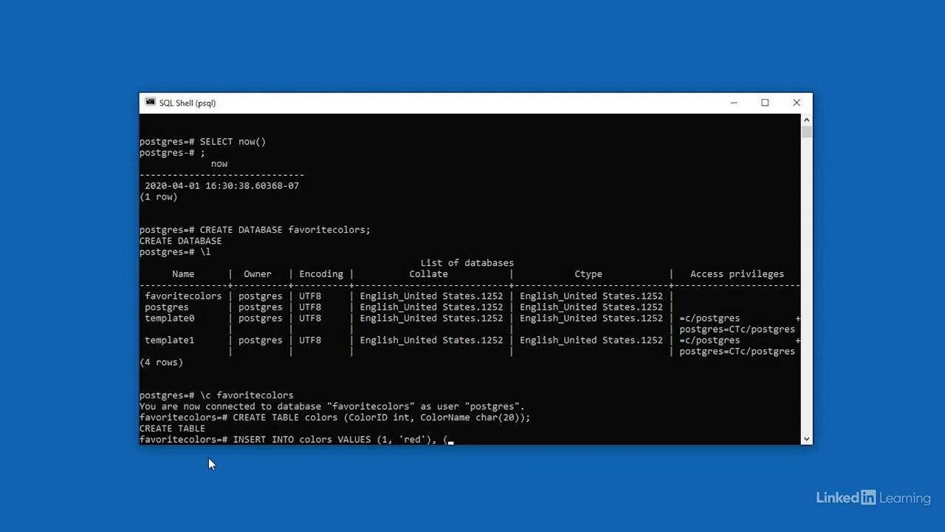
text(2,)
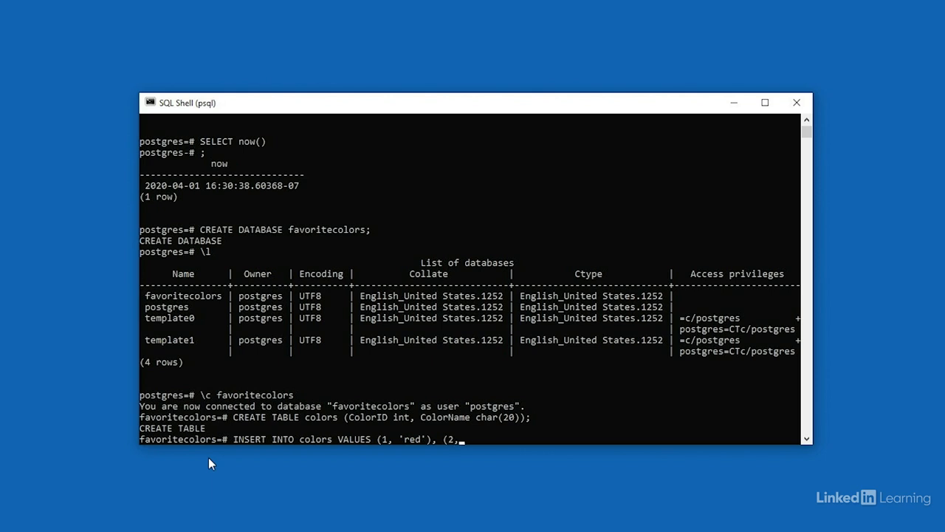
text(')
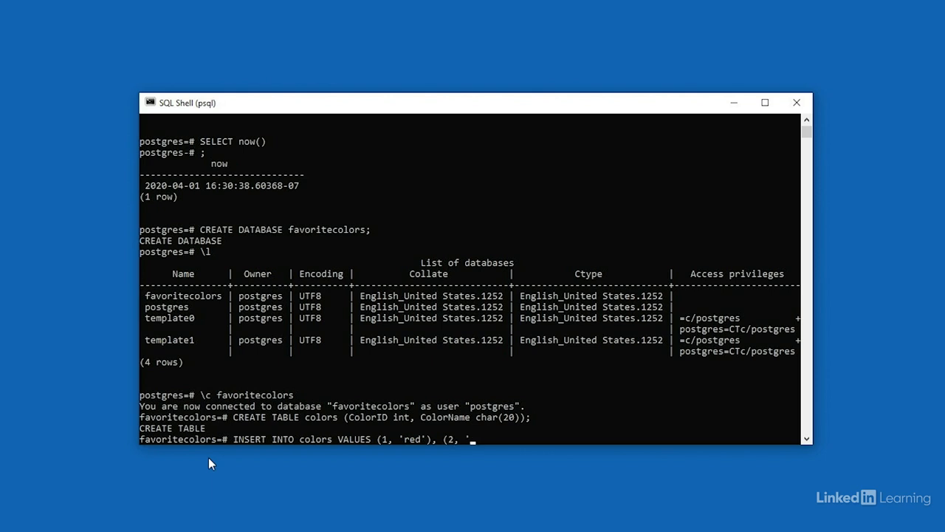
text(blue'),)
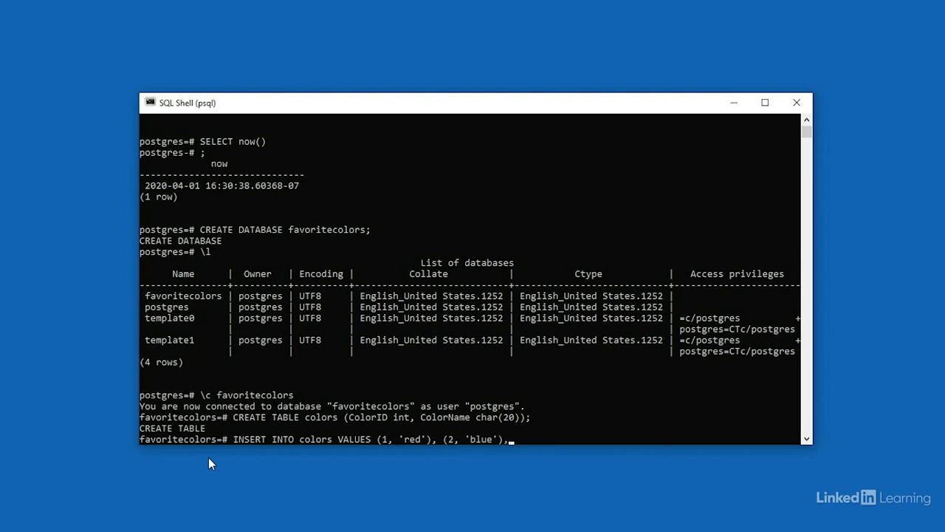
text(()
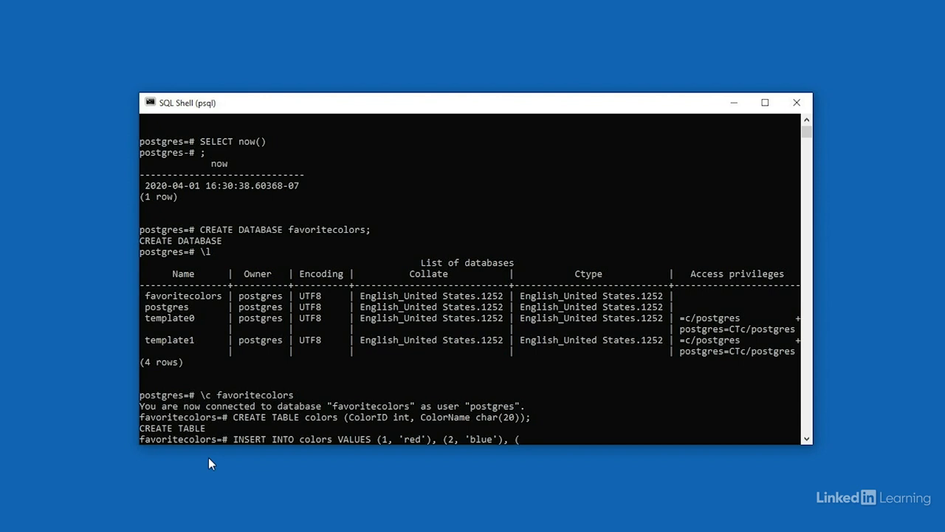
text((3, 'green)
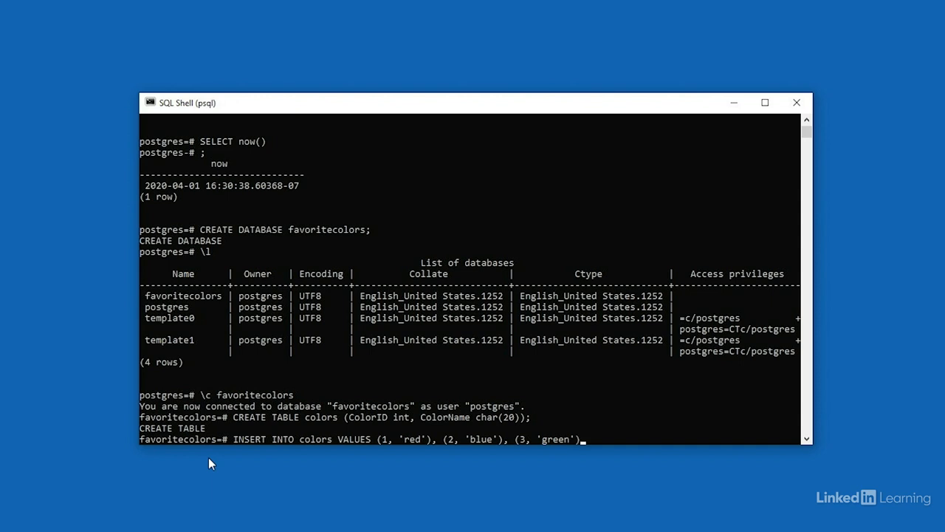
text(;)
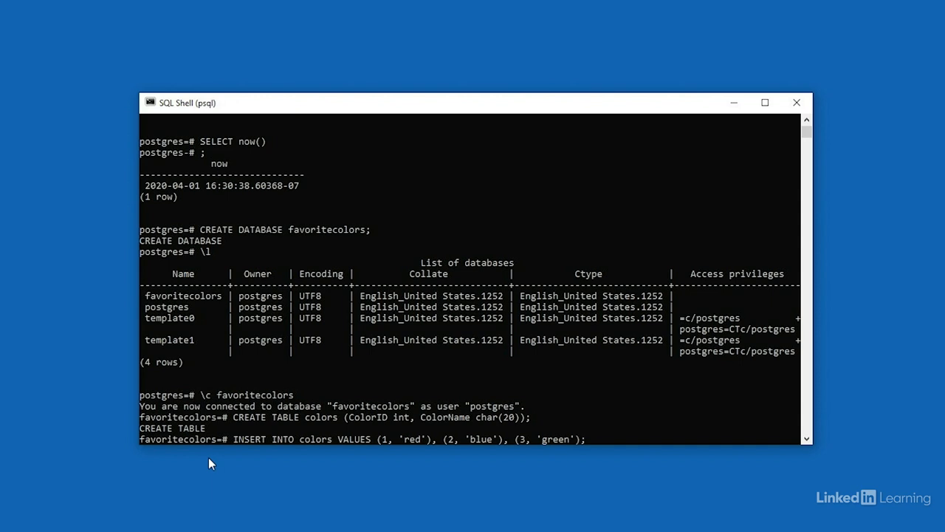
key(Return)
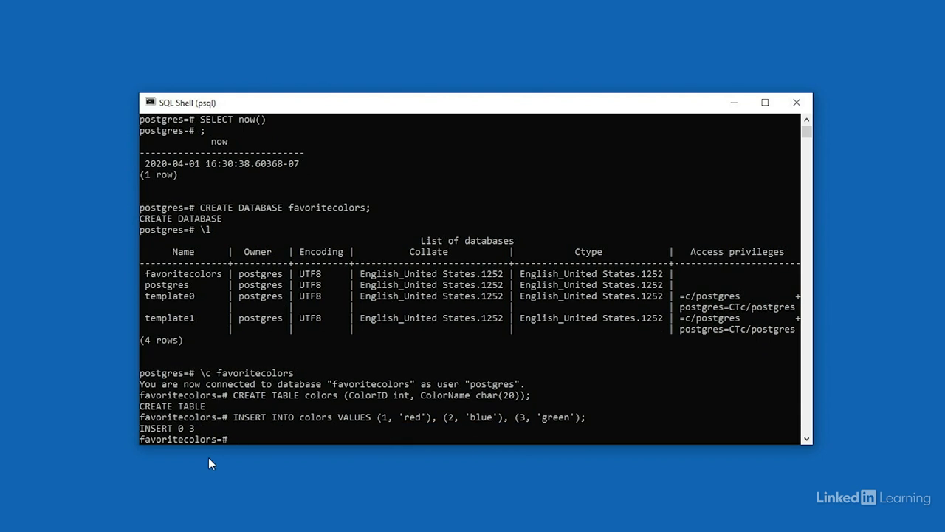
mouse_move(174, 437)
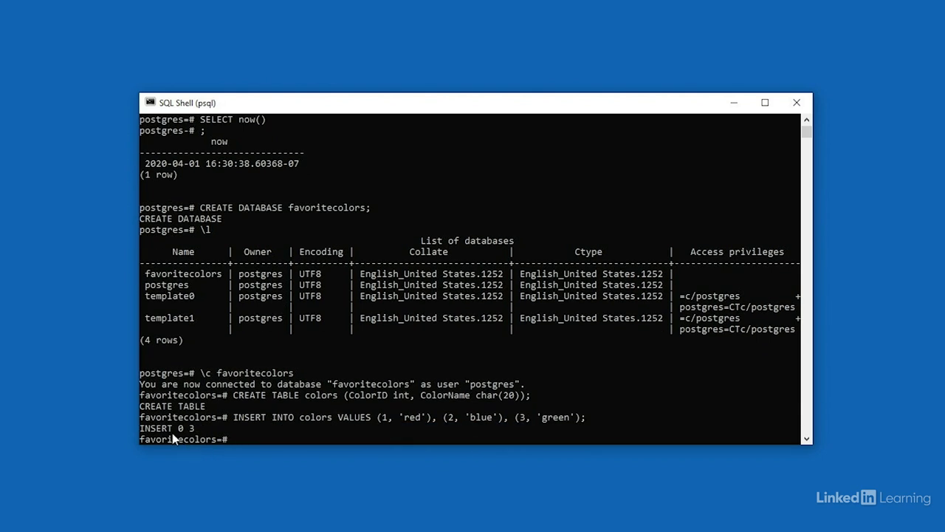
mouse_move(213, 515)
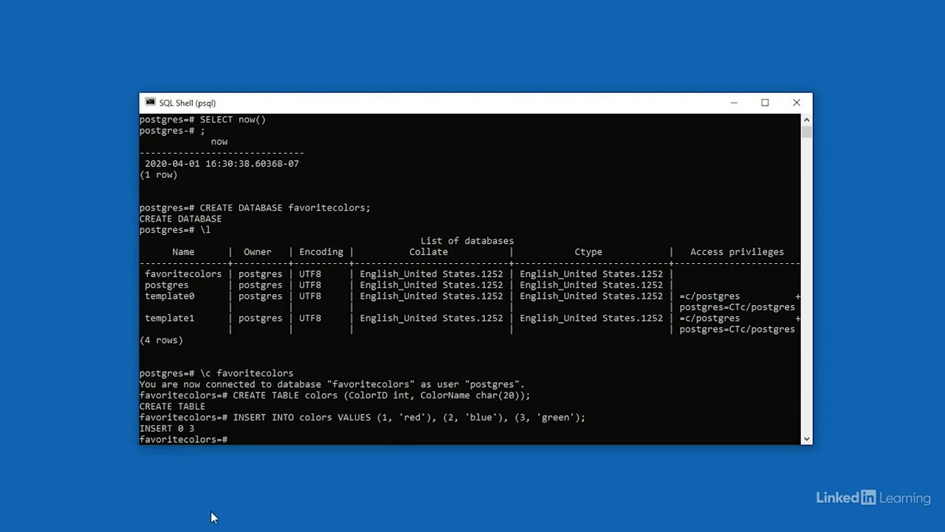
Run SELECT * FROM colors; showing rows 1 red, 2 blue, 3 green.
text(SELECT)
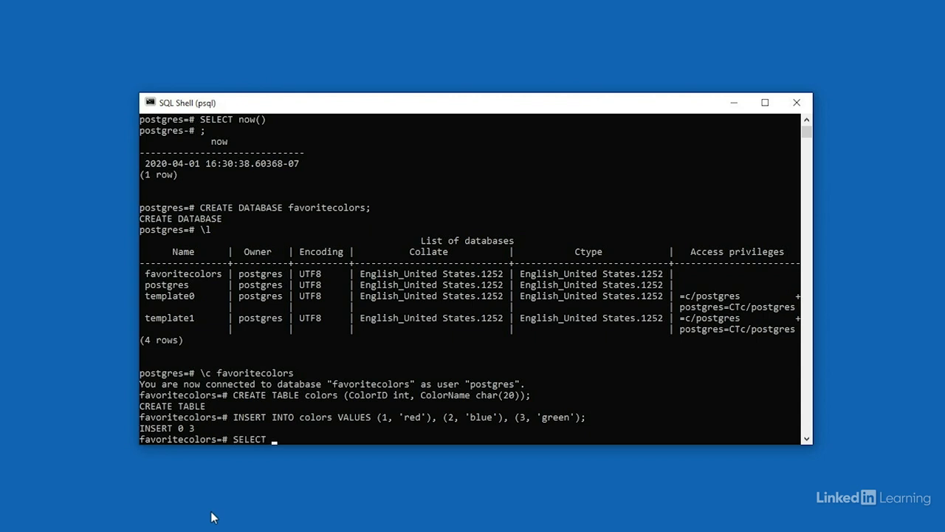
text(* FROM)
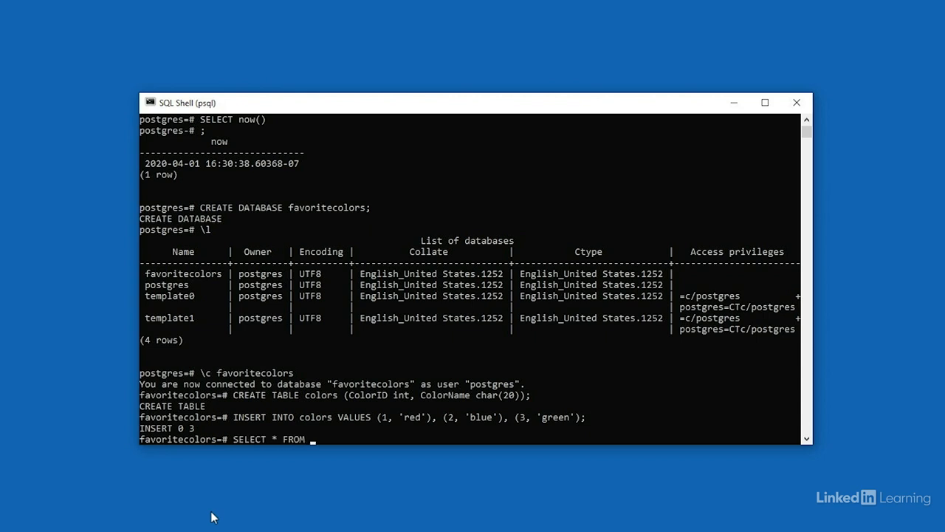
text(colors;)
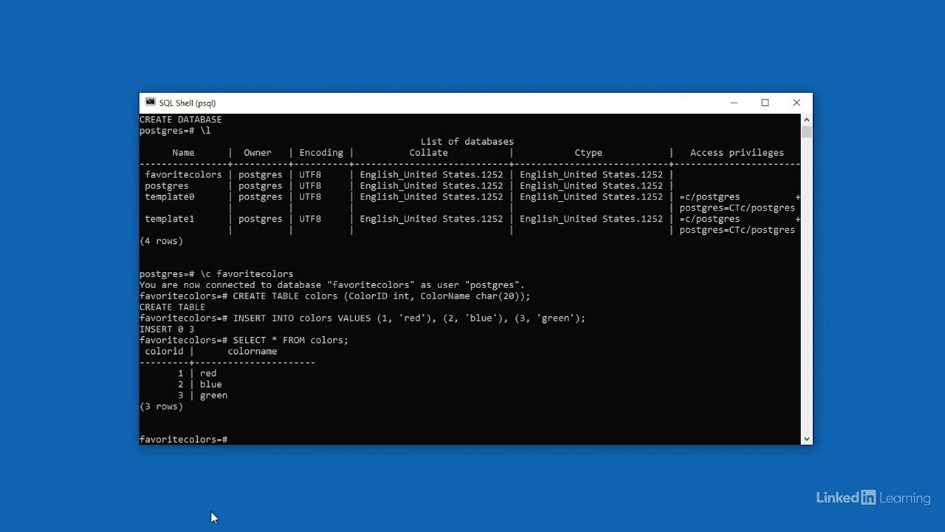
mouse_move(223, 457)
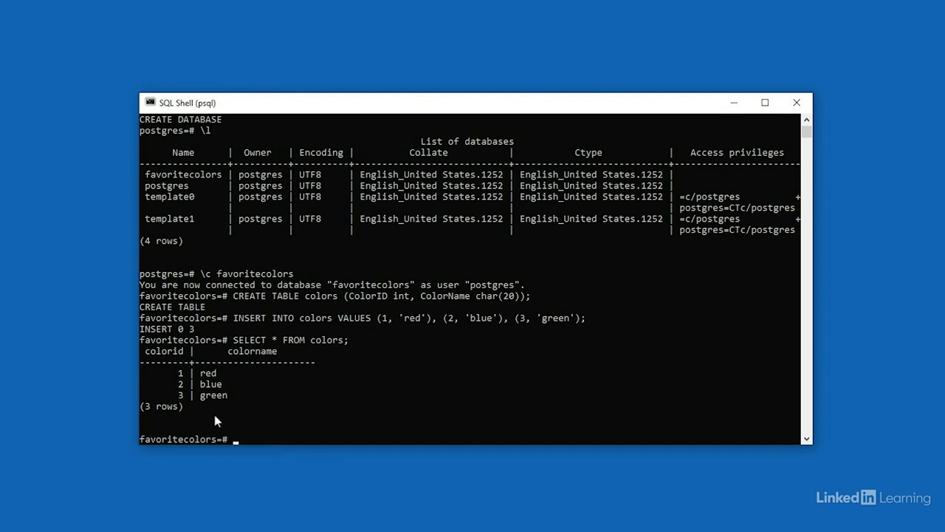
mouse_move(233, 405)
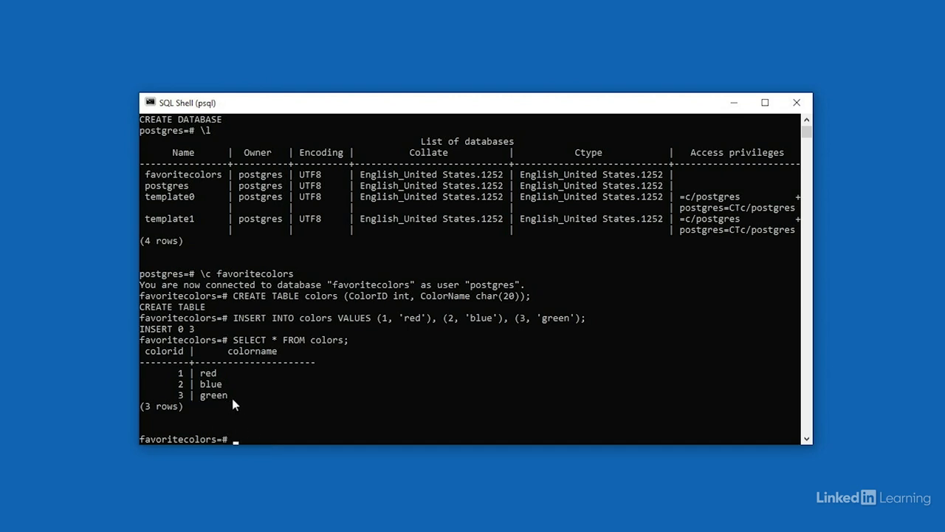
mouse_move(286, 490)
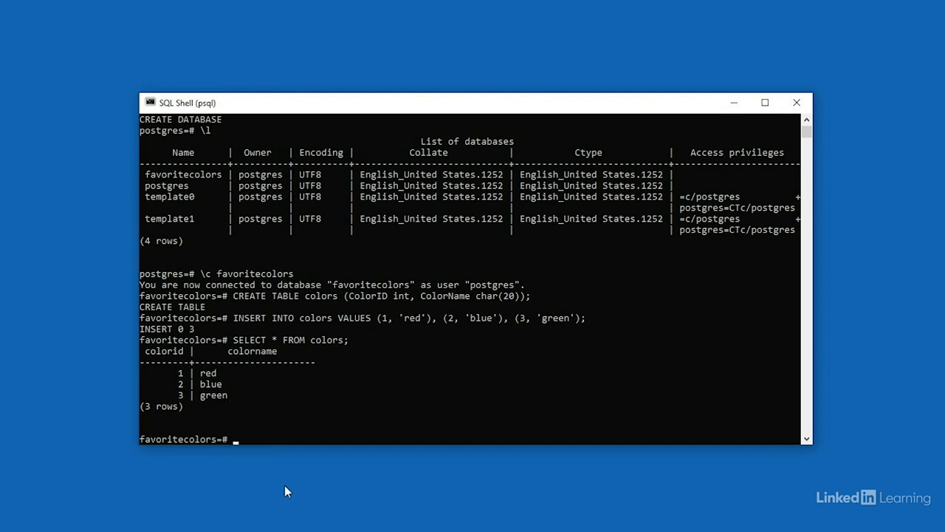